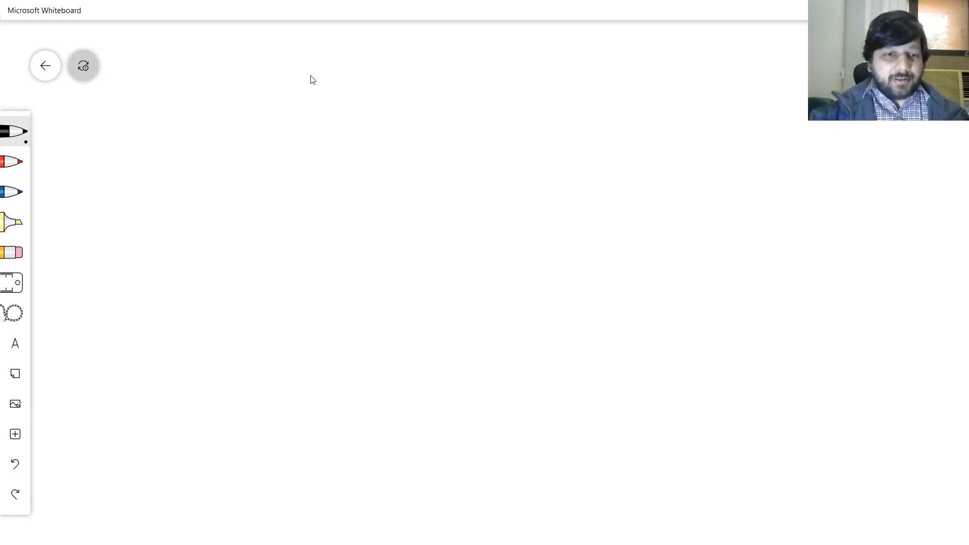
{"action": "mouse_move", "coordinate": [321, 92]}
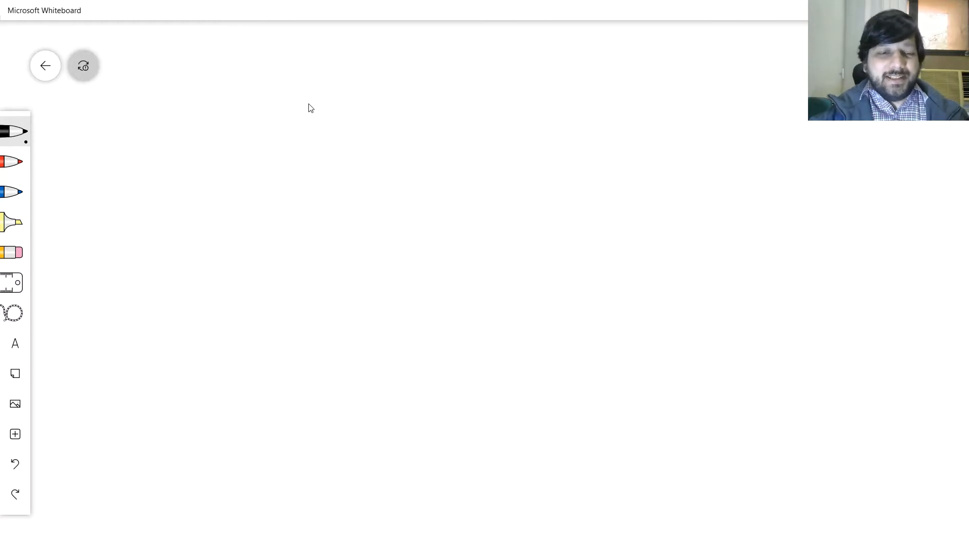
{"action": "mouse_move", "coordinate": [315, 114]}
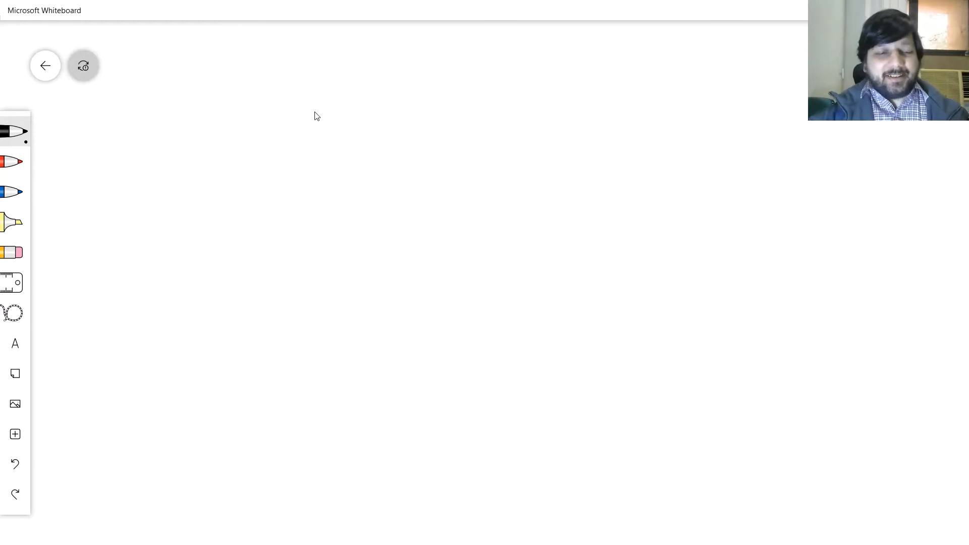
{"action": "mouse_move", "coordinate": [326, 111]}
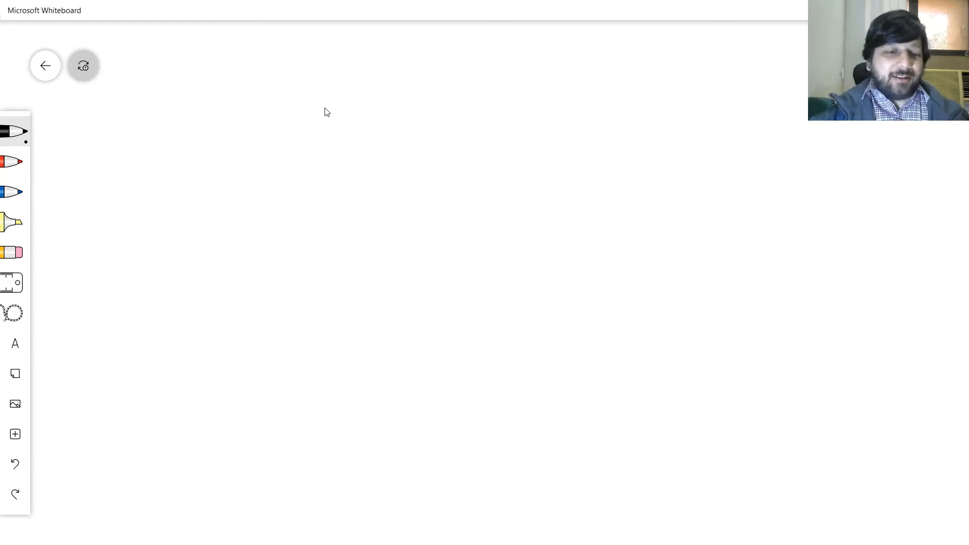
Handwrite the heading "Go To Goal" in black ink, wrapped in quotation marks, at the top centre.
{"action": "left_click_drag", "start_coordinate": [324, 114], "coordinate": [331, 142]}
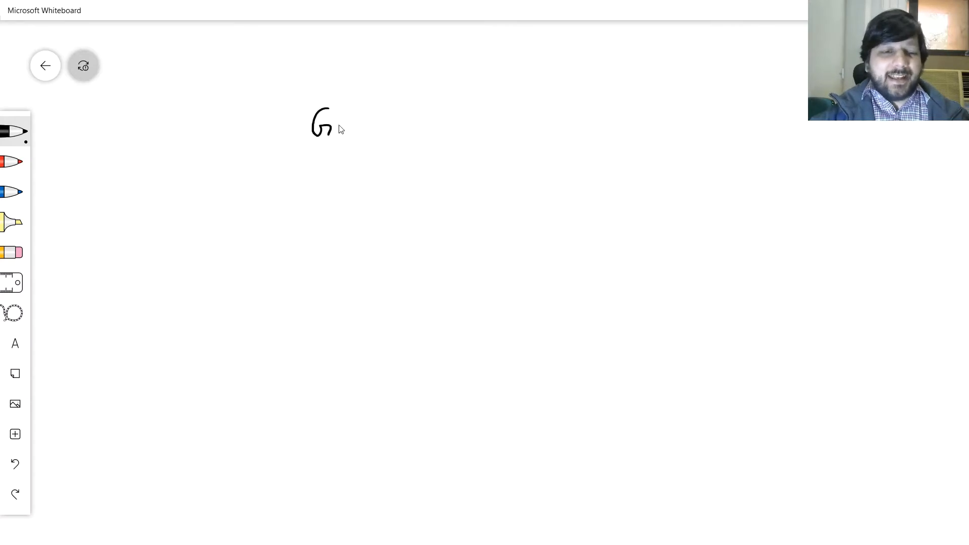
{"action": "left_click_drag", "start_coordinate": [346, 130], "coordinate": [389, 114]}
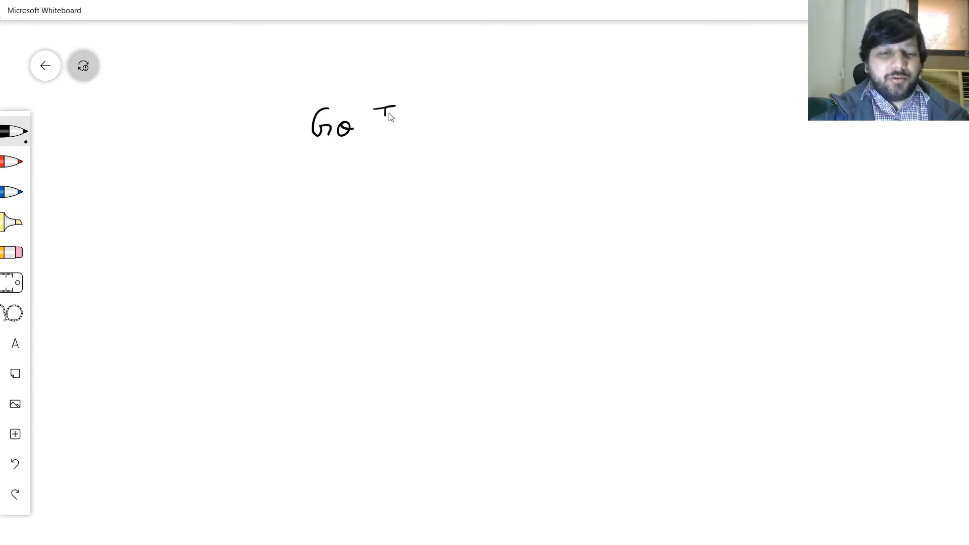
{"action": "left_click_drag", "start_coordinate": [370, 111], "coordinate": [475, 130]}
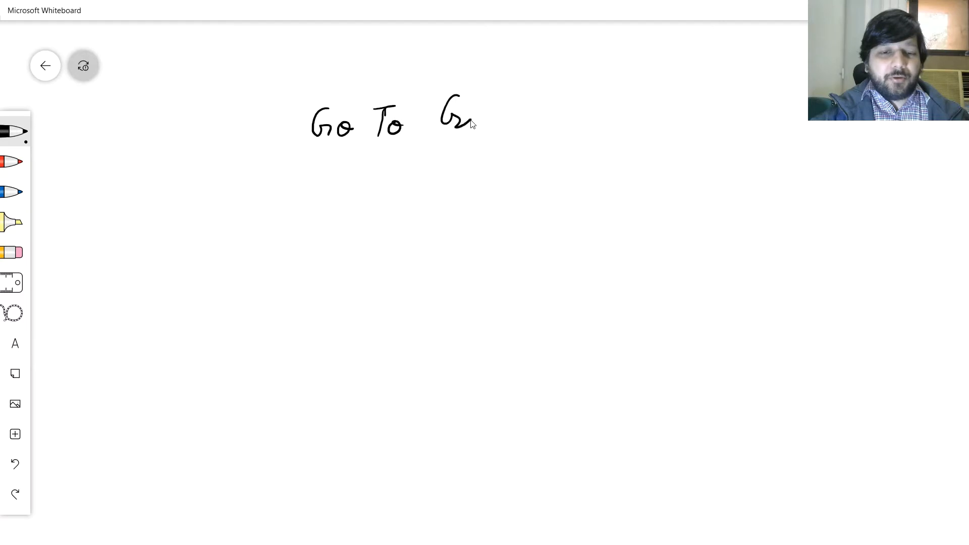
{"action": "left_click_drag", "start_coordinate": [454, 114], "coordinate": [527, 93]}
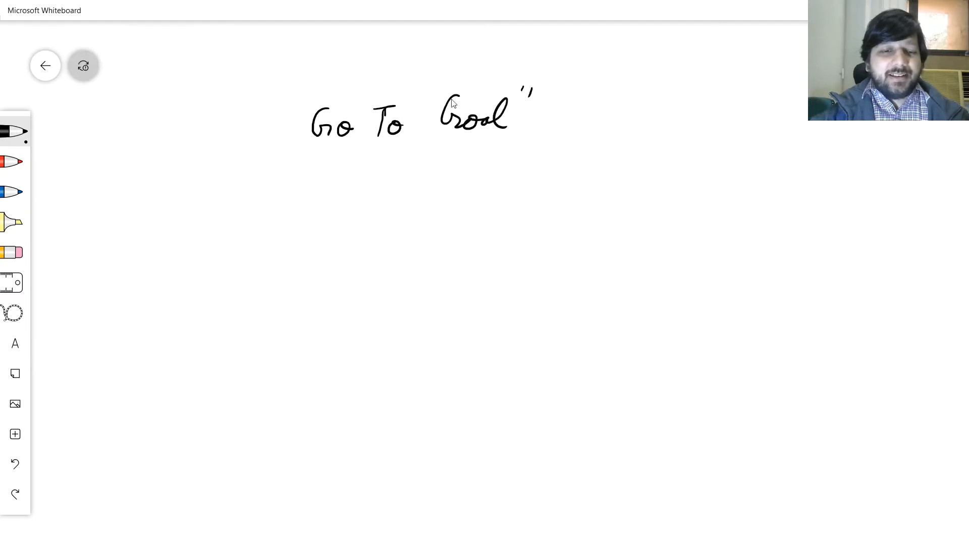
{"action": "left_click_drag", "start_coordinate": [291, 93], "coordinate": [306, 114]}
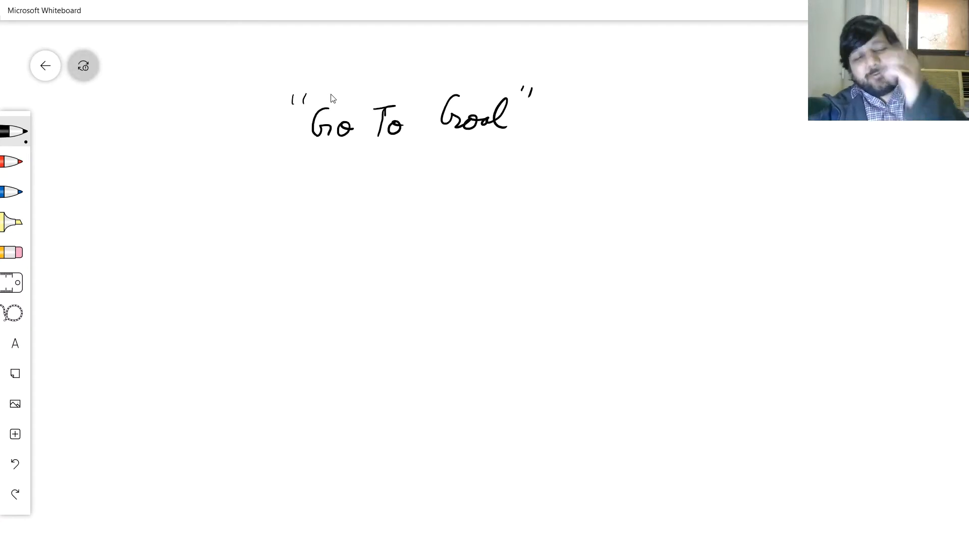
{"action": "mouse_move", "coordinate": [370, 106]}
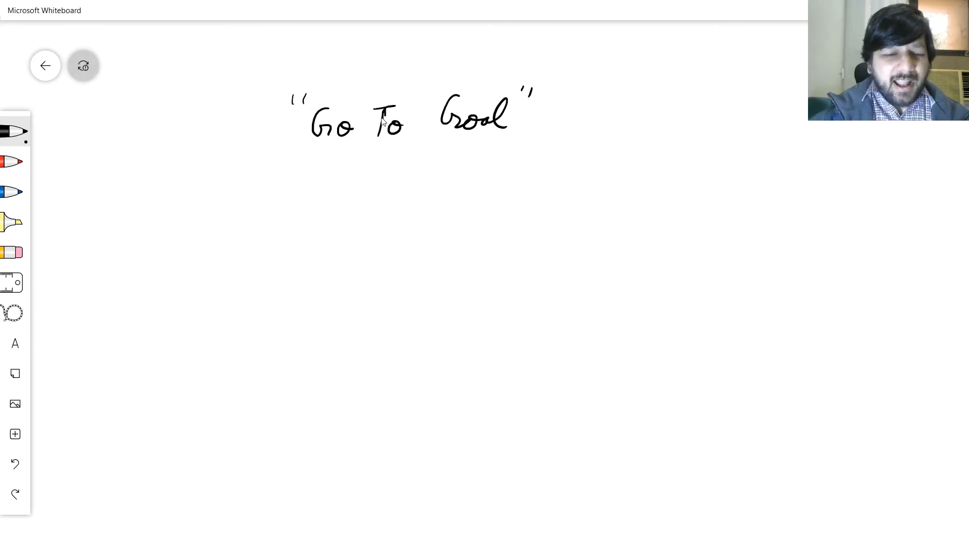
{"action": "mouse_move", "coordinate": [414, 119]}
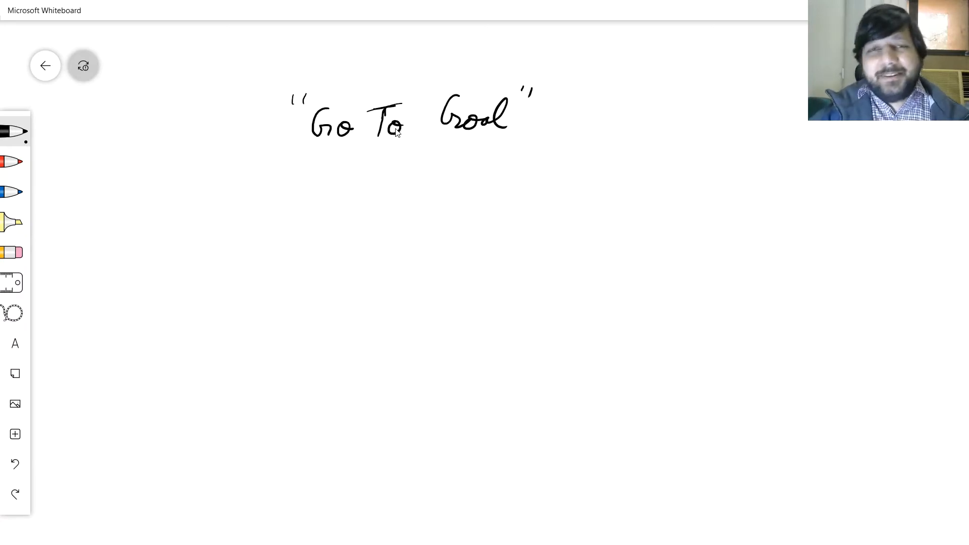
{"action": "mouse_move", "coordinate": [403, 136]}
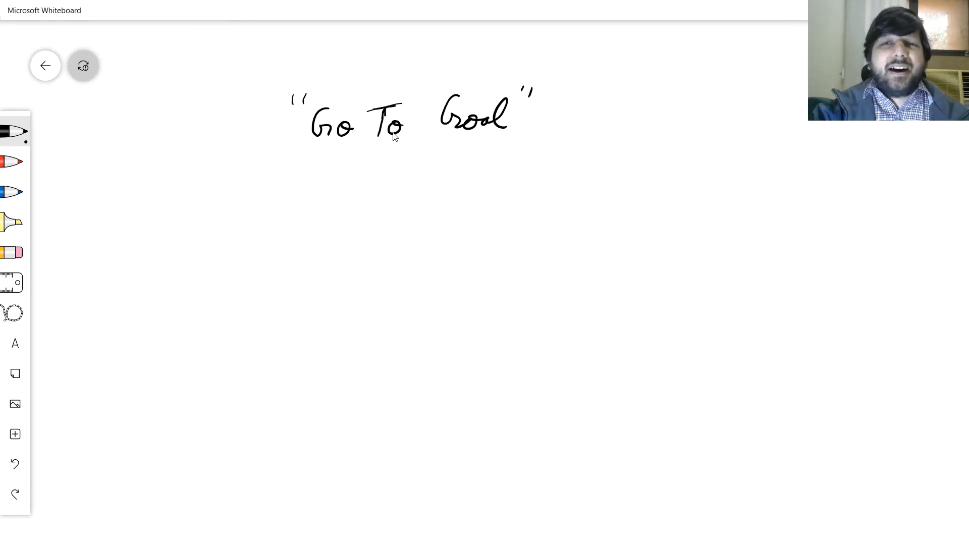
{"action": "mouse_move", "coordinate": [445, 225]}
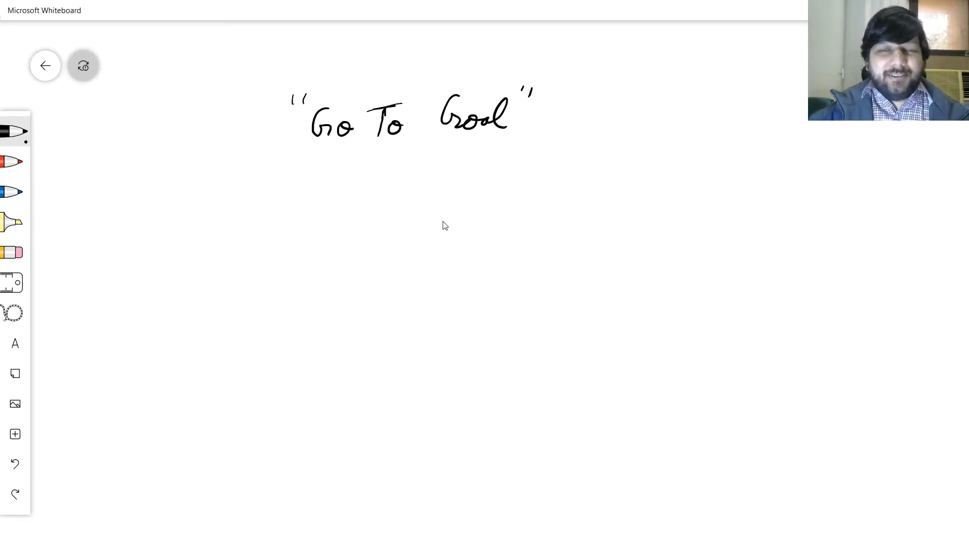
{"action": "mouse_move", "coordinate": [430, 246]}
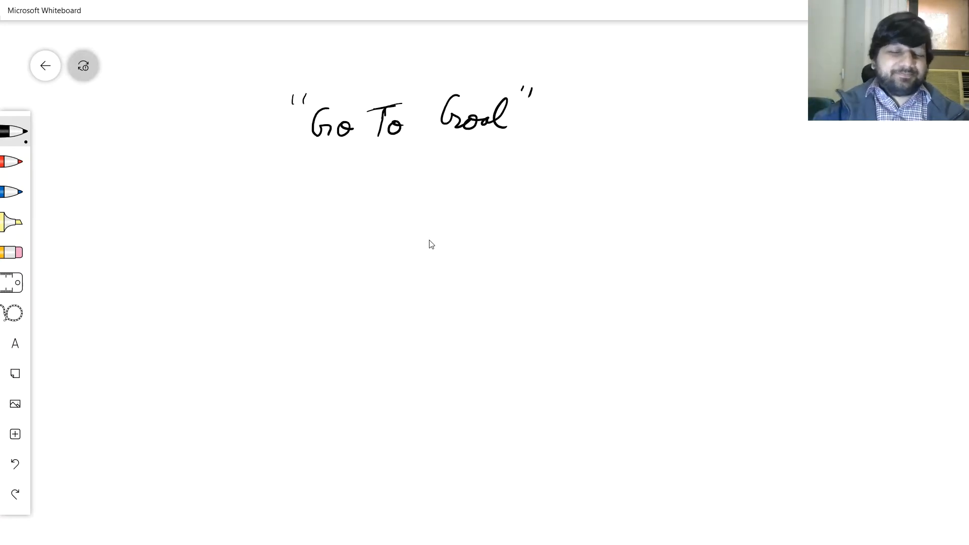
{"action": "mouse_move", "coordinate": [295, 140]}
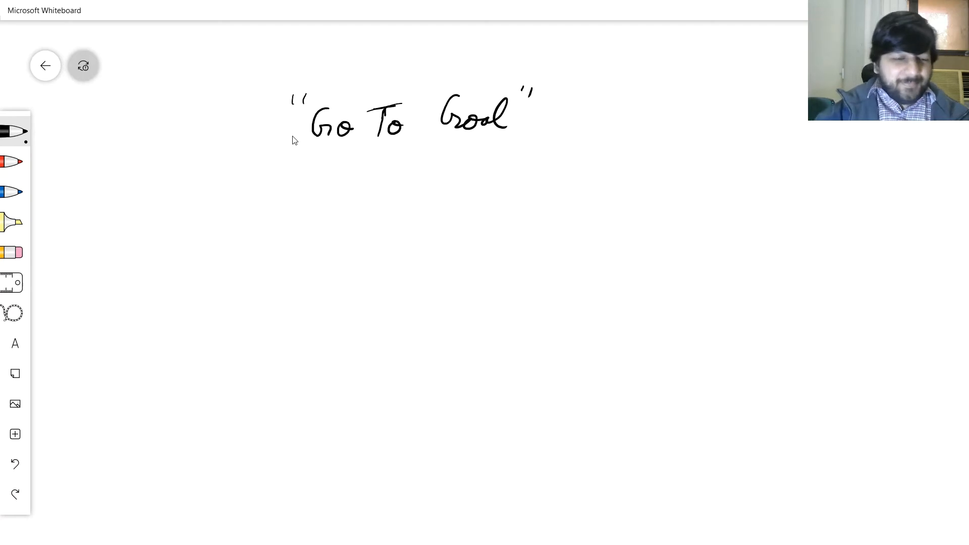
{"action": "mouse_move", "coordinate": [266, 196]}
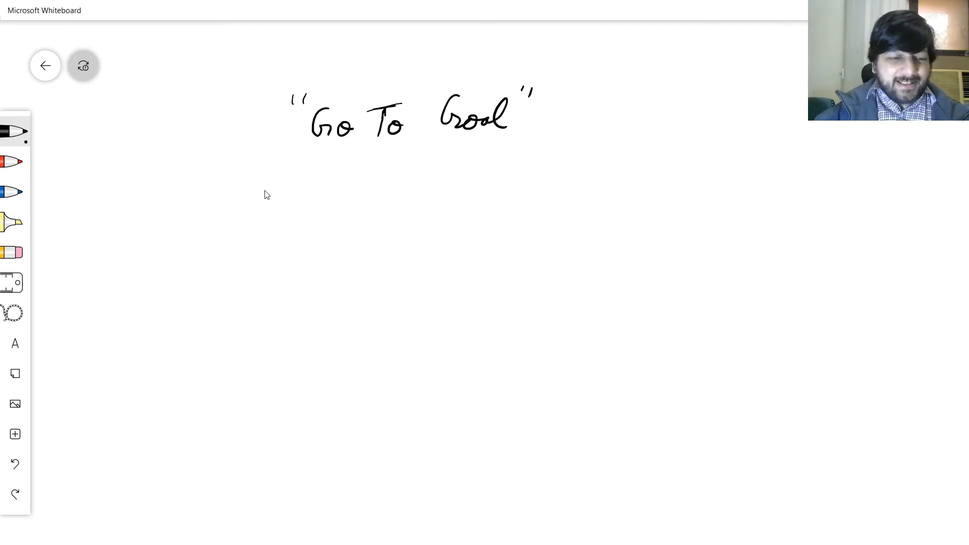
{"action": "mouse_move", "coordinate": [276, 220]}
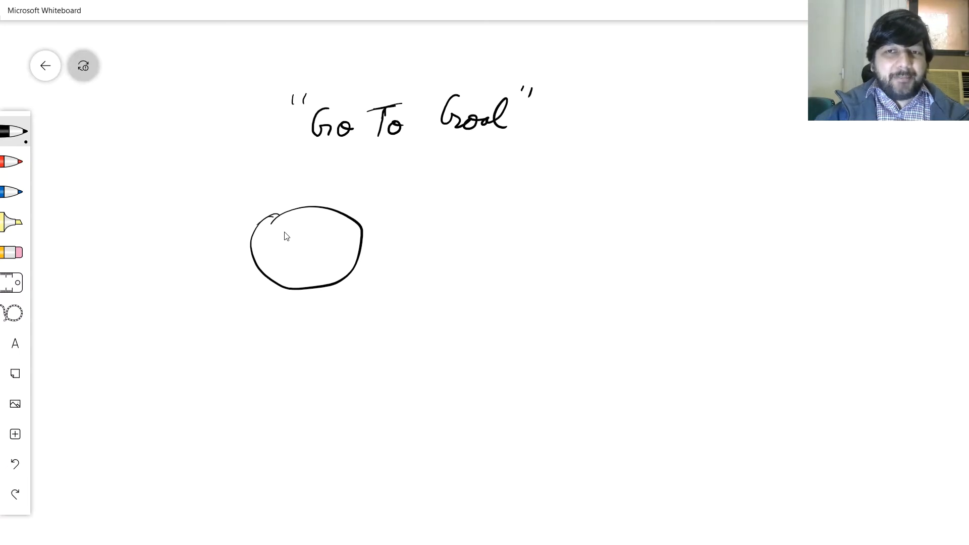
Label the first state circle Go To Office and draw an arrow to a second state labelled Go To Class.
{"action": "left_click_drag", "start_coordinate": [274, 241], "coordinate": [303, 241]}
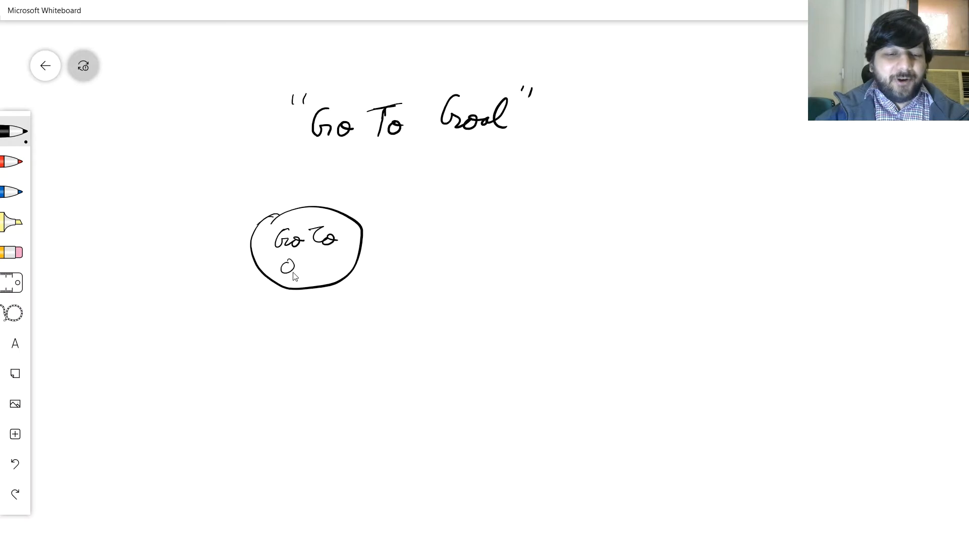
{"action": "left_click_drag", "start_coordinate": [282, 265], "coordinate": [346, 272]}
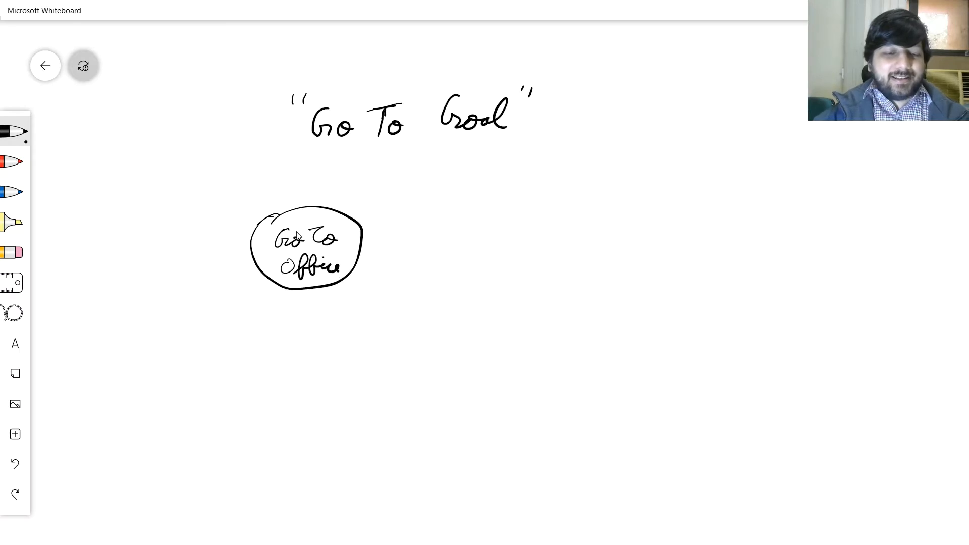
{"action": "mouse_move", "coordinate": [392, 269]}
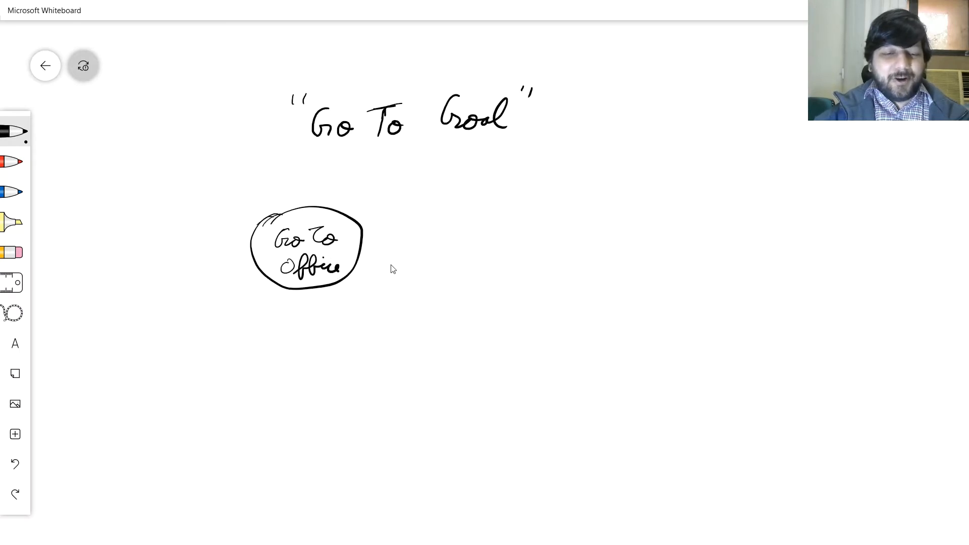
{"action": "left_click_drag", "start_coordinate": [364, 246], "coordinate": [482, 221]}
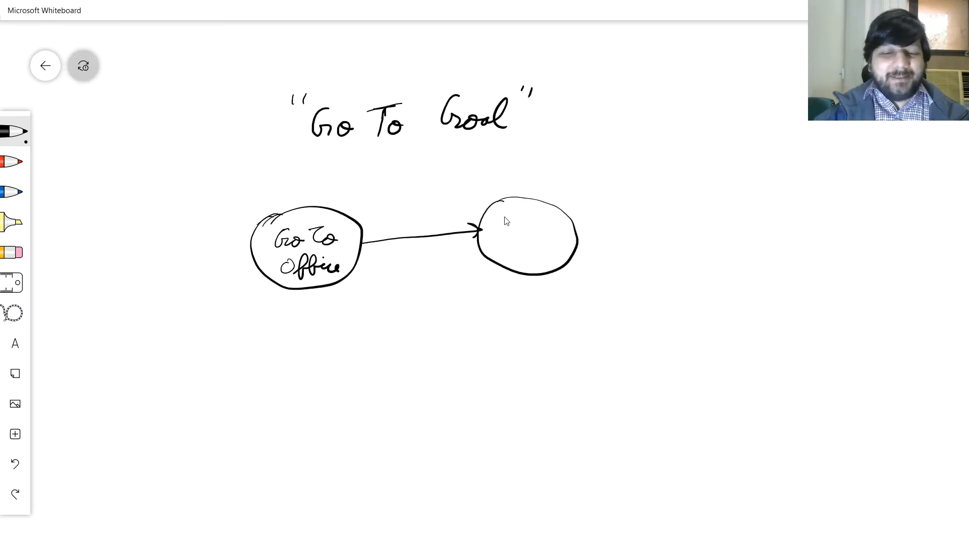
{"action": "left_click_drag", "start_coordinate": [500, 225], "coordinate": [522, 225]}
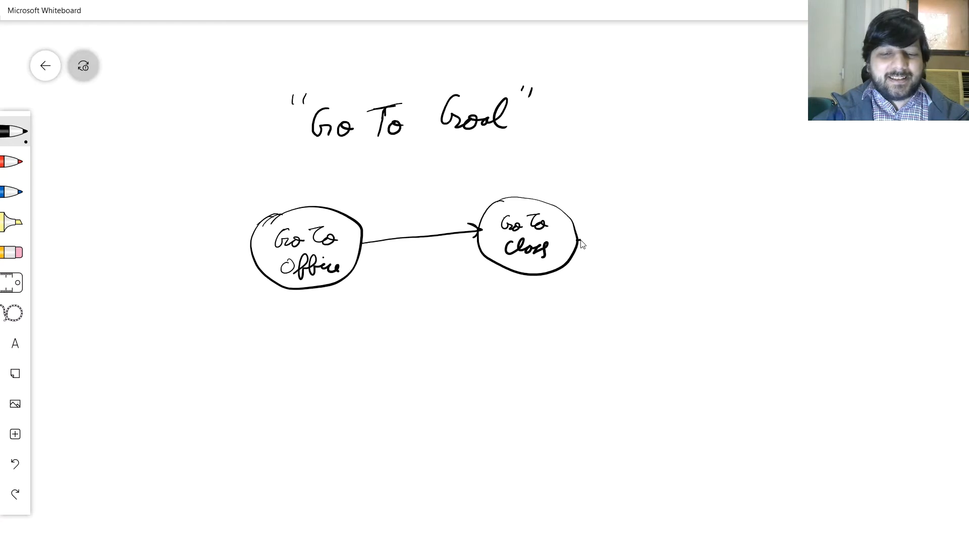
Add a curved arrow to a third state labelled Go To Office, then continue toward Go To Lab.
{"action": "left_click_drag", "start_coordinate": [578, 241], "coordinate": [667, 306]}
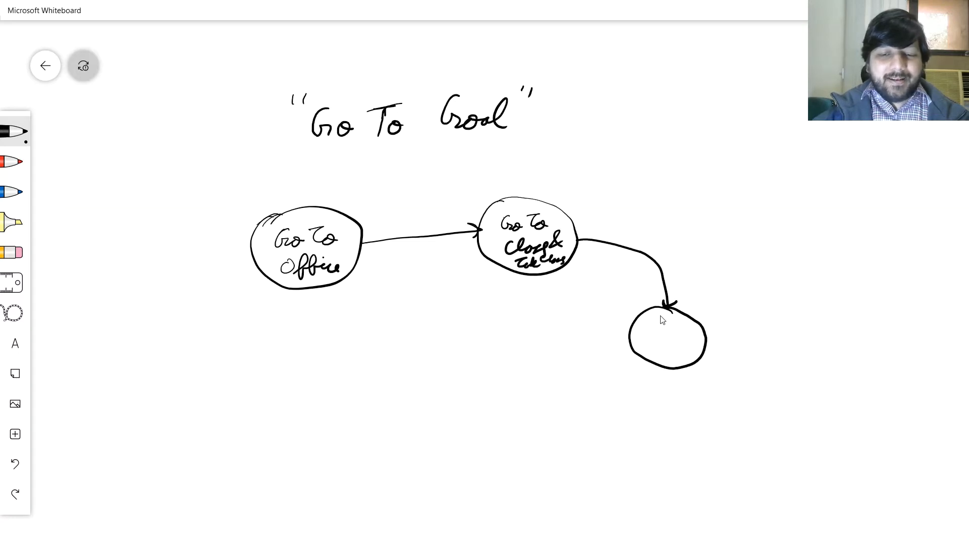
{"action": "left_click_drag", "start_coordinate": [649, 321], "coordinate": [679, 346]}
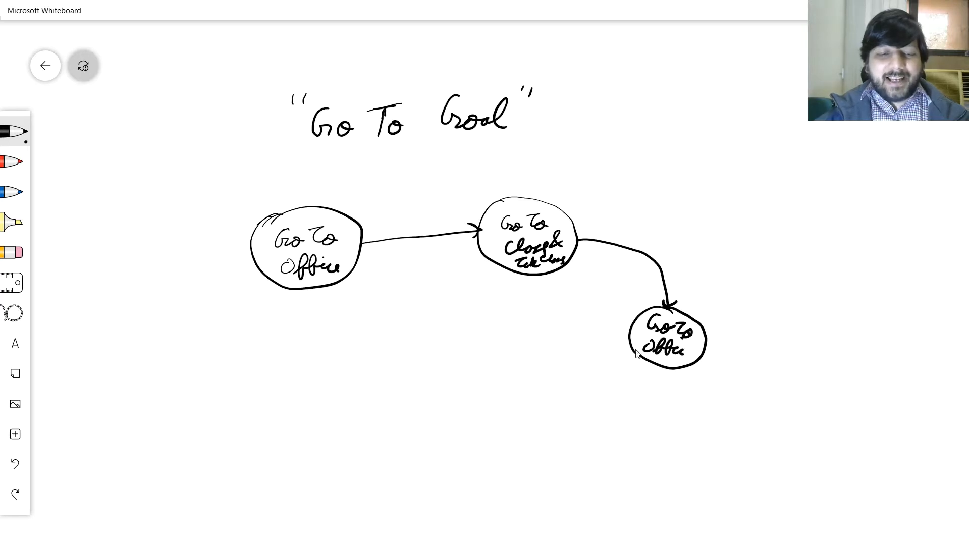
{"action": "left_click_drag", "start_coordinate": [637, 365], "coordinate": [504, 364]}
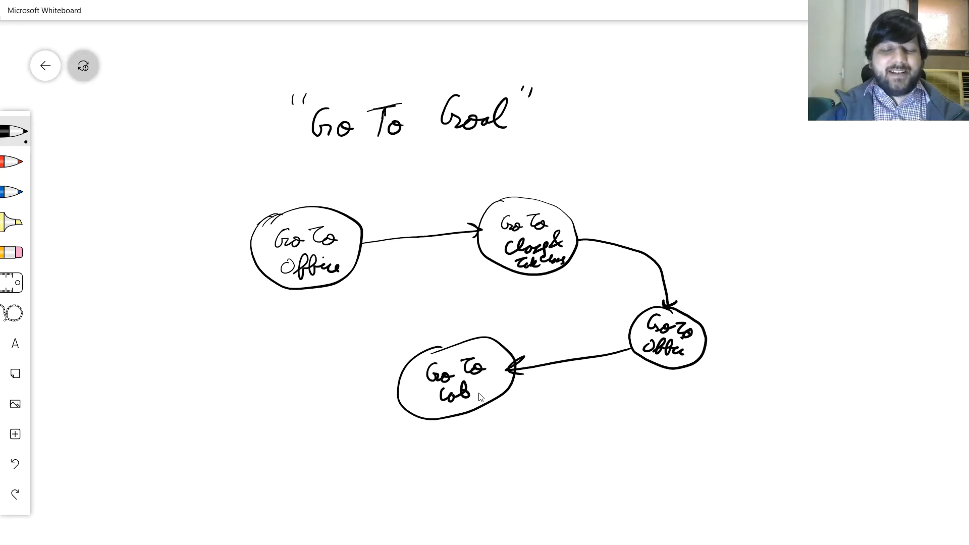
{"action": "mouse_move", "coordinate": [473, 399]}
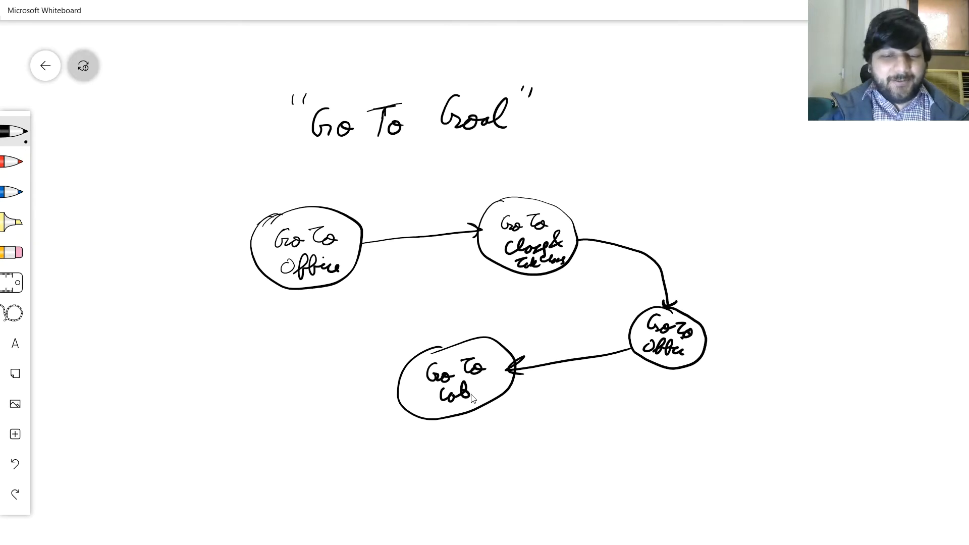
{"action": "mouse_move", "coordinate": [393, 386]}
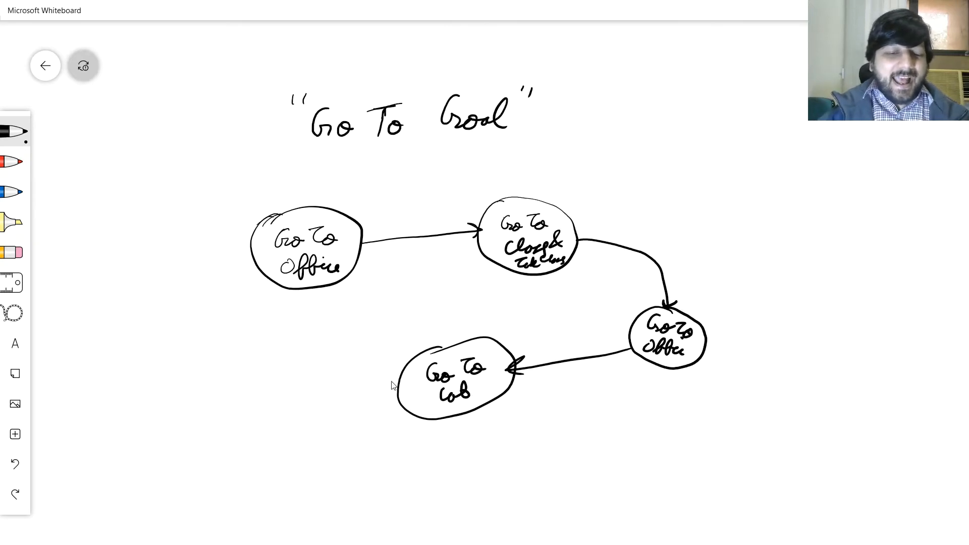
{"action": "mouse_move", "coordinate": [397, 394]}
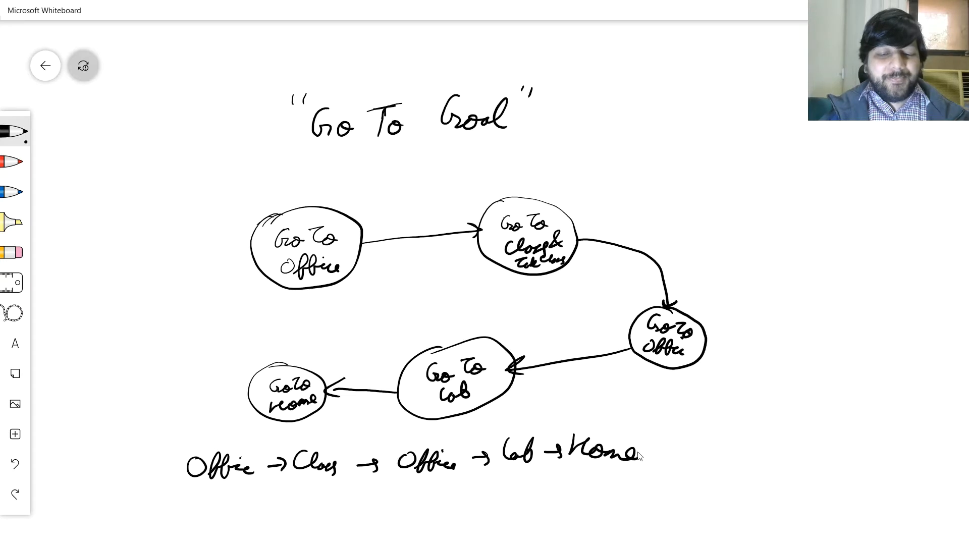
{"action": "mouse_move", "coordinate": [613, 230]}
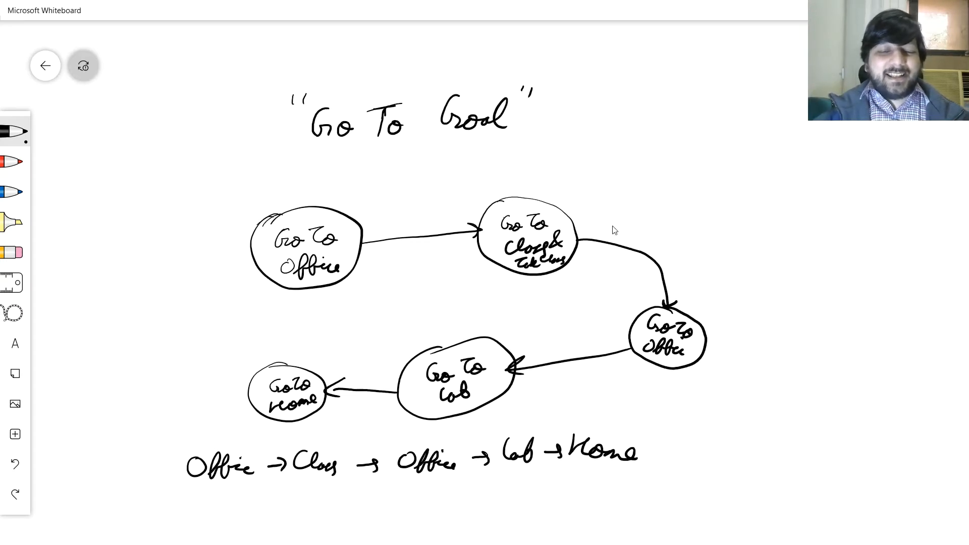
{"action": "mouse_move", "coordinate": [166, 471]}
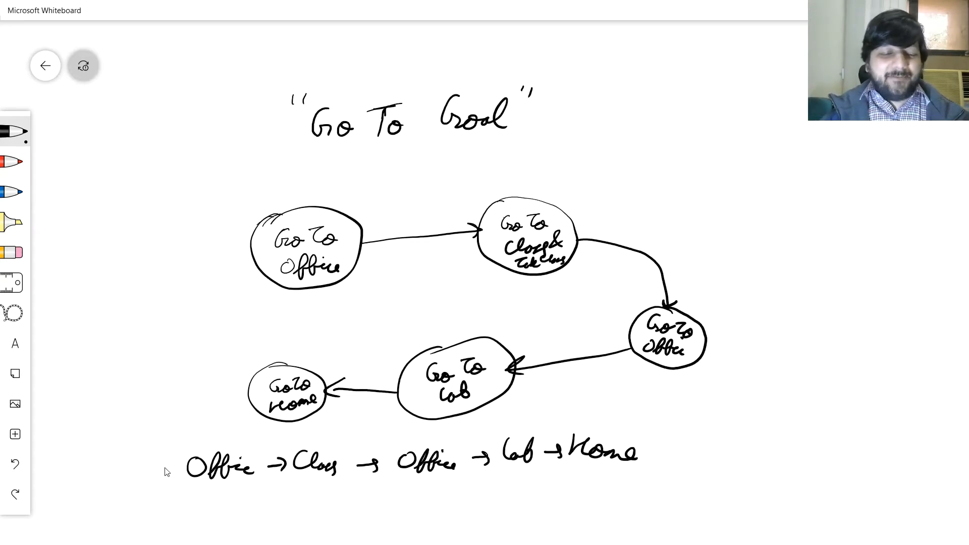
{"action": "mouse_move", "coordinate": [290, 442]}
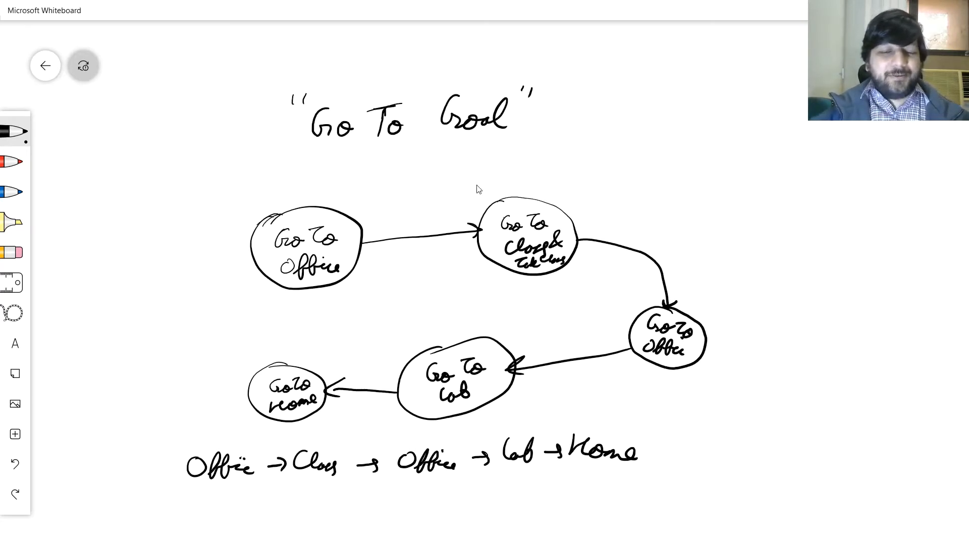
{"action": "mouse_move", "coordinate": [594, 210]}
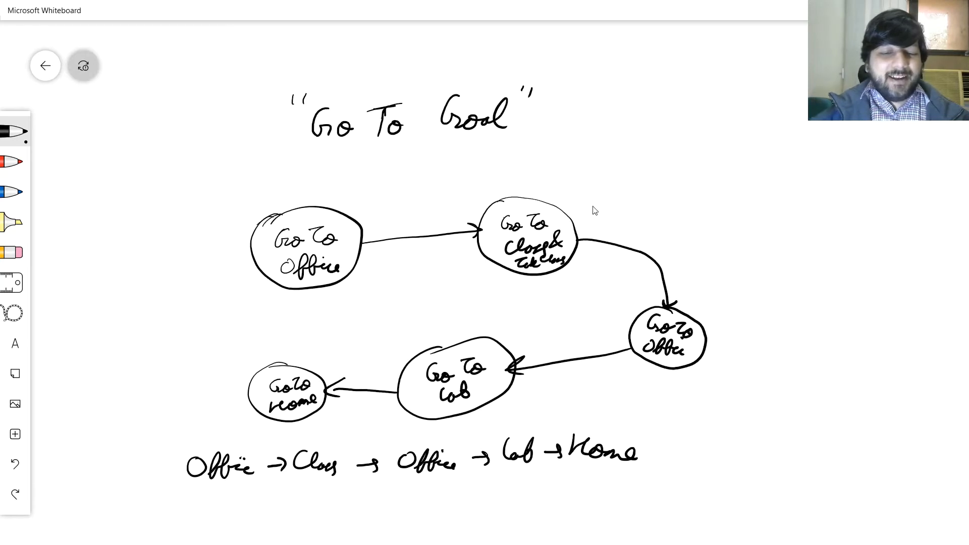
{"action": "mouse_move", "coordinate": [556, 181]}
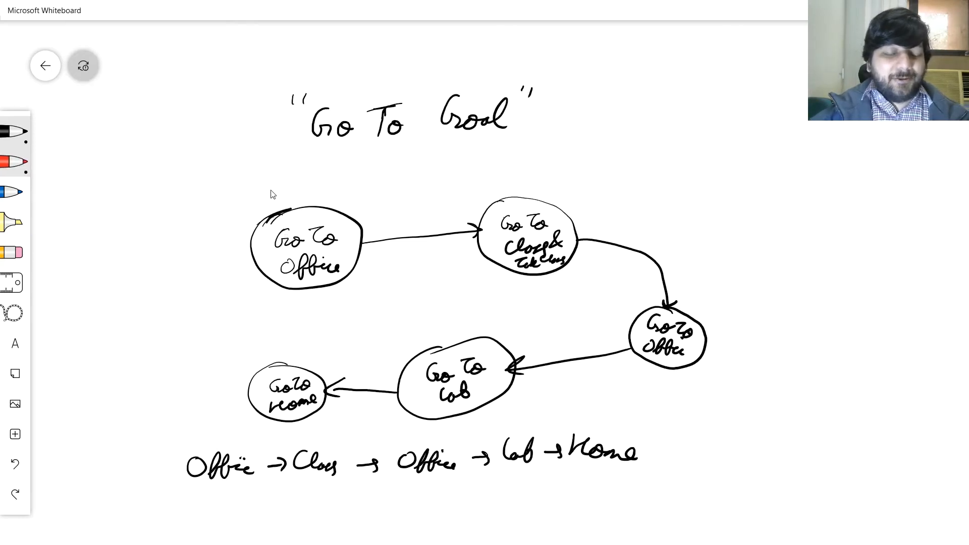
Handwrite the red label controller above the first Go To Office state.
{"action": "left_click_drag", "start_coordinate": [266, 191], "coordinate": [300, 195]}
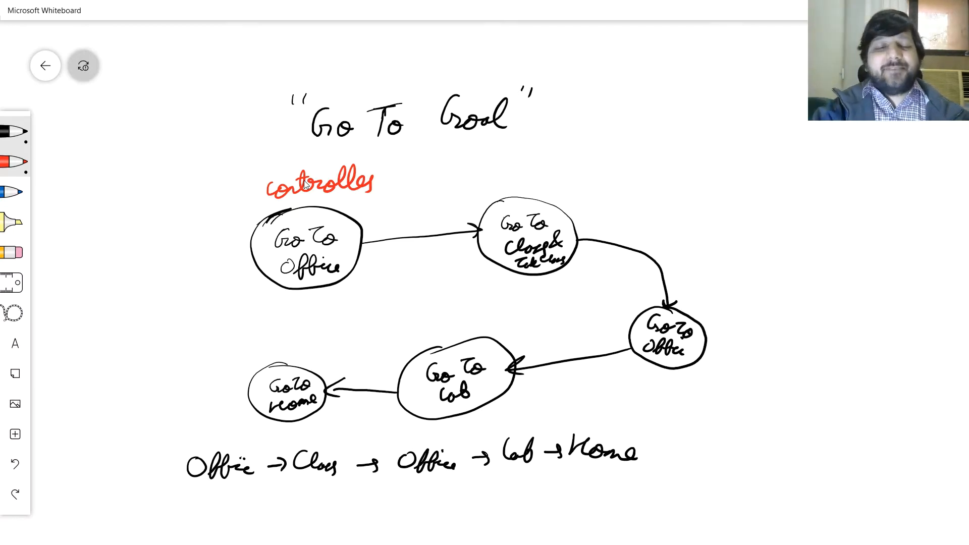
{"action": "mouse_move", "coordinate": [512, 278]}
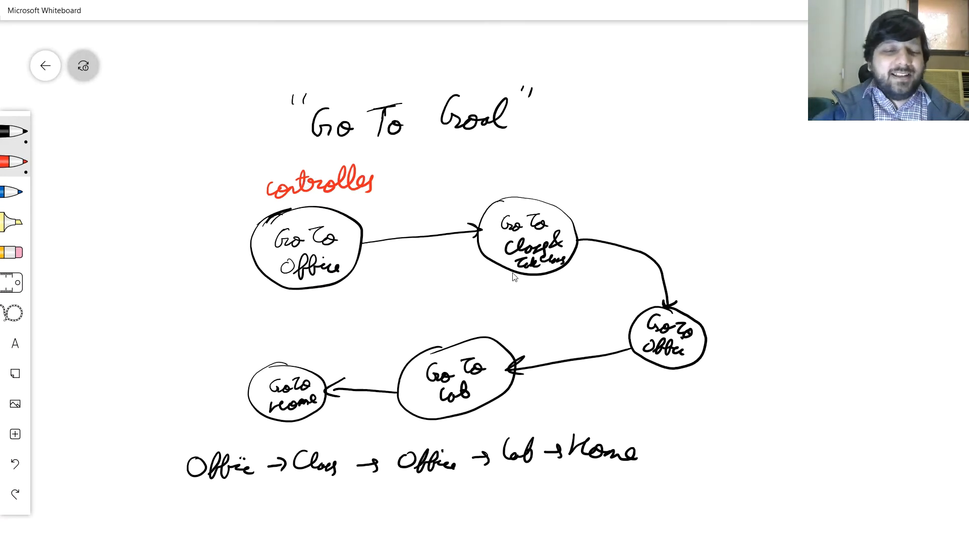
{"action": "mouse_move", "coordinate": [332, 202]}
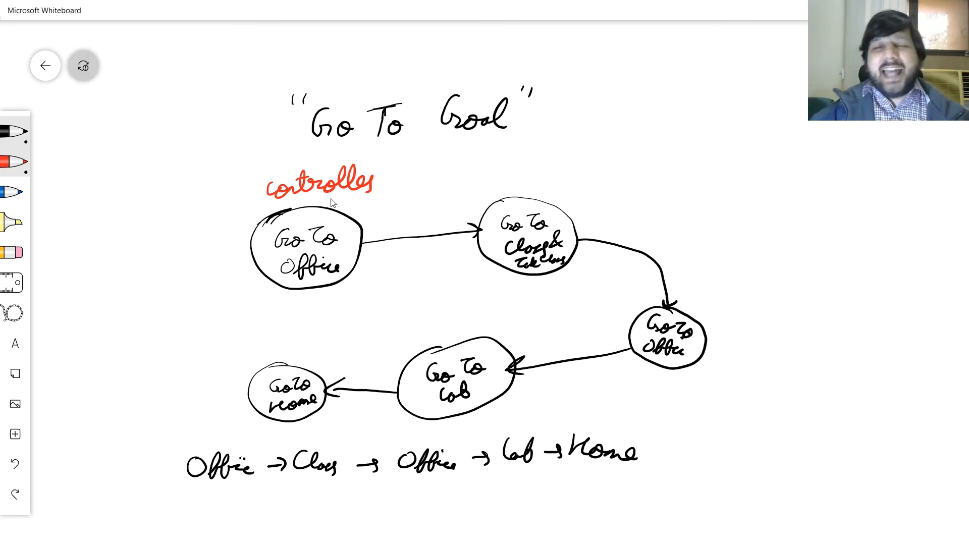
{"action": "mouse_move", "coordinate": [407, 196]}
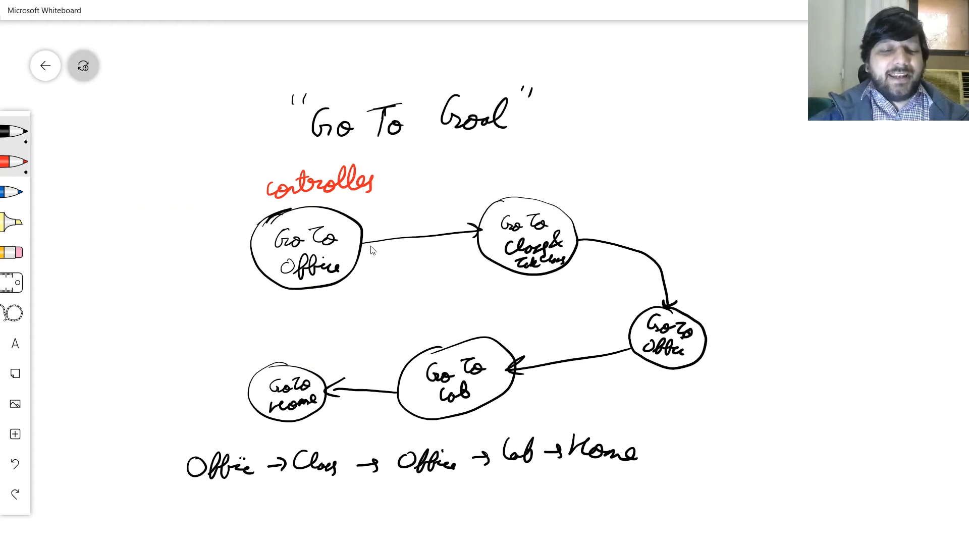
{"action": "mouse_move", "coordinate": [322, 214]}
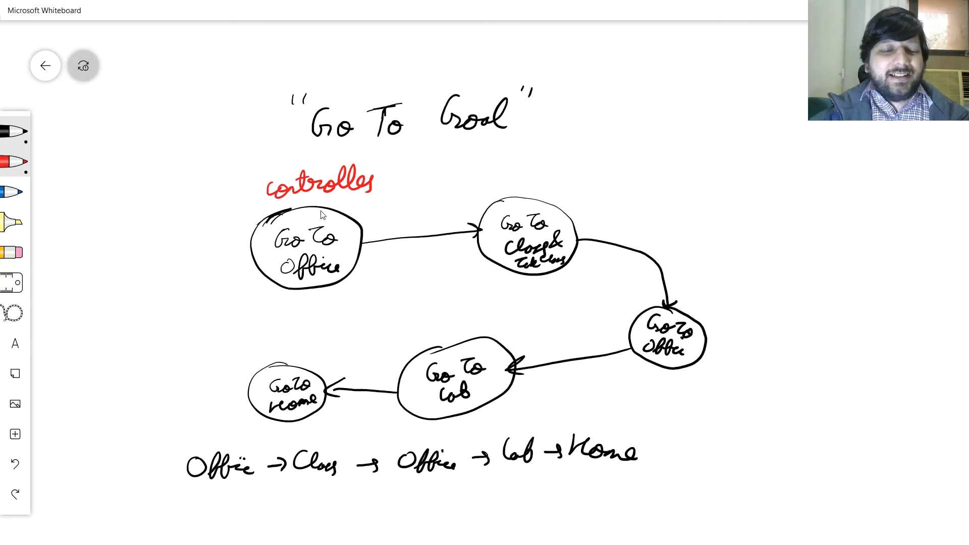
{"action": "mouse_move", "coordinate": [315, 224]}
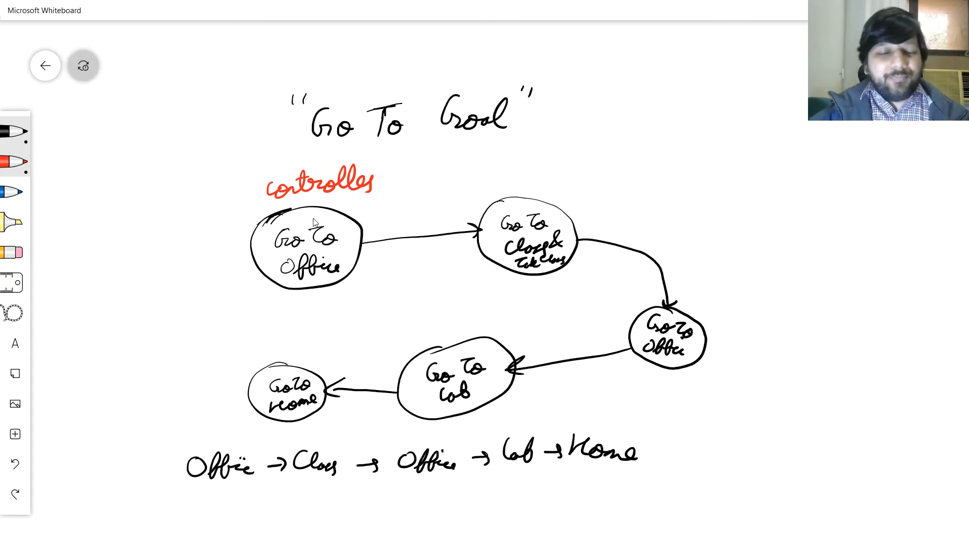
{"action": "mouse_move", "coordinate": [355, 207]}
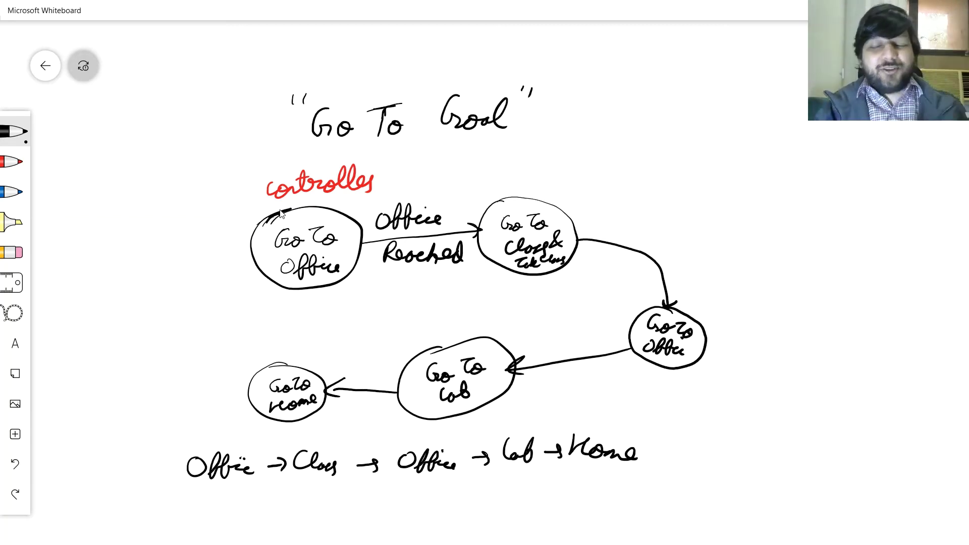
{"action": "mouse_move", "coordinate": [554, 305]}
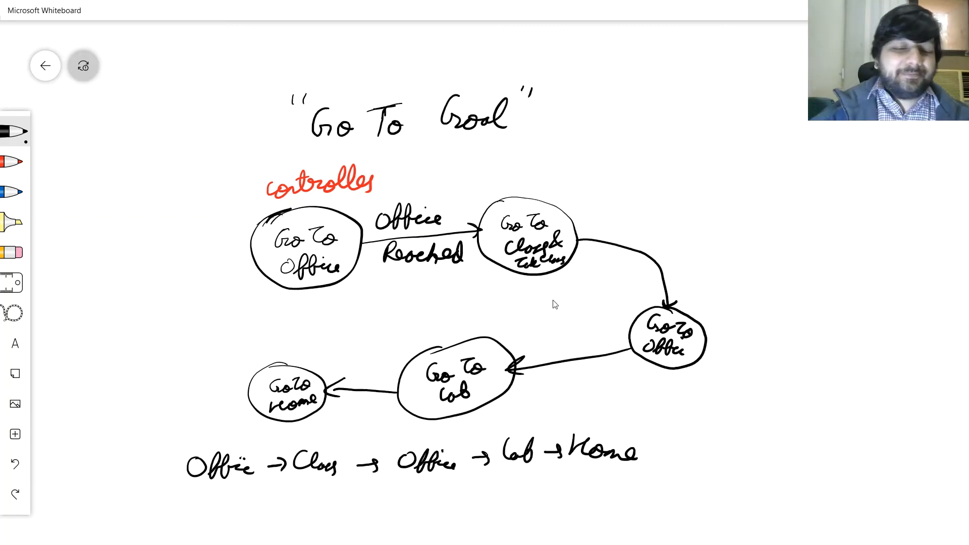
{"action": "mouse_move", "coordinate": [430, 270]}
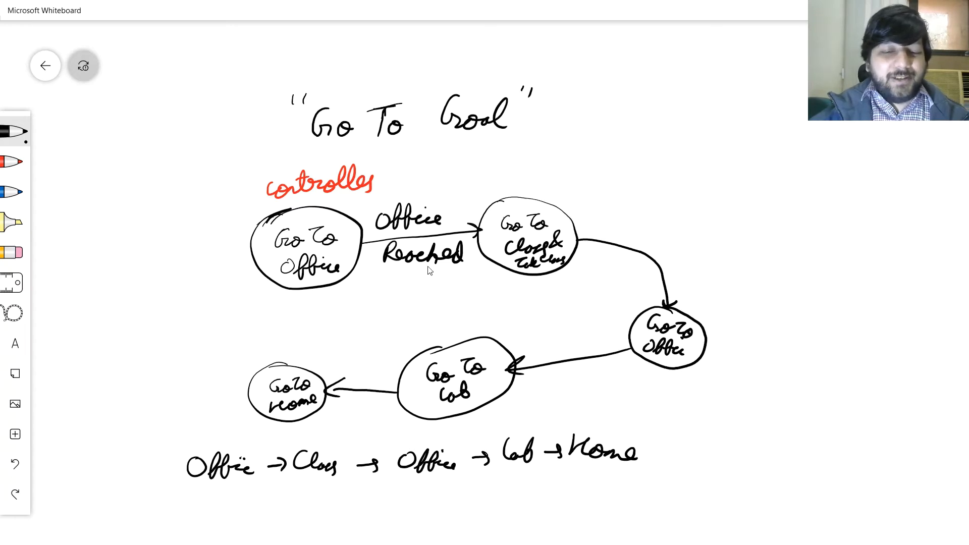
{"action": "mouse_move", "coordinate": [454, 226]}
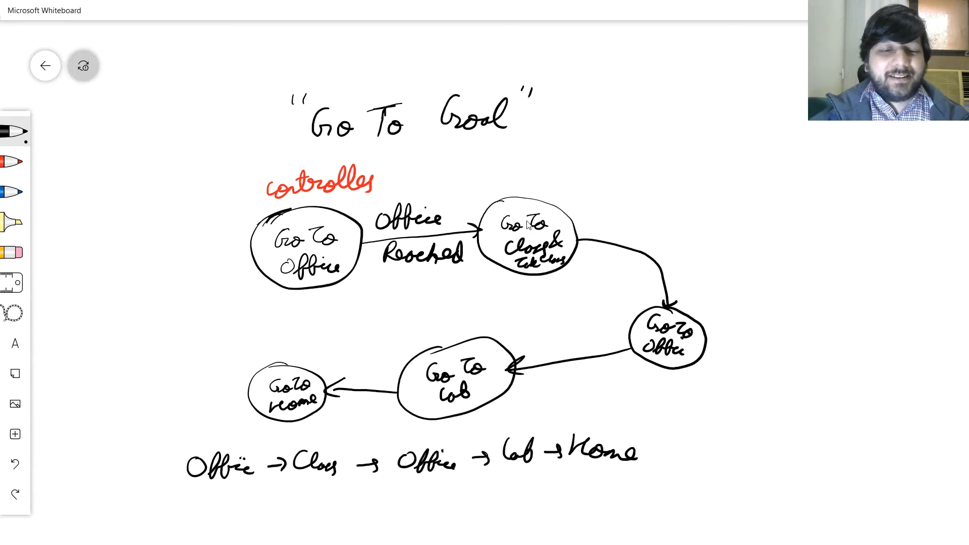
{"action": "mouse_move", "coordinate": [636, 216]}
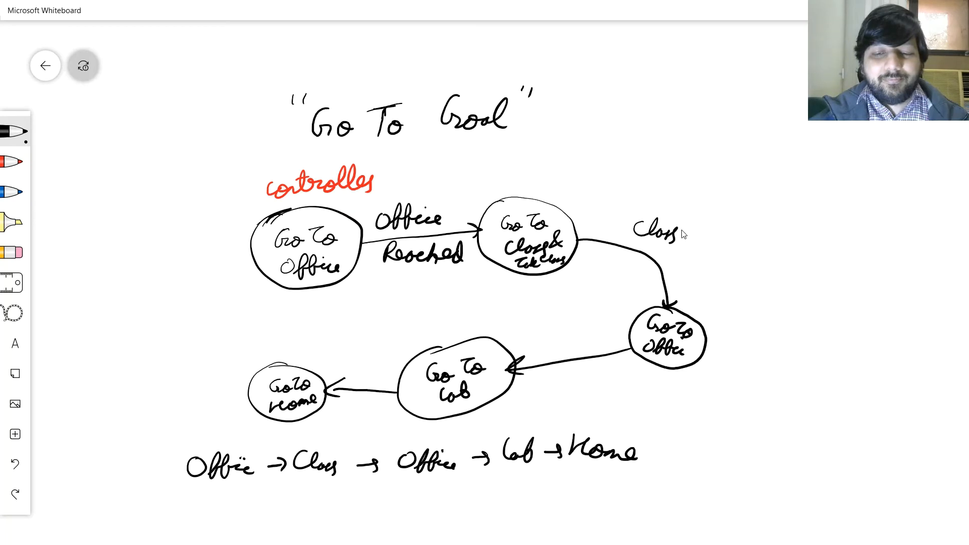
Write the condition "Class Time Over" or At 12 noon beside the arrow leaving the class state.
{"action": "left_click_drag", "start_coordinate": [686, 232], "coordinate": [766, 239]}
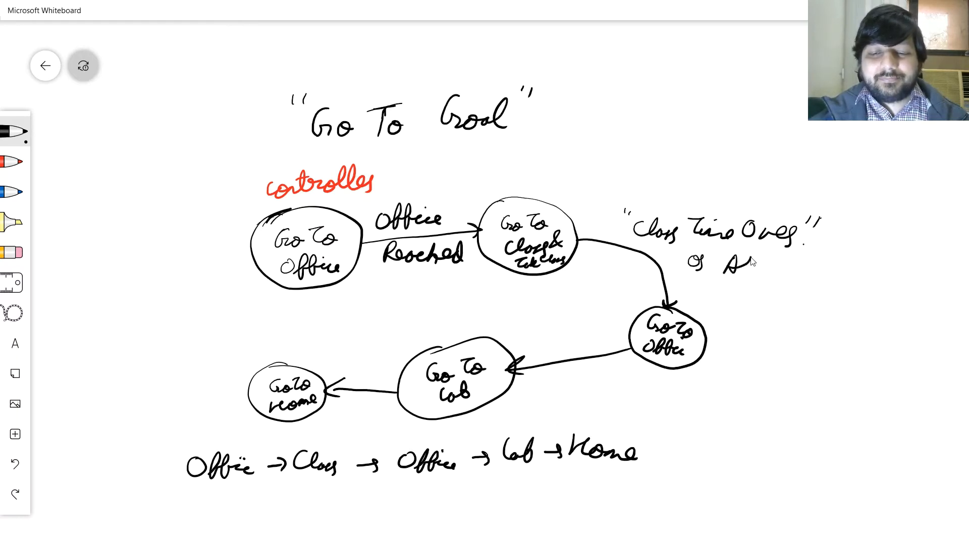
{"action": "mouse_move", "coordinate": [781, 264]}
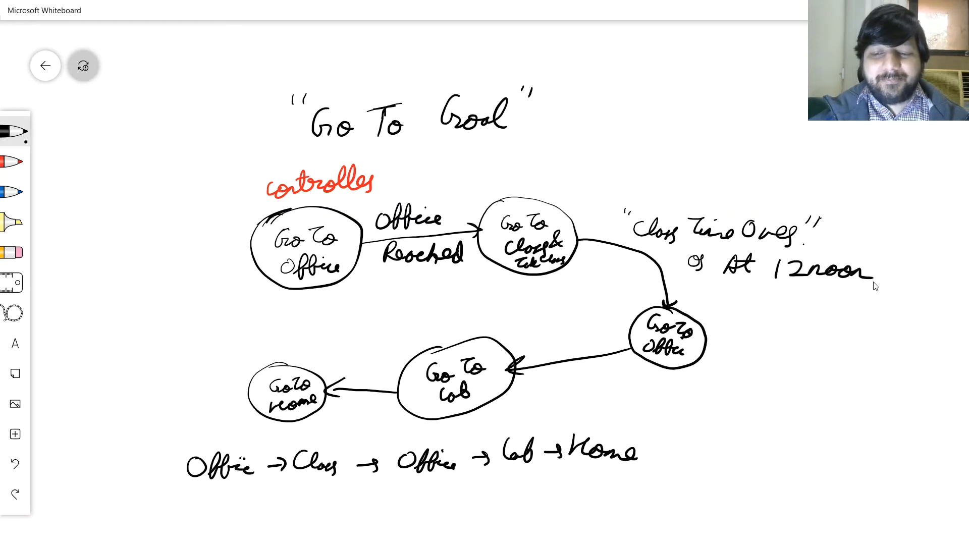
{"action": "mouse_move", "coordinate": [555, 242]}
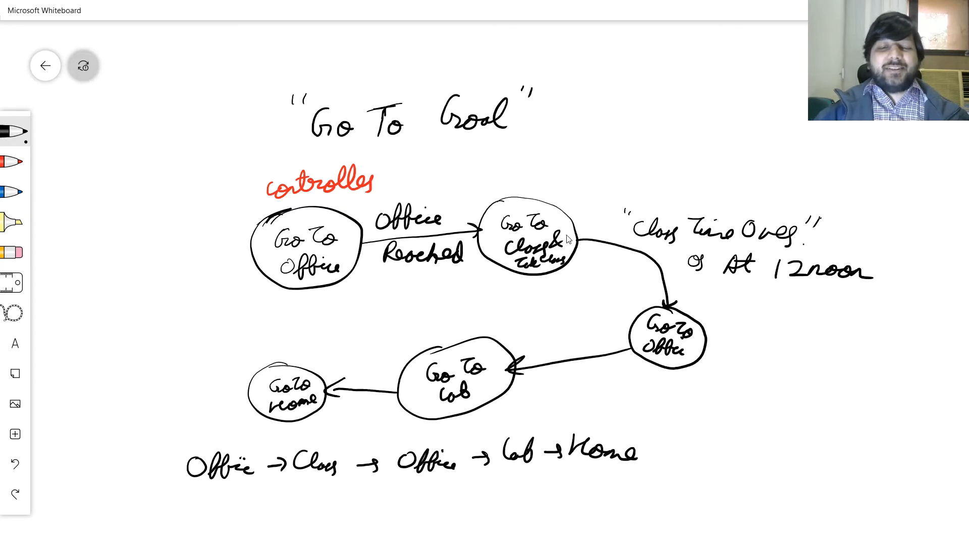
{"action": "mouse_move", "coordinate": [576, 227]}
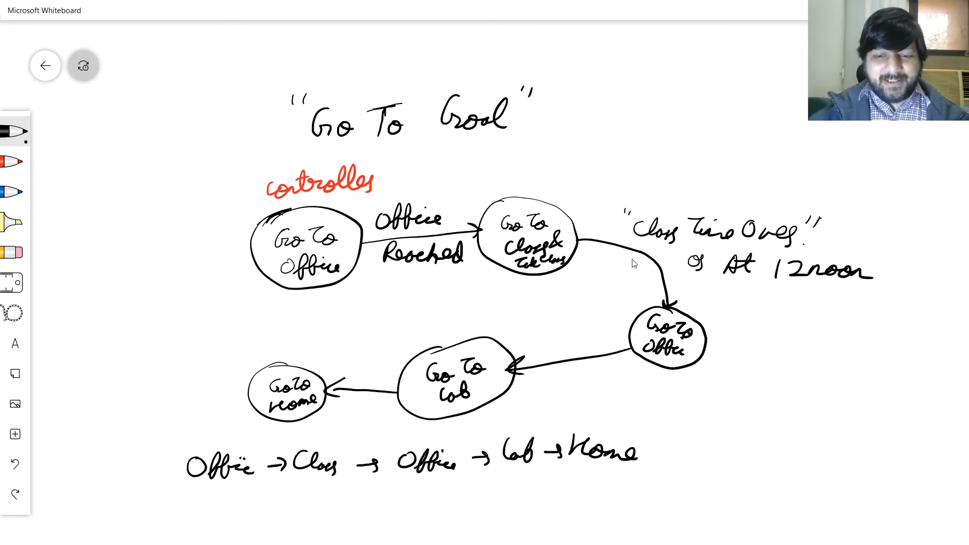
{"action": "mouse_move", "coordinate": [594, 248]}
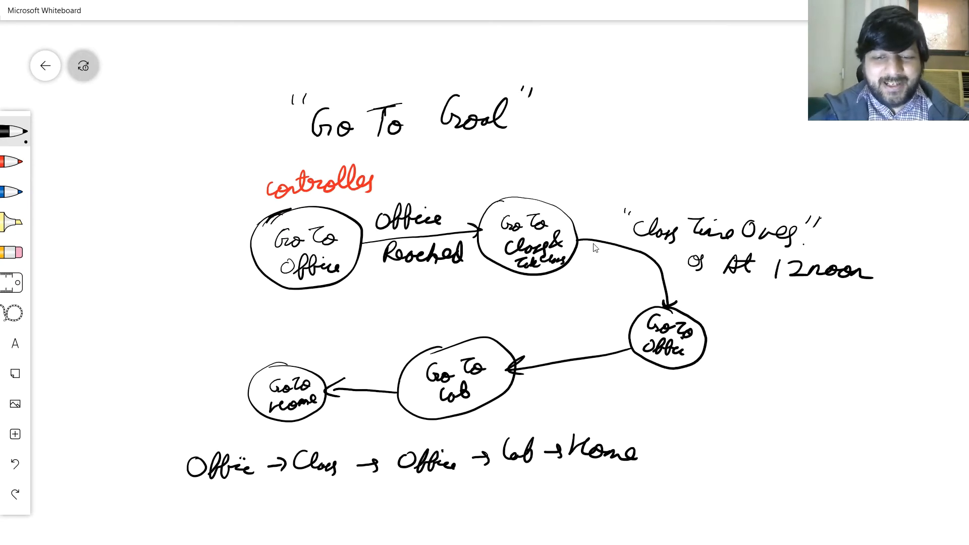
{"action": "mouse_move", "coordinate": [682, 242]}
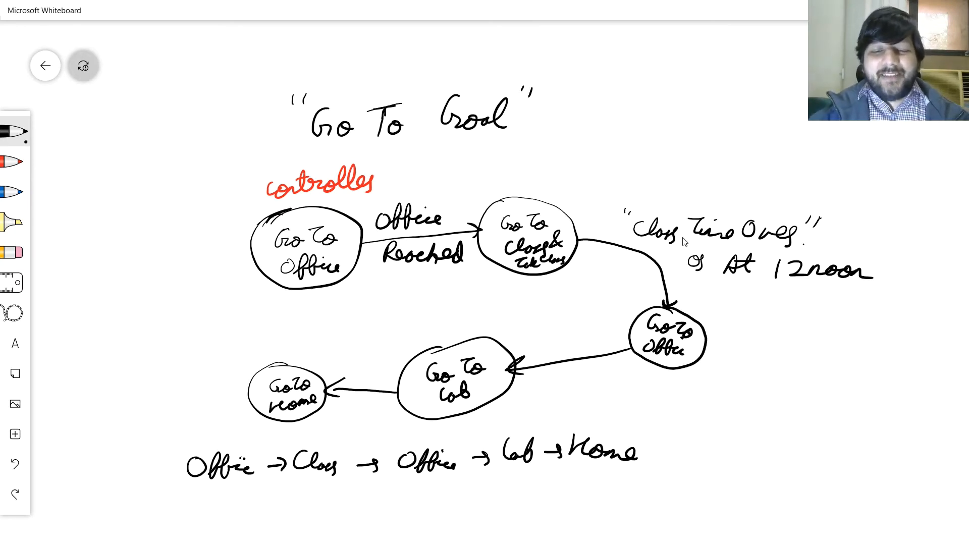
{"action": "mouse_move", "coordinate": [698, 335]}
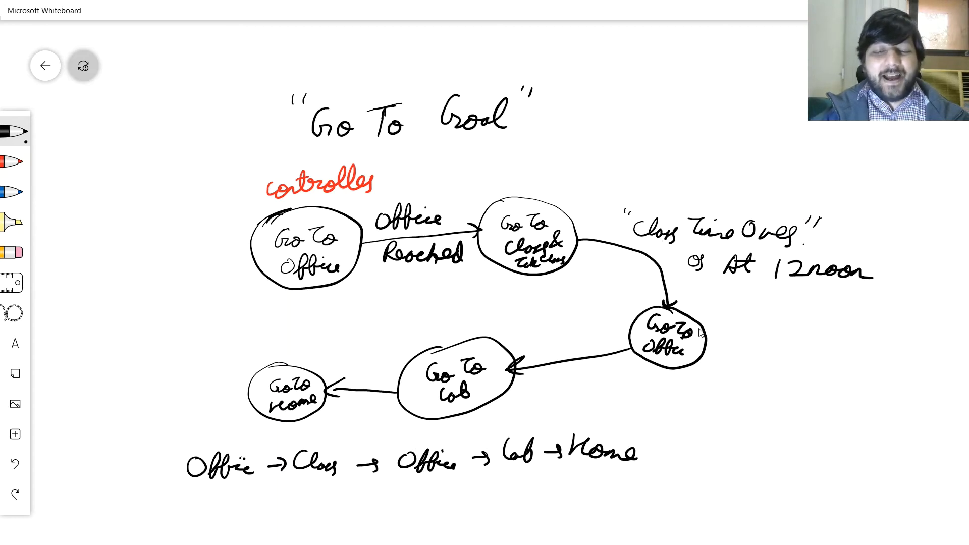
{"action": "mouse_move", "coordinate": [650, 367]}
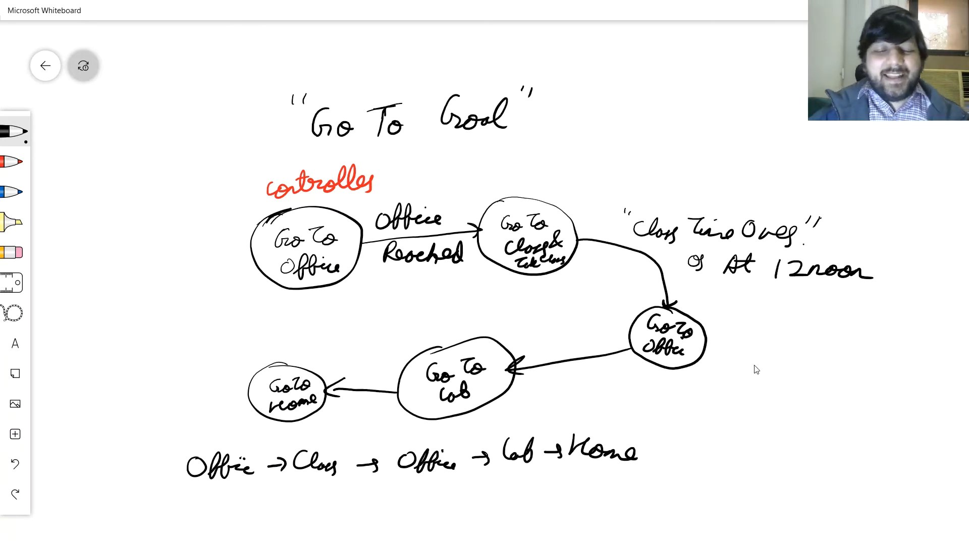
{"action": "mouse_move", "coordinate": [566, 374]}
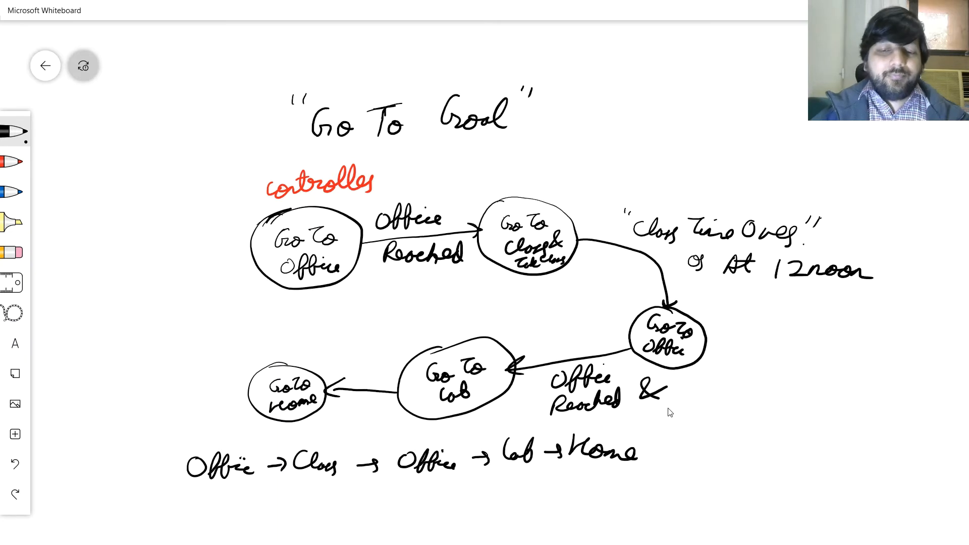
{"action": "mouse_move", "coordinate": [720, 342]}
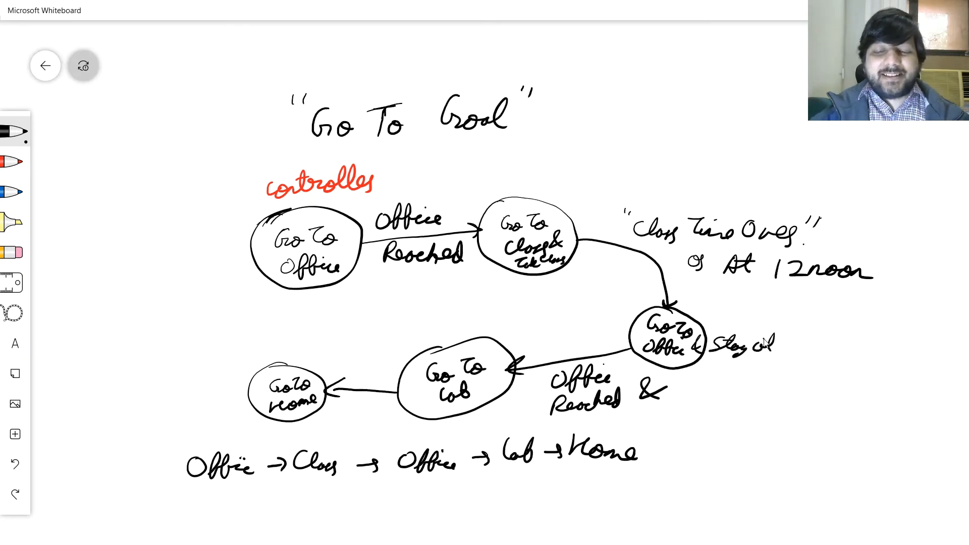
Write the conditions Office Reached & it is 4:00PM and At 6:00 PM on the remaining transitions.
{"action": "type", "text": "Office"}
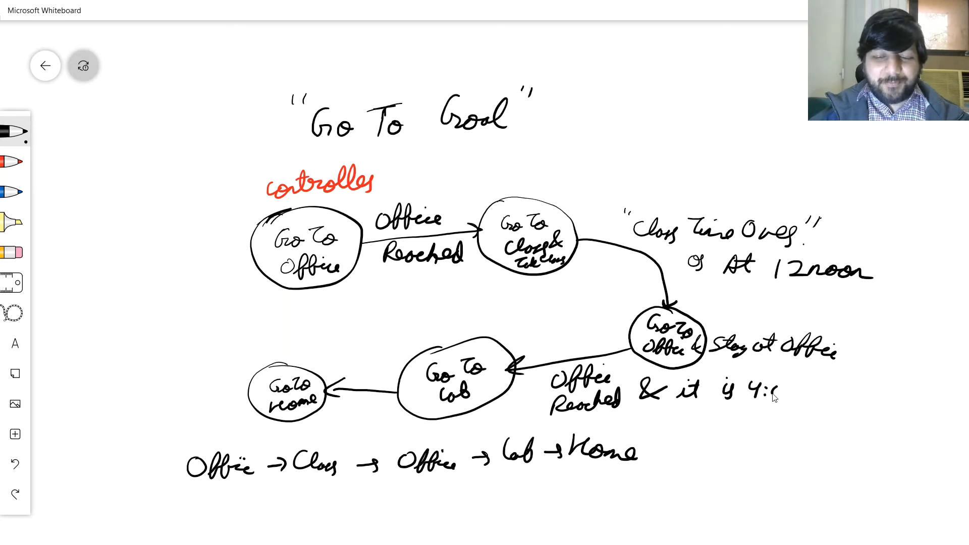
{"action": "type", "text": "00PM"}
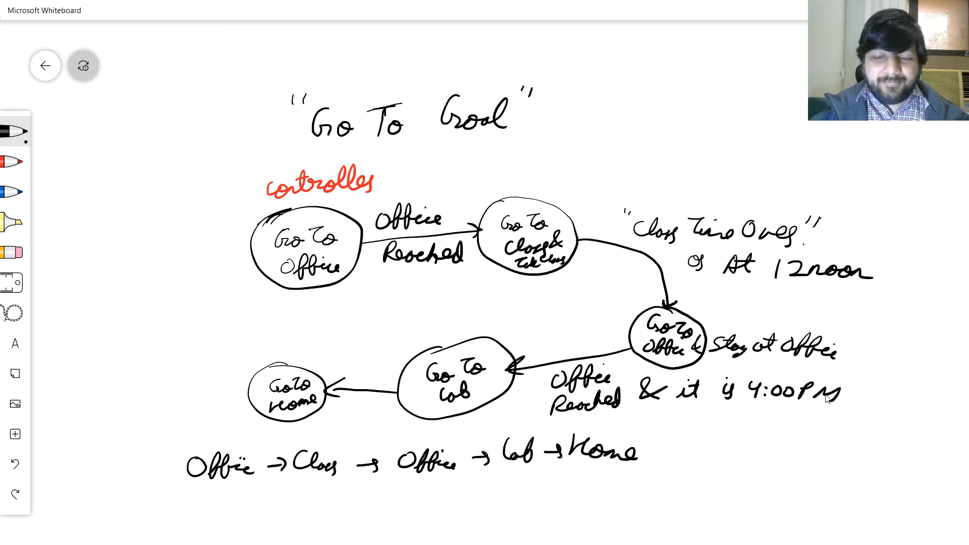
{"action": "mouse_move", "coordinate": [353, 391]}
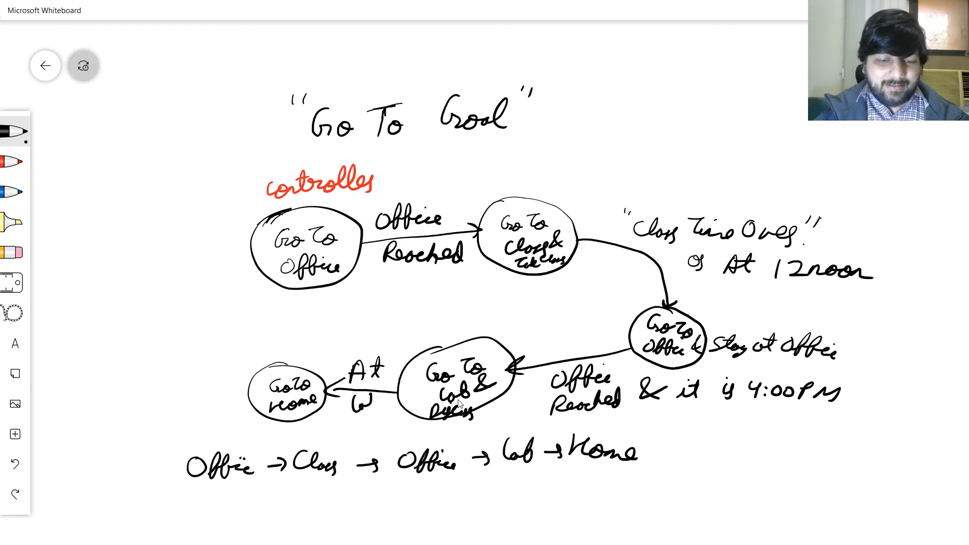
{"action": "mouse_move", "coordinate": [355, 415]}
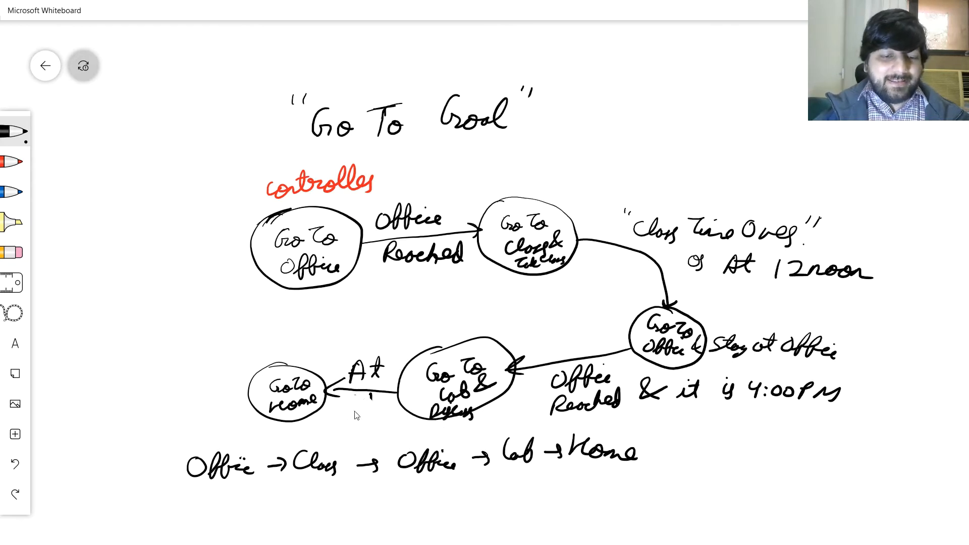
{"action": "left_click", "coordinate": [354, 411]}
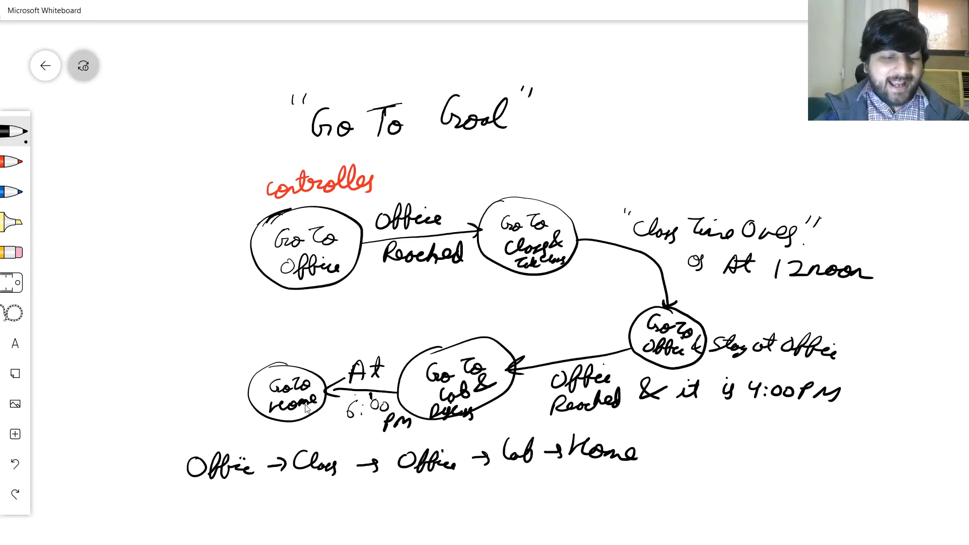
{"action": "mouse_move", "coordinate": [299, 367]}
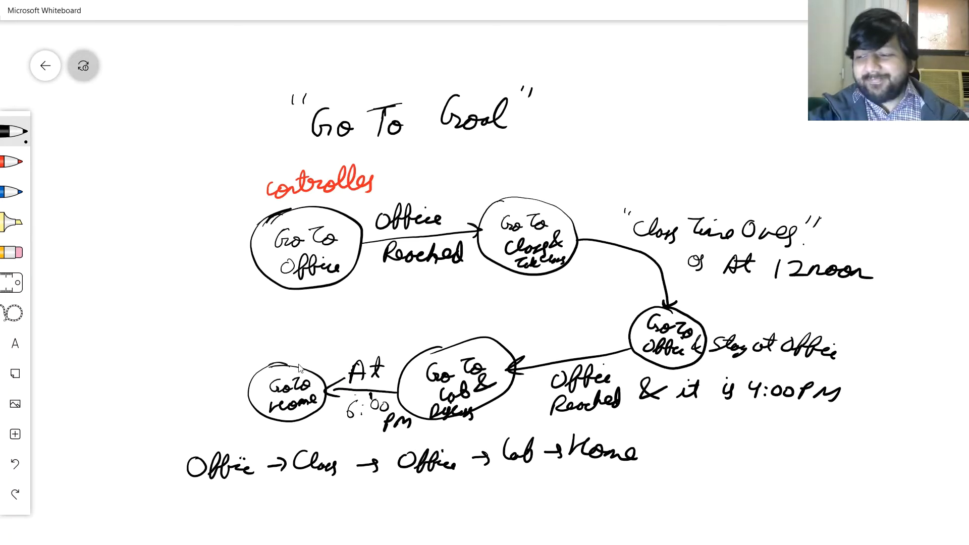
{"action": "mouse_move", "coordinate": [255, 394]}
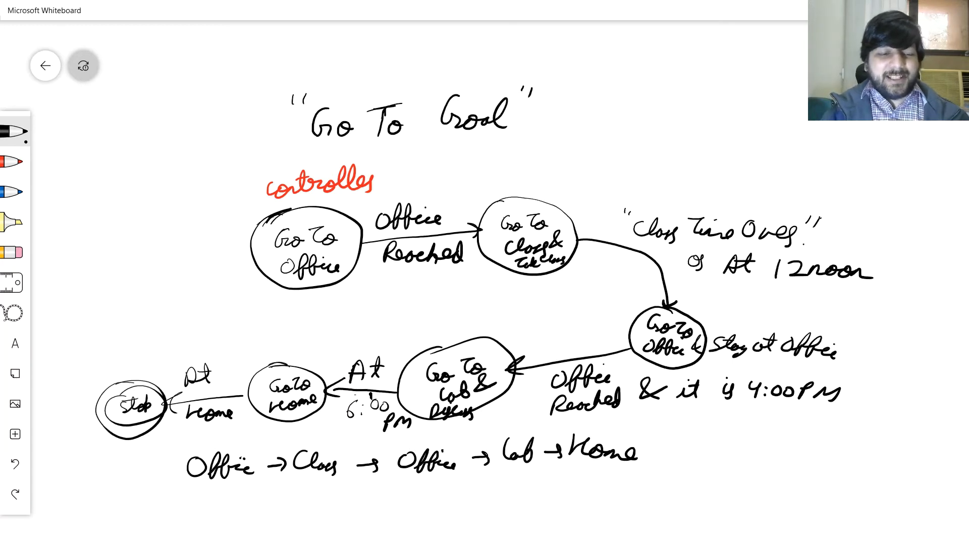
{"action": "mouse_move", "coordinate": [902, 432]}
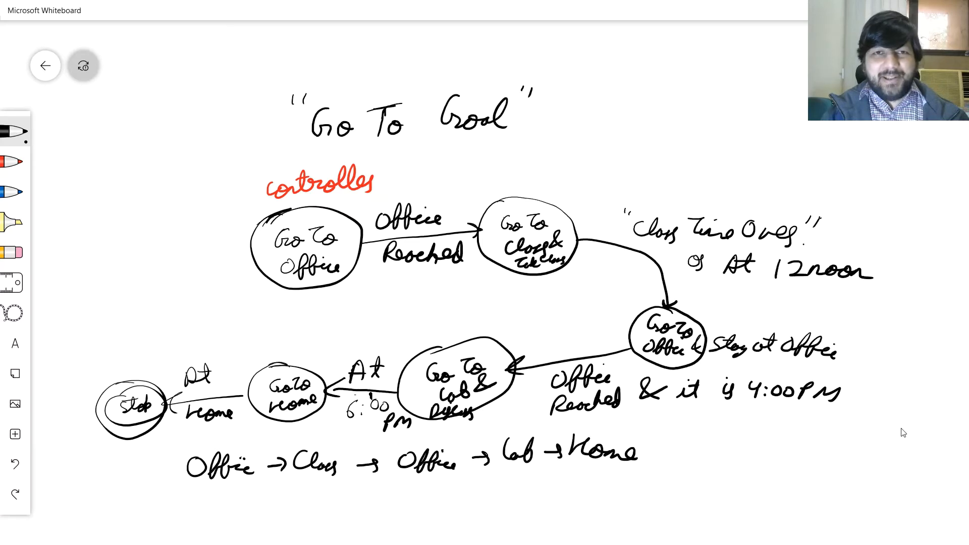
Mark goal G1 with an X near the square's top-left corner and write the G1 label beside it.
{"action": "scroll", "scroll_direction": "down", "scroll_amount": 3}
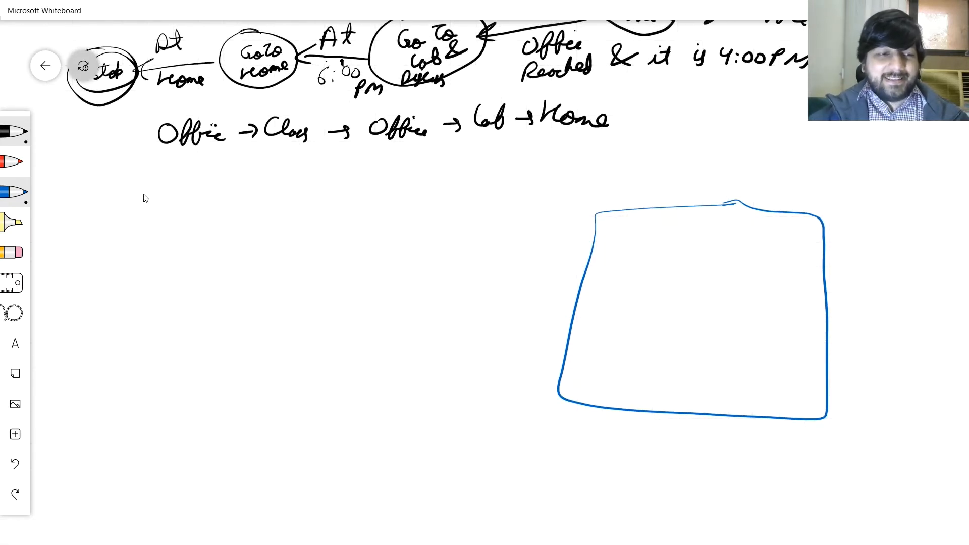
{"action": "mouse_move", "coordinate": [681, 272]}
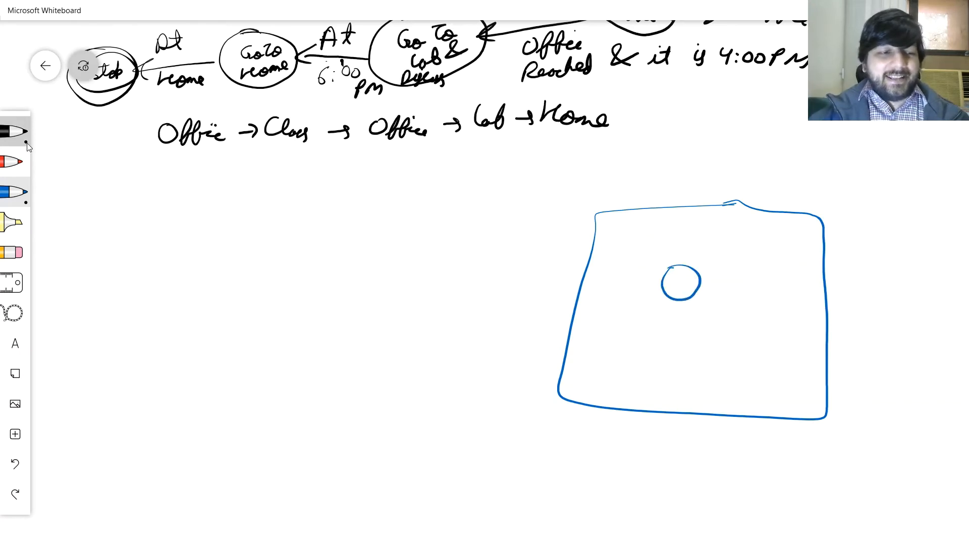
{"action": "left_click_drag", "start_coordinate": [612, 225], "coordinate": [630, 244]}
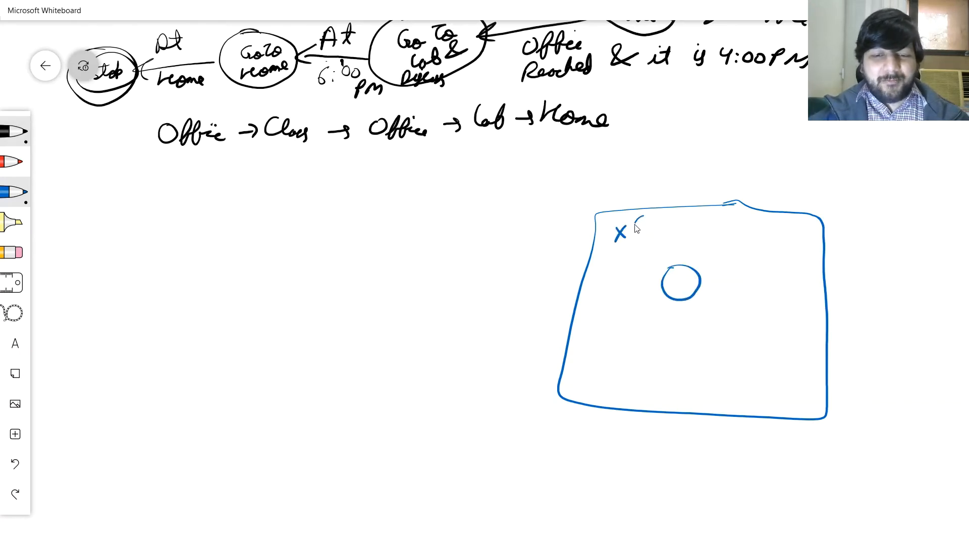
{"action": "left_click_drag", "start_coordinate": [636, 232], "coordinate": [791, 239]}
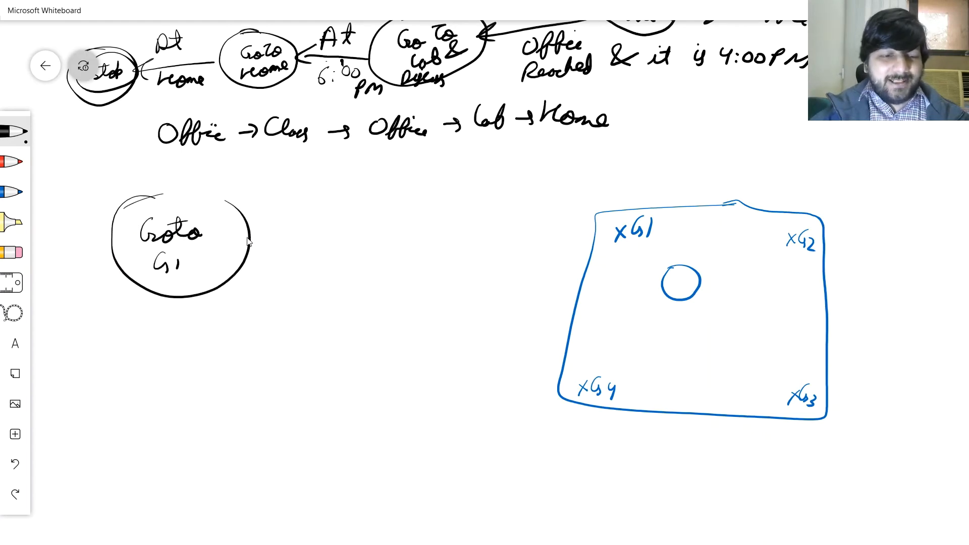
Draw the transition arrow leaving Goto G1 and the circle for the Goto G3 state.
{"action": "left_click_drag", "start_coordinate": [248, 239], "coordinate": [346, 238]}
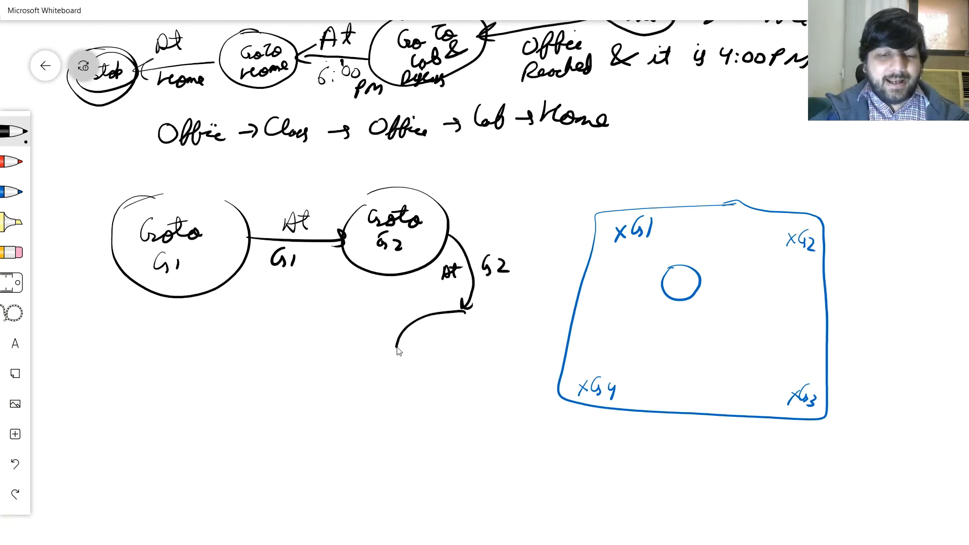
{"action": "left_click_drag", "start_coordinate": [396, 309], "coordinate": [495, 384]}
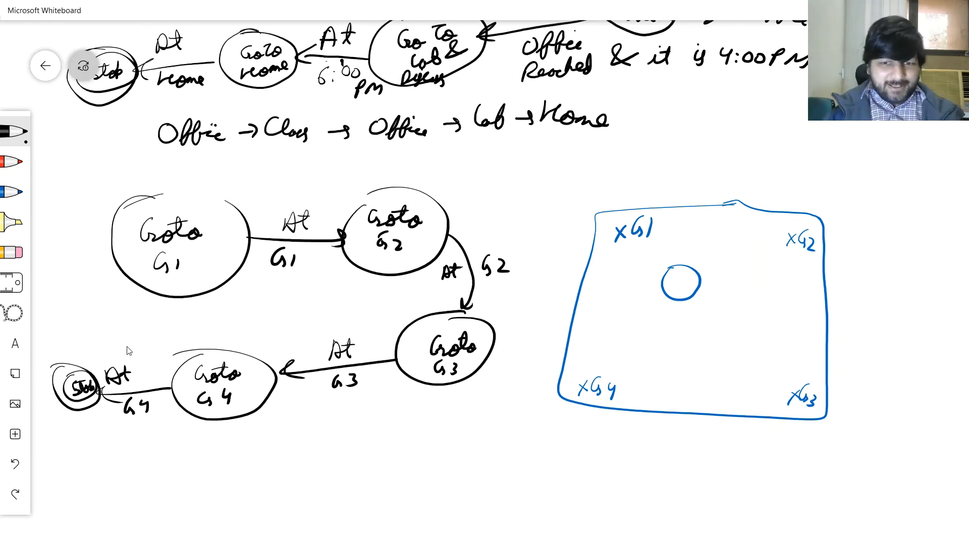
{"action": "mouse_move", "coordinate": [110, 305]}
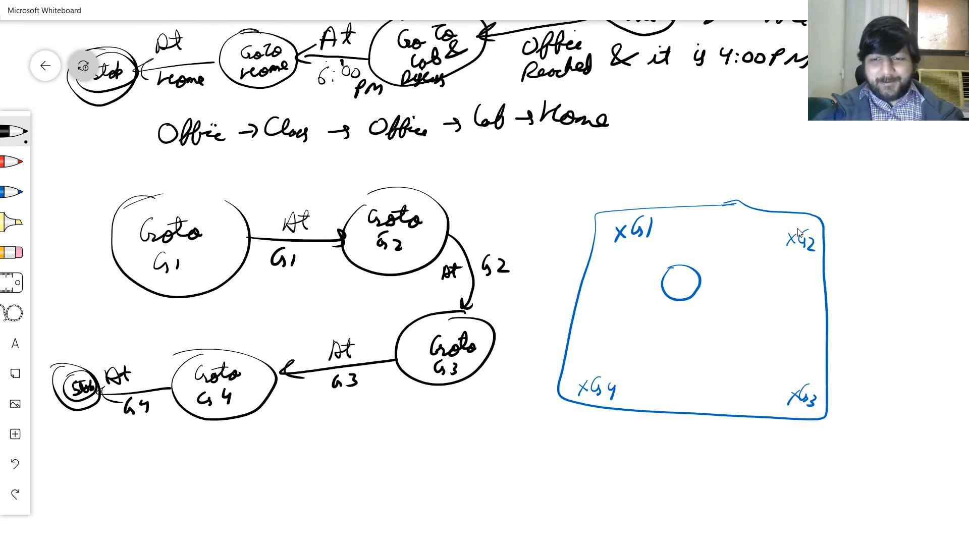
{"action": "mouse_move", "coordinate": [709, 258]}
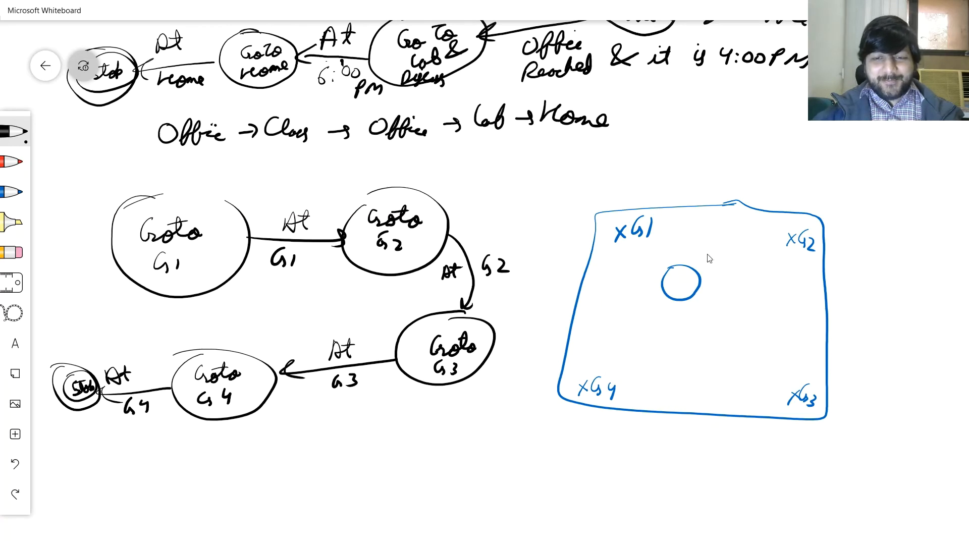
{"action": "mouse_move", "coordinate": [637, 264]}
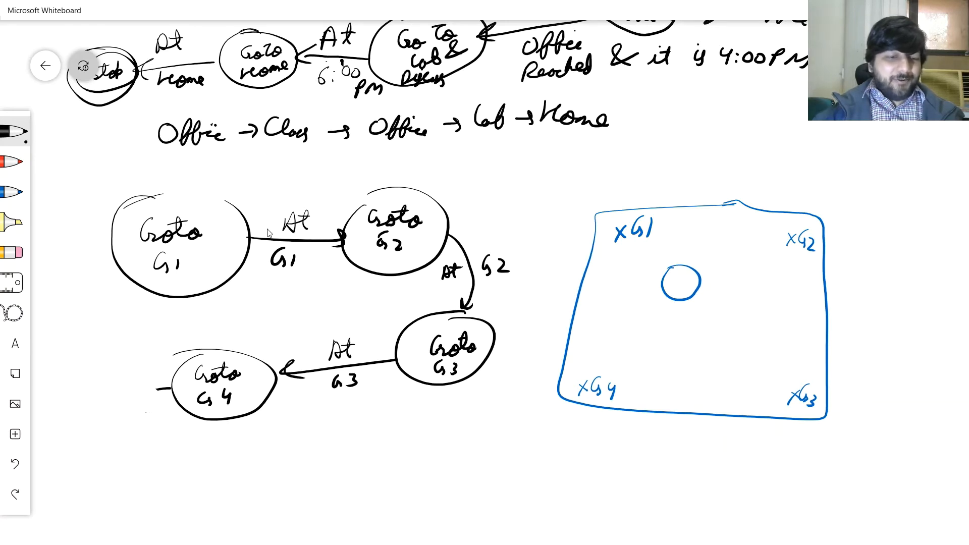
Draw an At G4 arrow from Goto G4 looping back up to Goto G1.
{"action": "left_click_drag", "start_coordinate": [183, 284], "coordinate": [195, 352]}
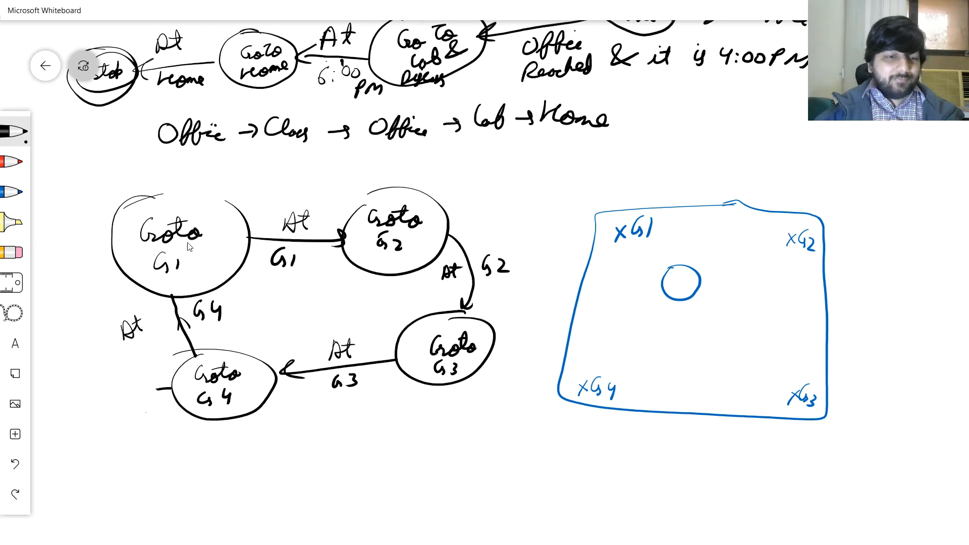
{"action": "mouse_move", "coordinate": [259, 223]}
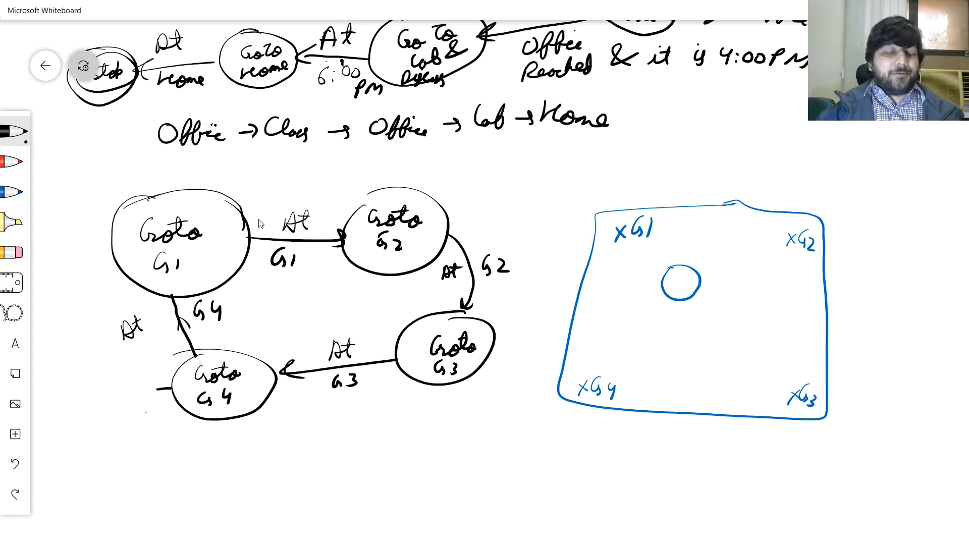
{"action": "mouse_move", "coordinate": [542, 216]}
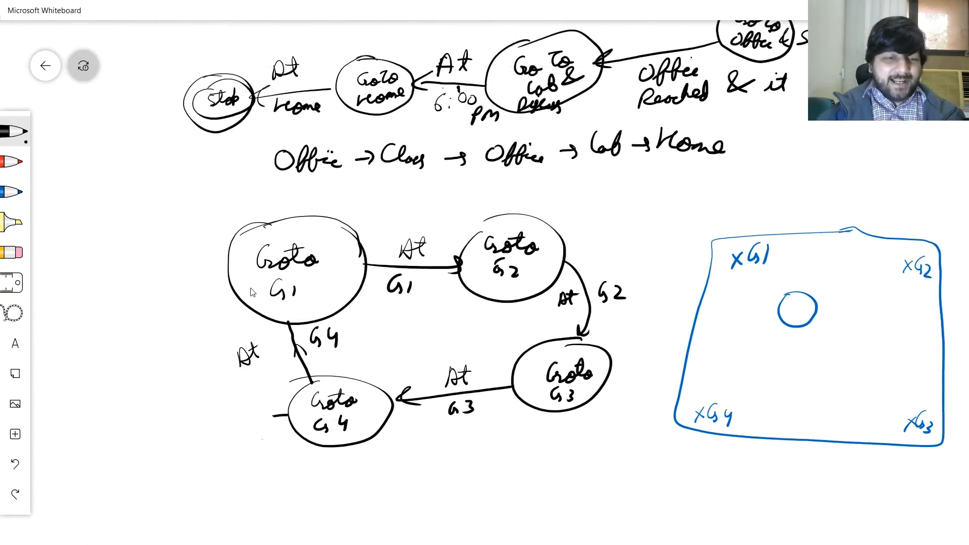
{"action": "mouse_move", "coordinate": [233, 268]}
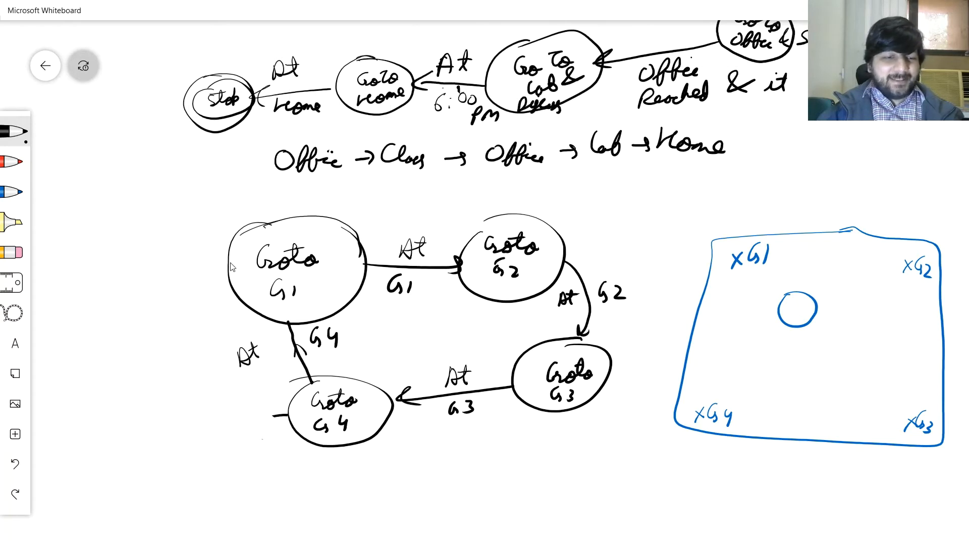
Draw a Stop state left of Goto G1 and begin its condition with At.
{"action": "left_click_drag", "start_coordinate": [229, 265], "coordinate": [114, 282]}
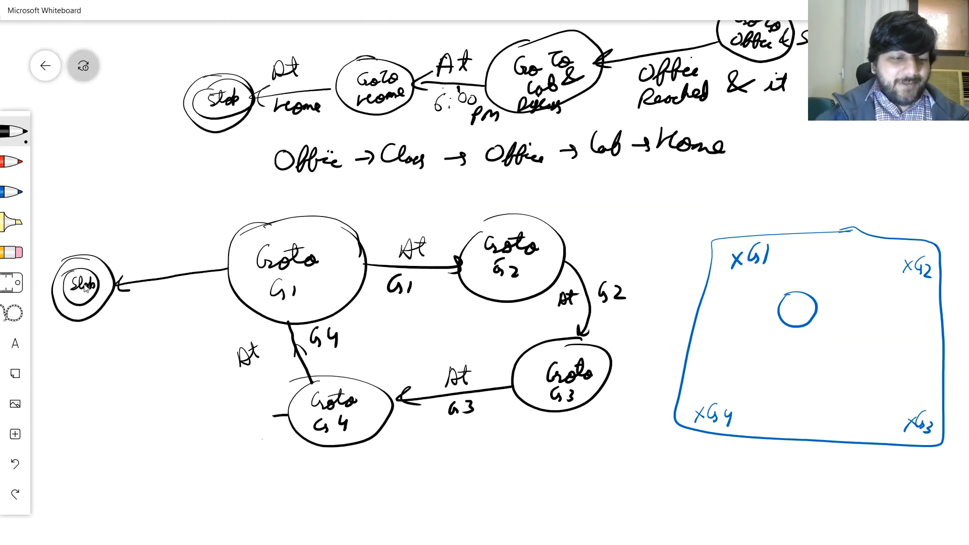
{"action": "type", "text": "At G1"}
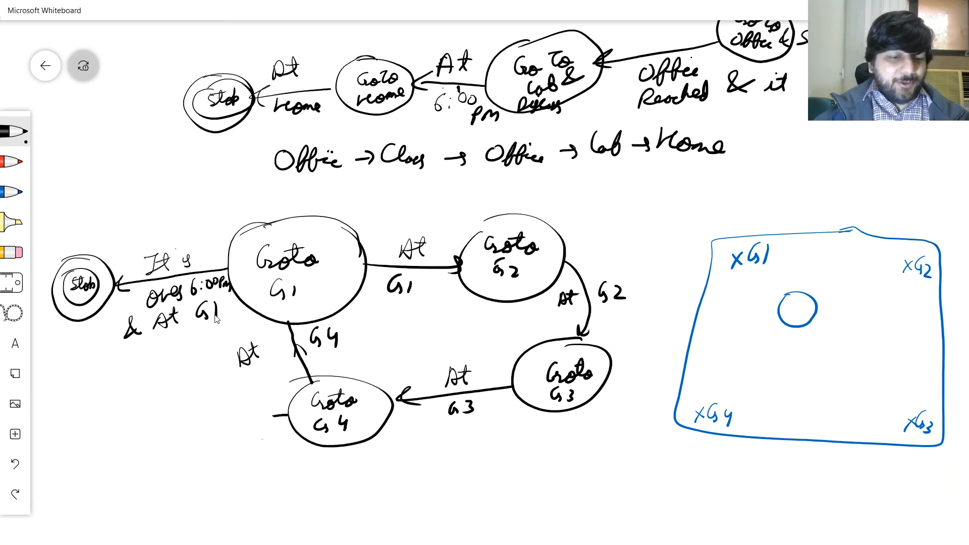
{"action": "mouse_move", "coordinate": [436, 343]}
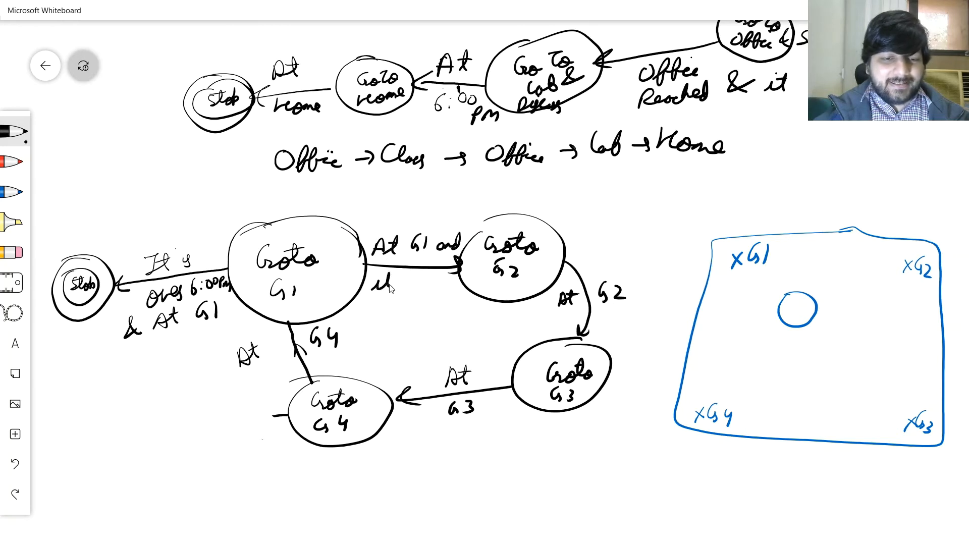
Write it is under 6:00pm below the Goto G1 to Goto G2 arrow.
{"action": "left_click_drag", "start_coordinate": [377, 288], "coordinate": [402, 303]}
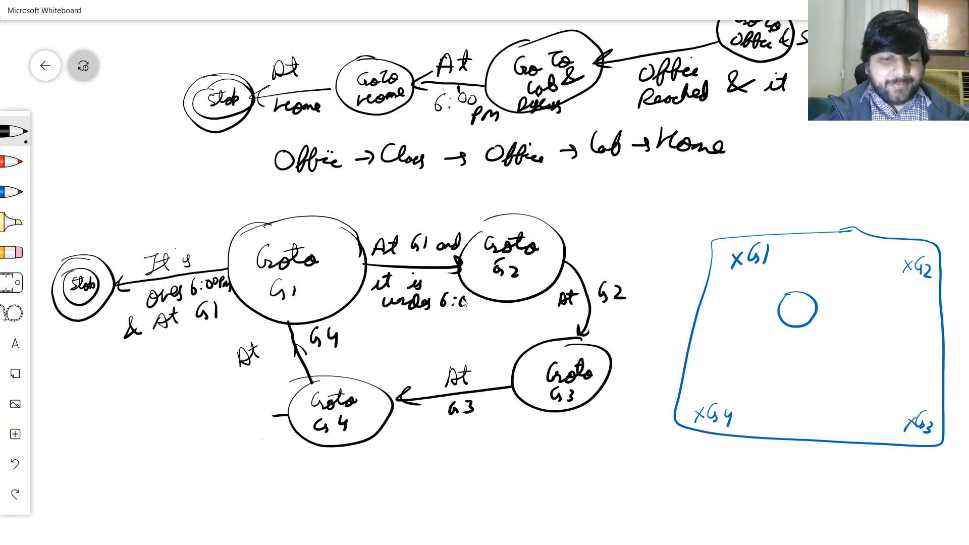
{"action": "type", "text": "pm"}
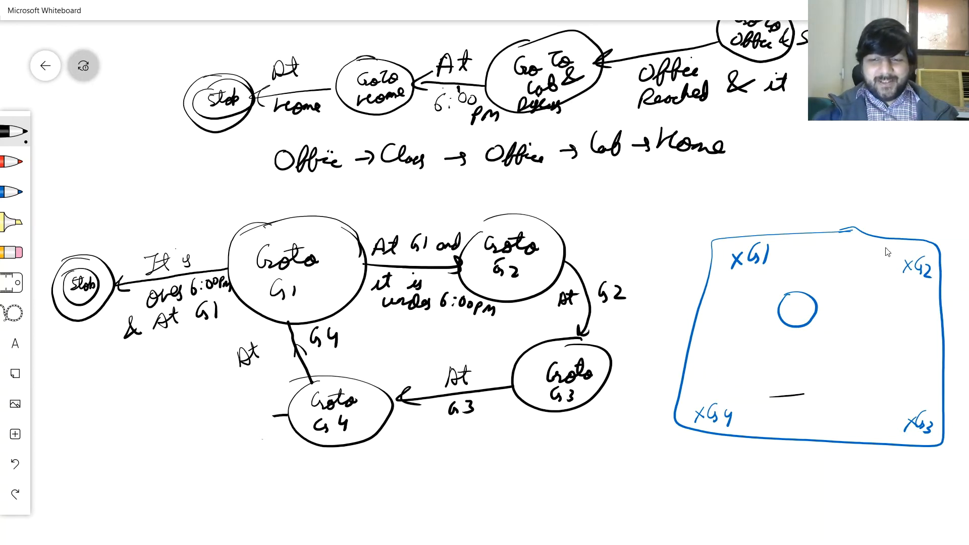
{"action": "mouse_move", "coordinate": [825, 392]}
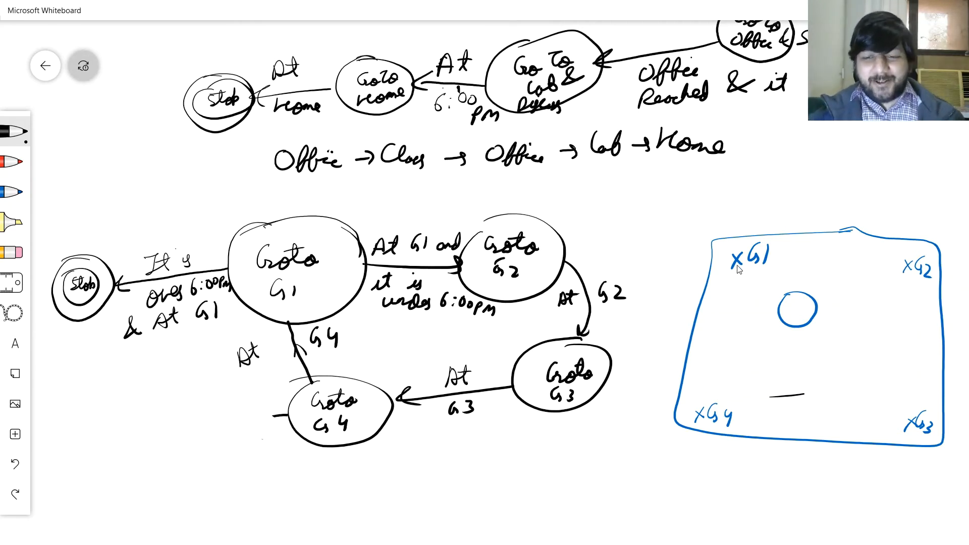
{"action": "mouse_move", "coordinate": [809, 266]}
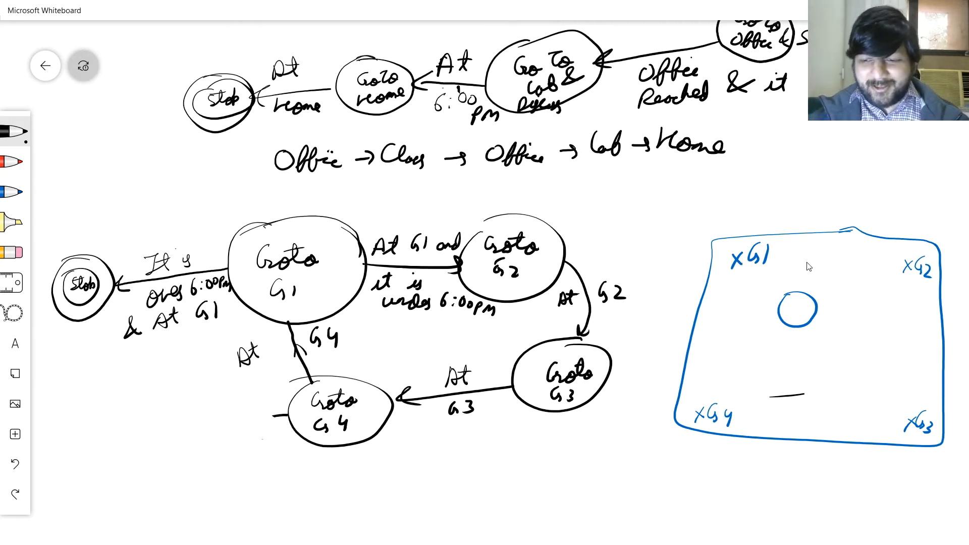
{"action": "mouse_move", "coordinate": [829, 274]}
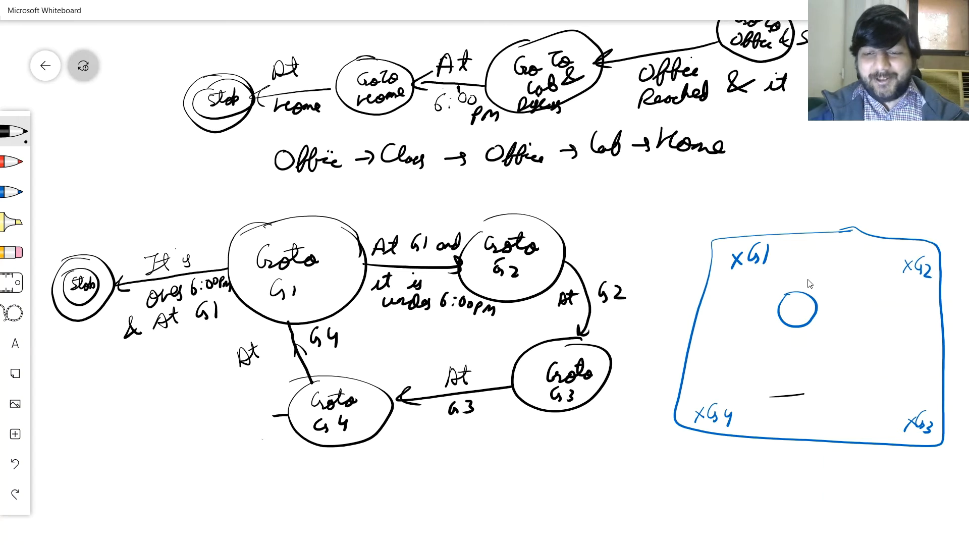
{"action": "mouse_move", "coordinate": [879, 357]}
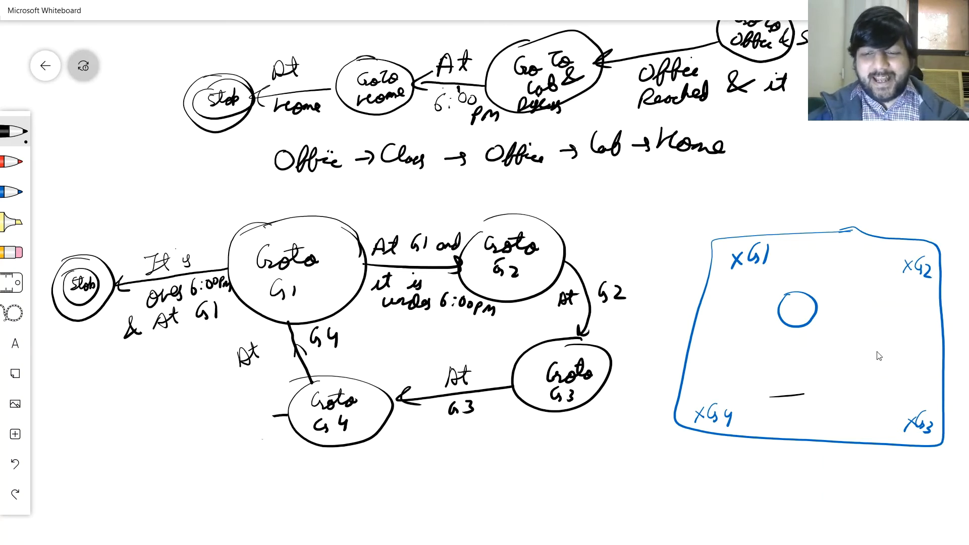
{"action": "mouse_move", "coordinate": [743, 422]}
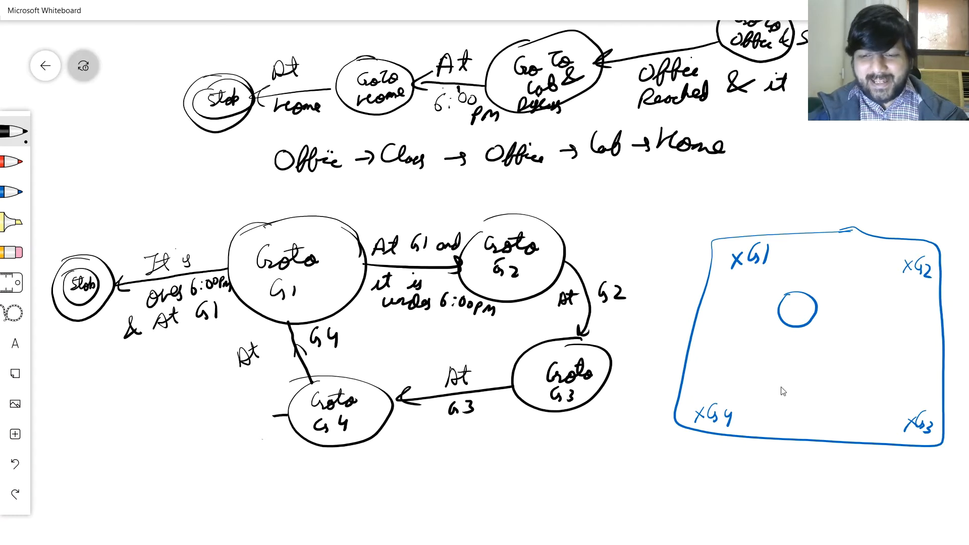
{"action": "mouse_move", "coordinate": [717, 245]}
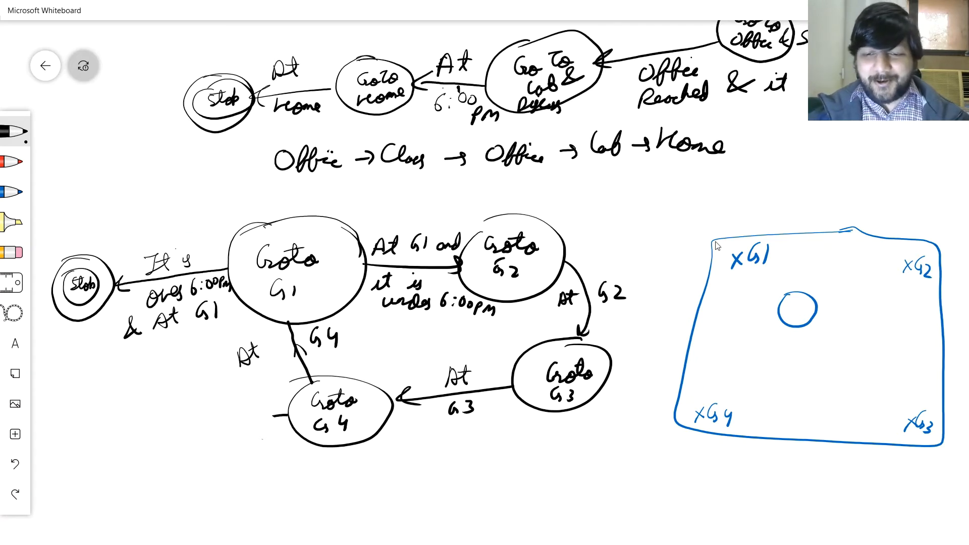
{"action": "mouse_move", "coordinate": [791, 310]}
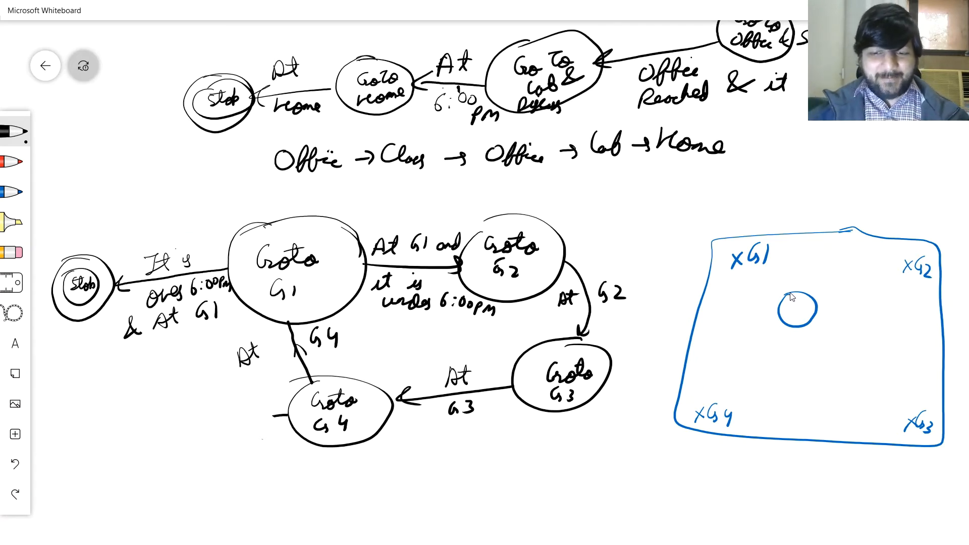
{"action": "mouse_move", "coordinate": [794, 306]}
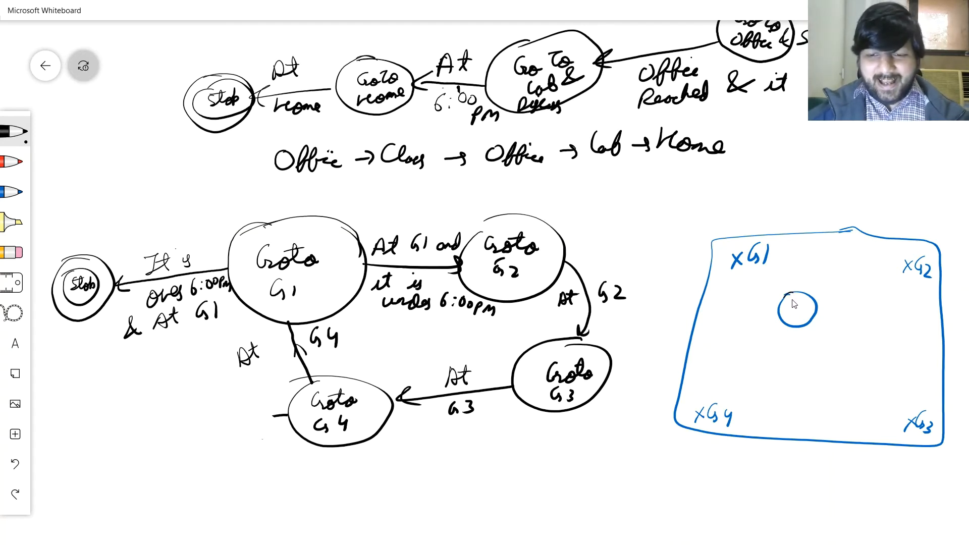
{"action": "mouse_move", "coordinate": [791, 316]}
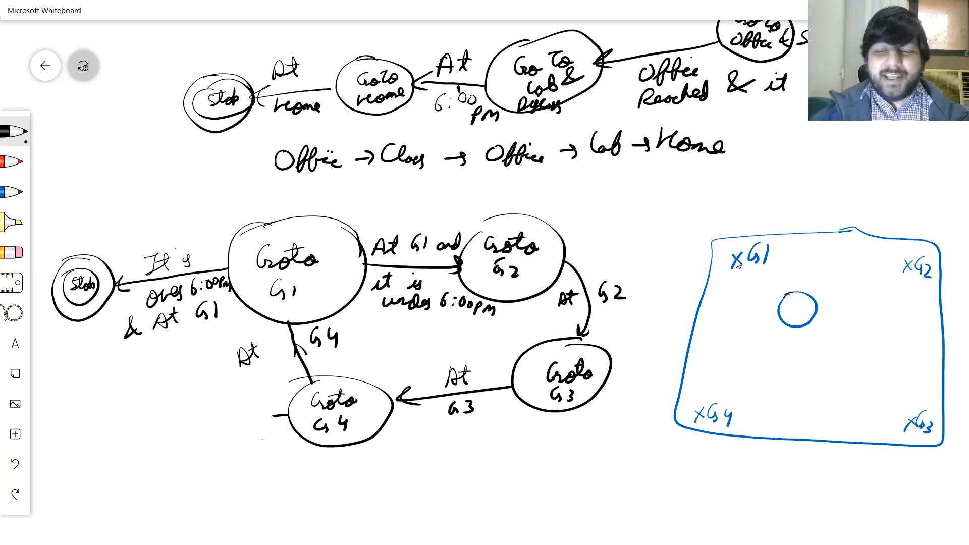
{"action": "mouse_move", "coordinate": [17, 161]}
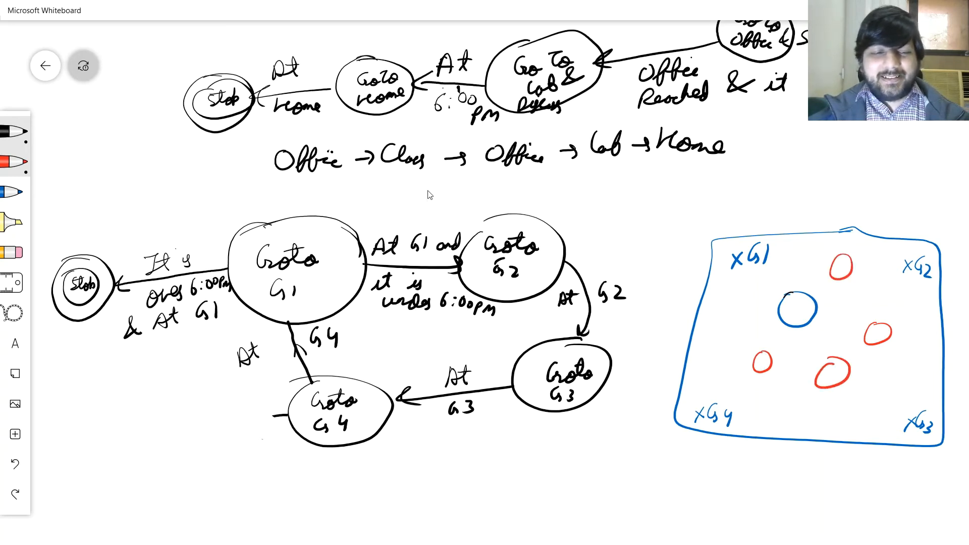
{"action": "mouse_move", "coordinate": [516, 370]}
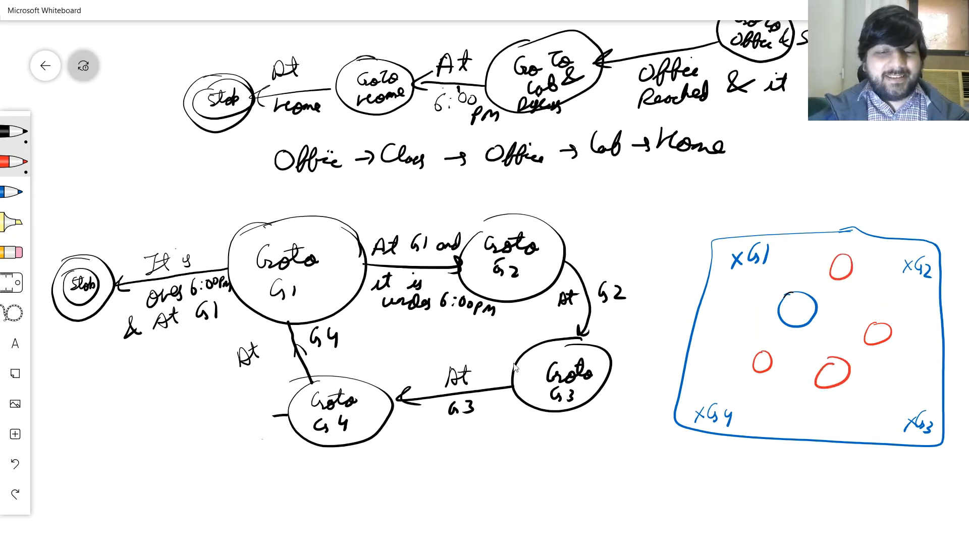
{"action": "mouse_move", "coordinate": [525, 224]}
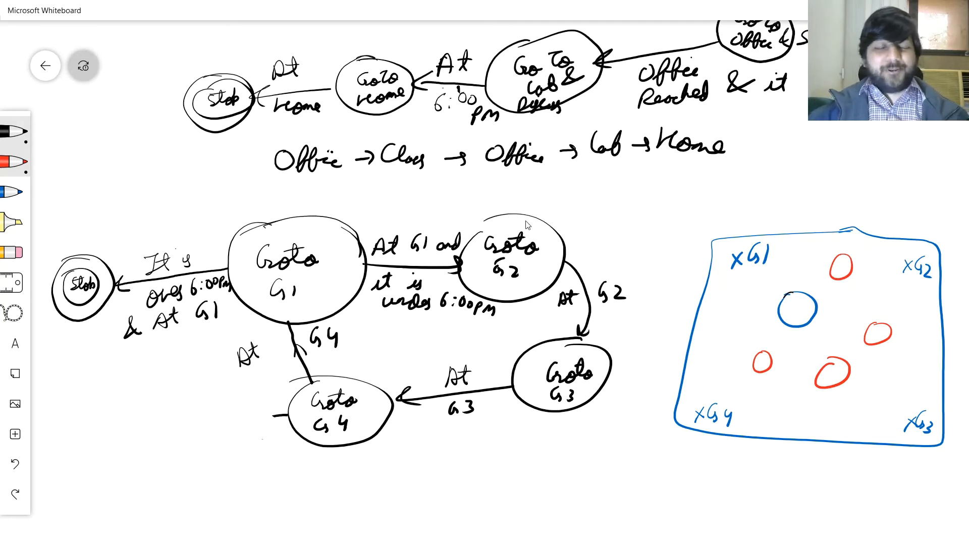
{"action": "mouse_move", "coordinate": [503, 221]}
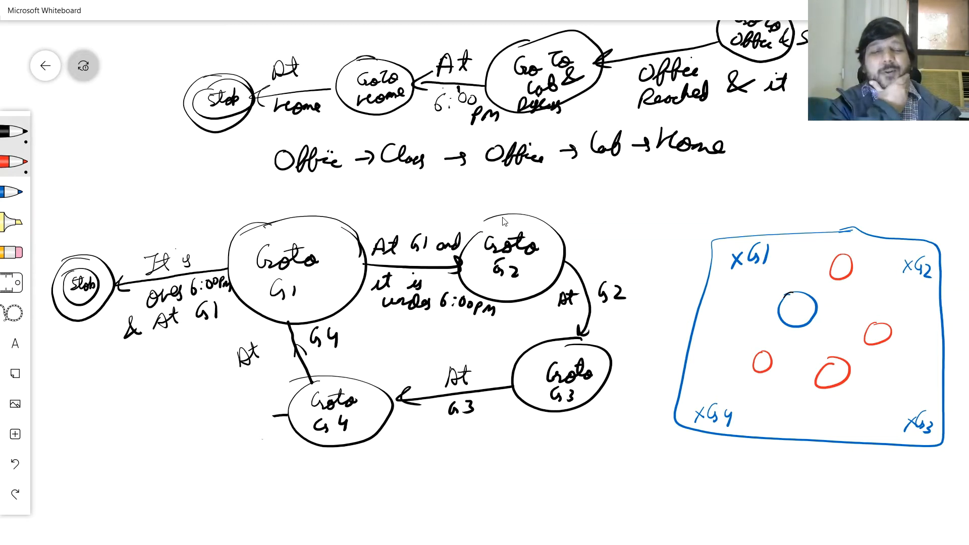
{"action": "mouse_move", "coordinate": [691, 259]}
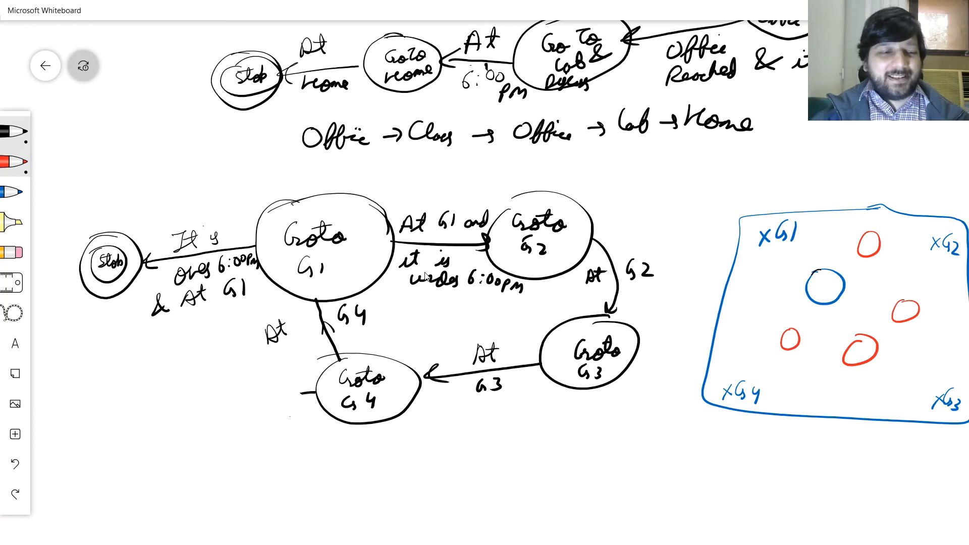
Label Goto G1 as Controllers and the At G1 arrow as Transition Condition in red.
{"action": "left_click_drag", "start_coordinate": [281, 172], "coordinate": [297, 198]}
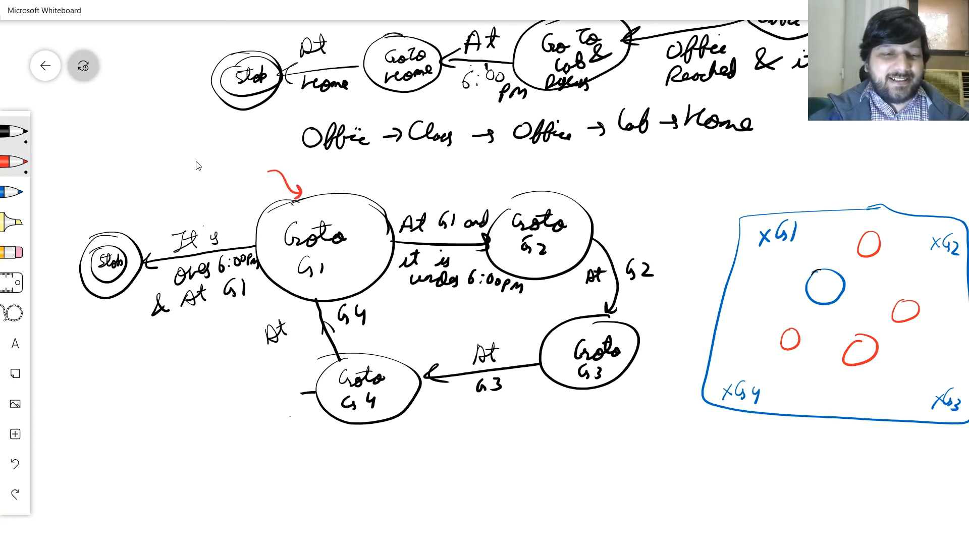
{"action": "type", "text": "Conb"}
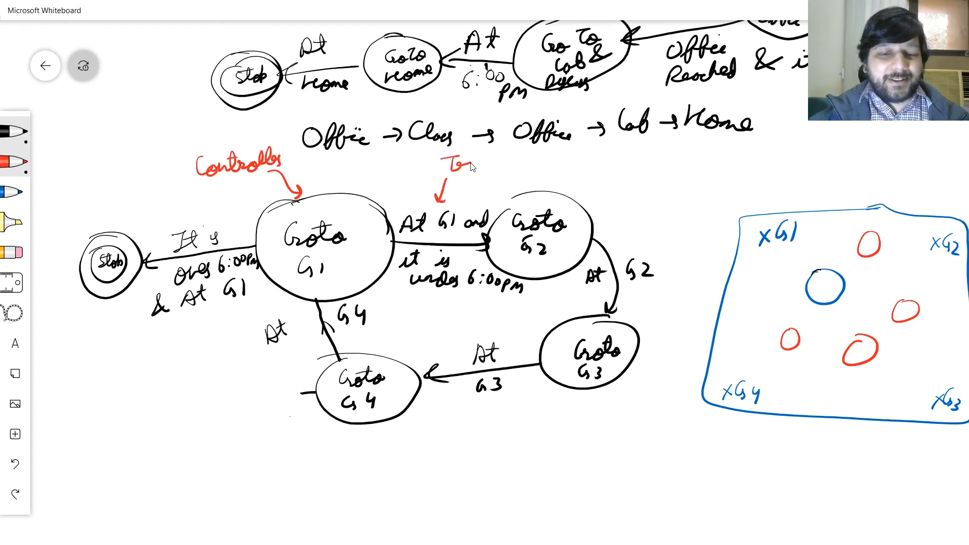
{"action": "type", "text": "Transition"}
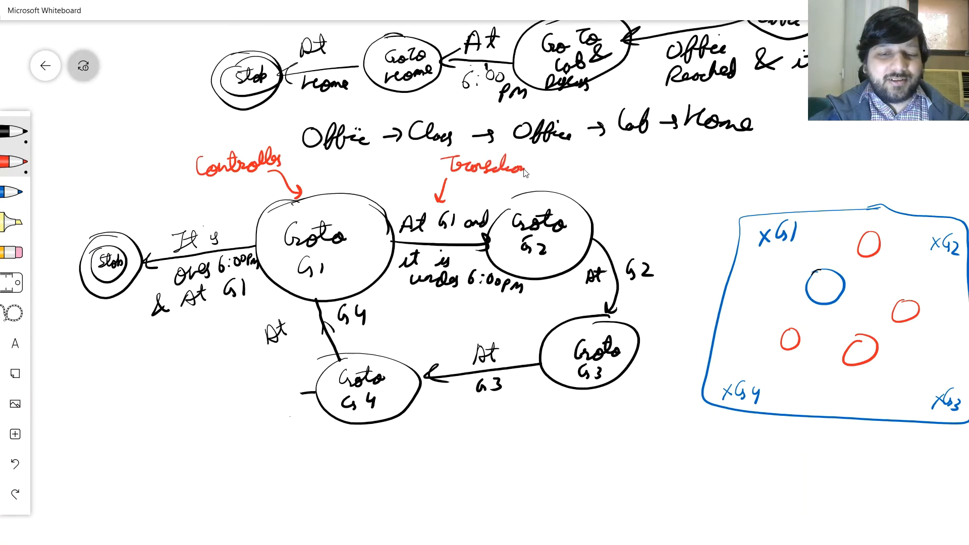
{"action": "left_click_drag", "start_coordinate": [528, 166], "coordinate": [581, 173]}
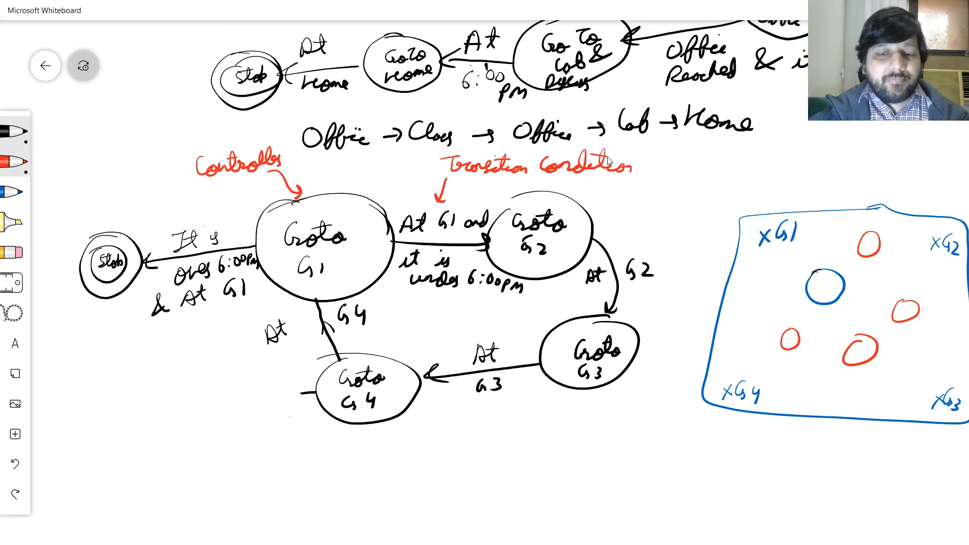
{"action": "mouse_move", "coordinate": [201, 334]}
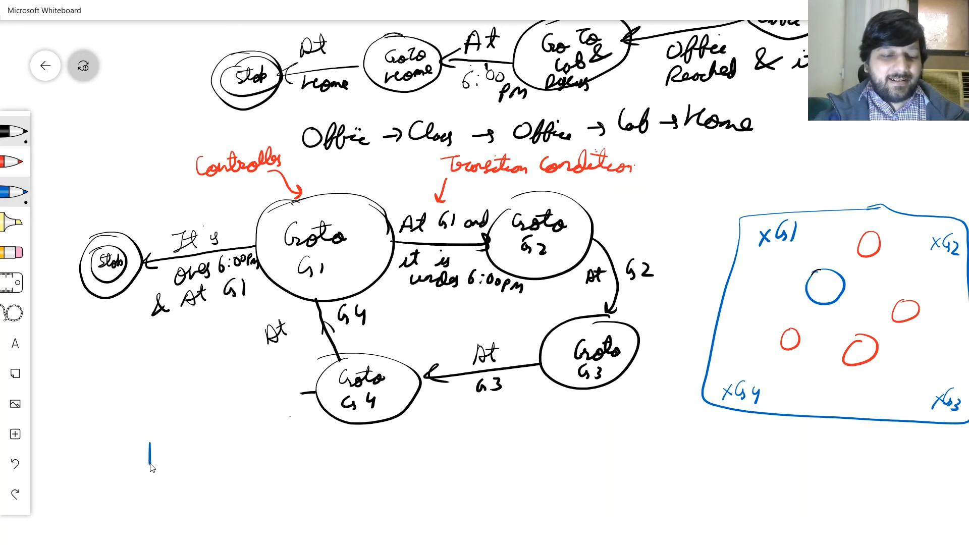
Write the blue heading FINITE STATE M/C (FSM) beneath the goal-state diagram.
{"action": "left_click_drag", "start_coordinate": [148, 451], "coordinate": [284, 451]}
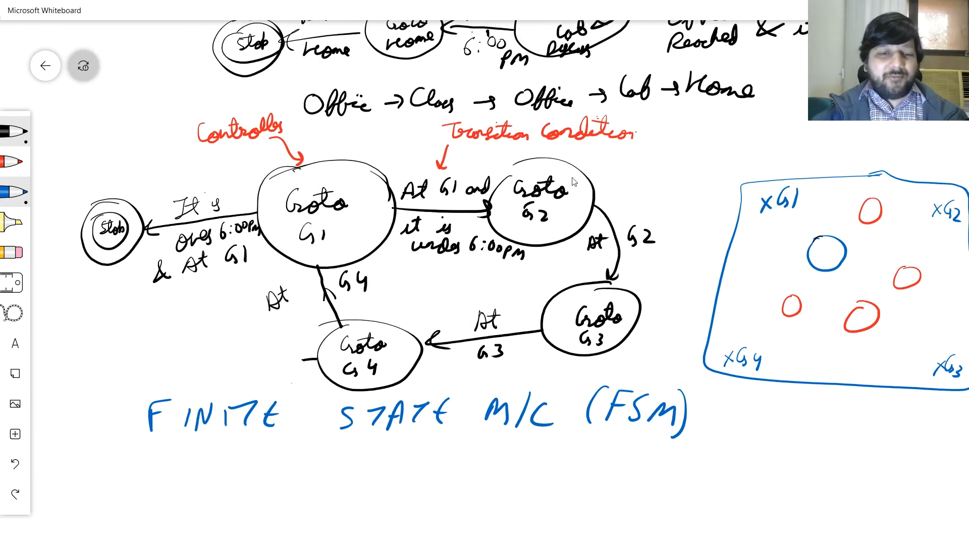
{"action": "mouse_move", "coordinate": [331, 146]}
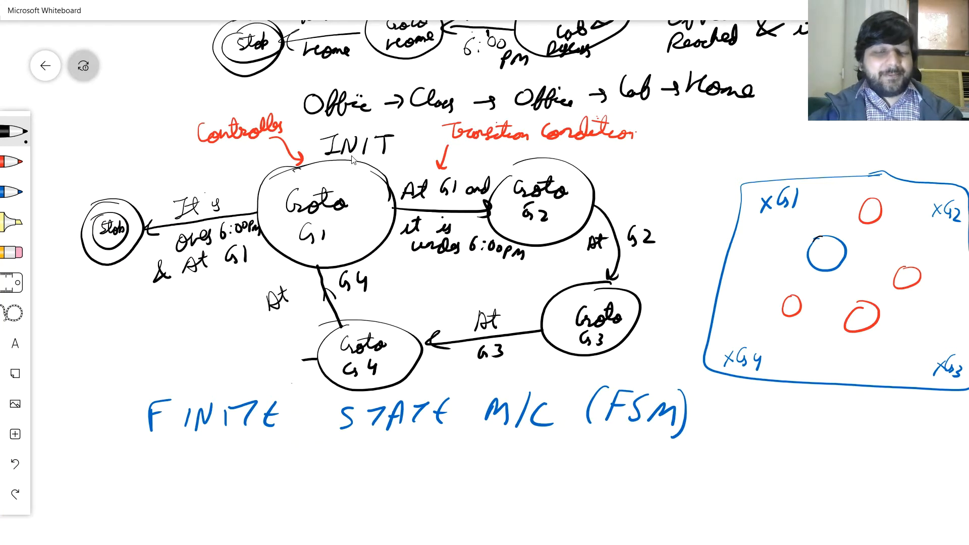
{"action": "mouse_move", "coordinate": [372, 154]}
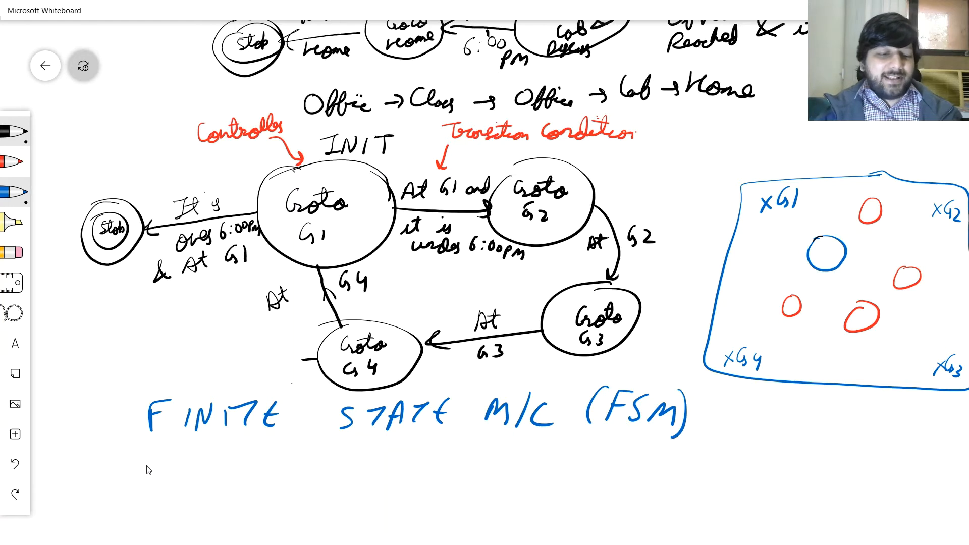
Write VERTICES: STATE (Discrete) and EDGES: Transitions in blue under the heading.
{"action": "type", "text": "VERTICES"}
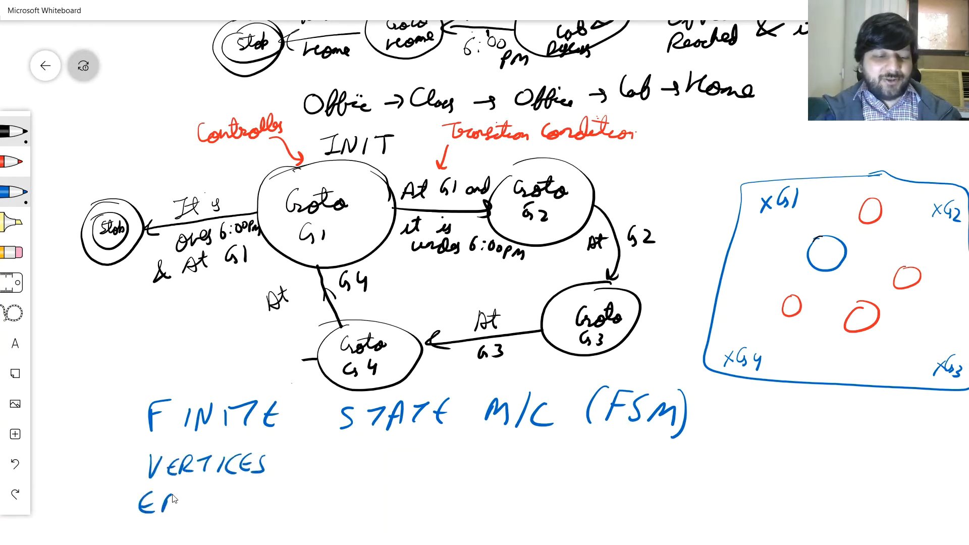
{"action": "type", "text": "EDGES"}
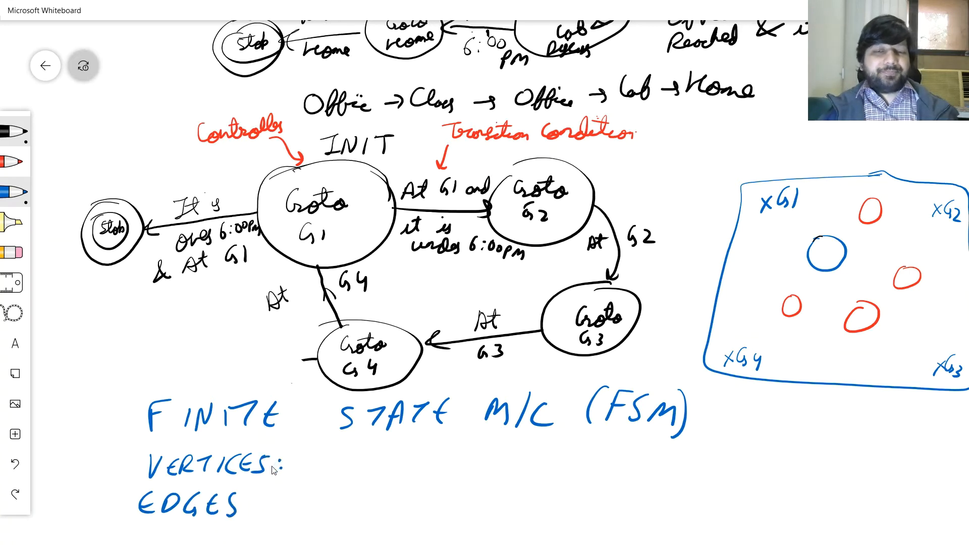
{"action": "mouse_move", "coordinate": [317, 457]}
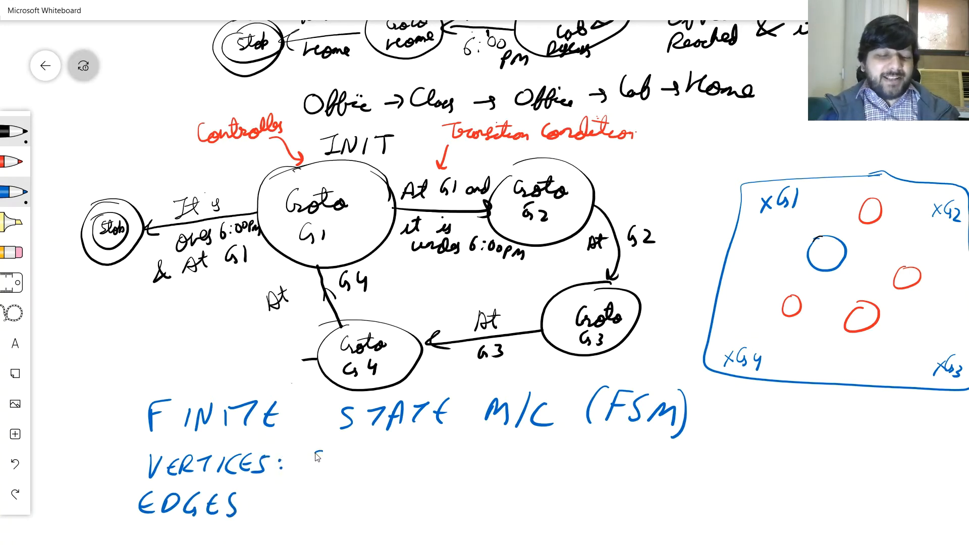
{"action": "type", "text": "STATE (Discrete"}
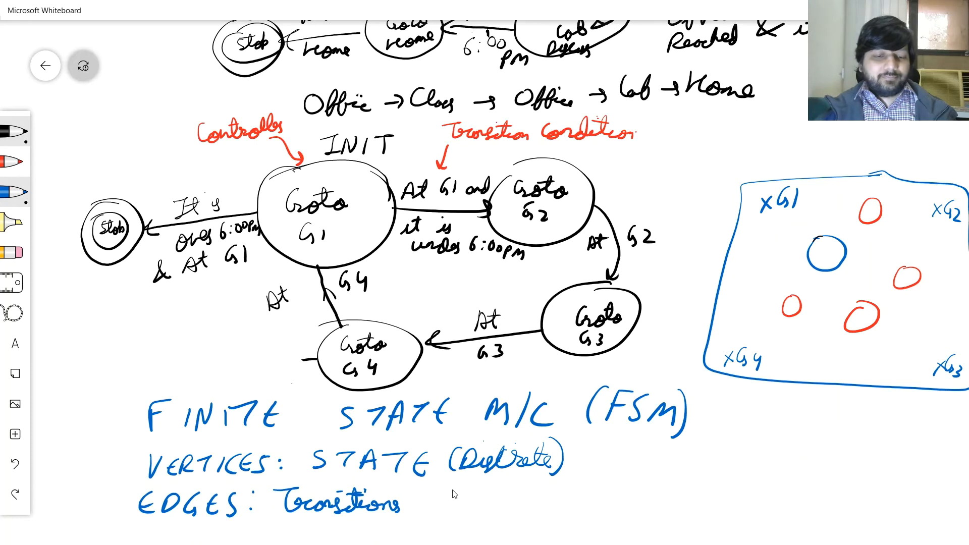
{"action": "mouse_move", "coordinate": [432, 485]}
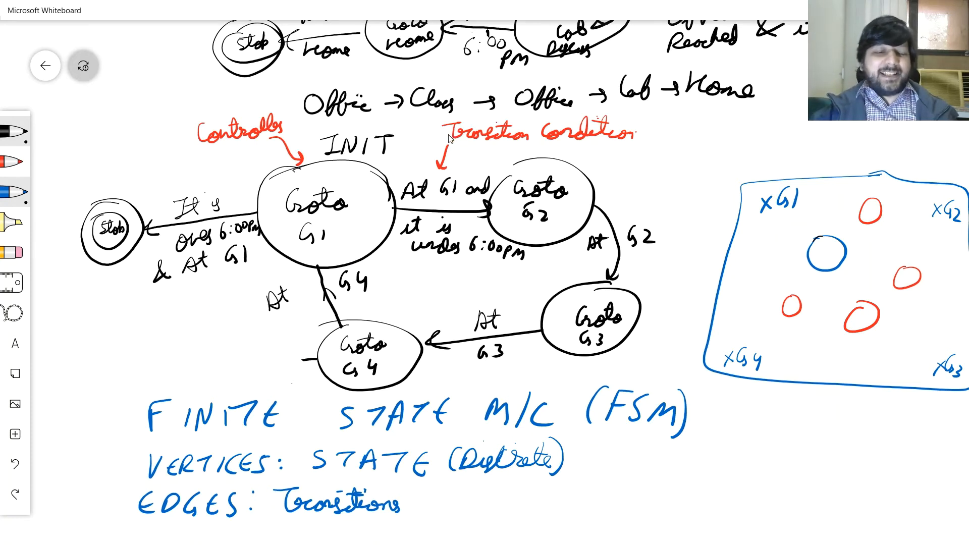
{"action": "mouse_move", "coordinate": [362, 226]}
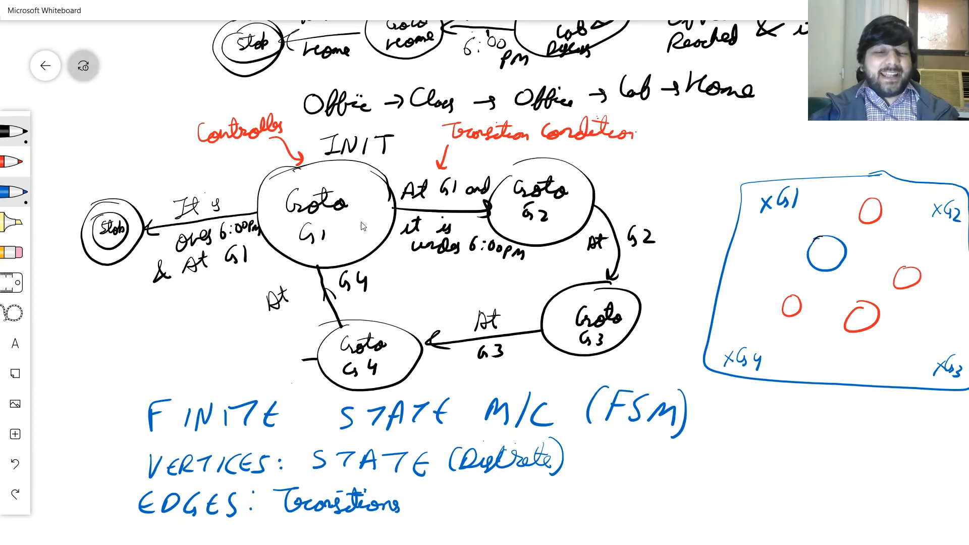
{"action": "mouse_move", "coordinate": [304, 178]}
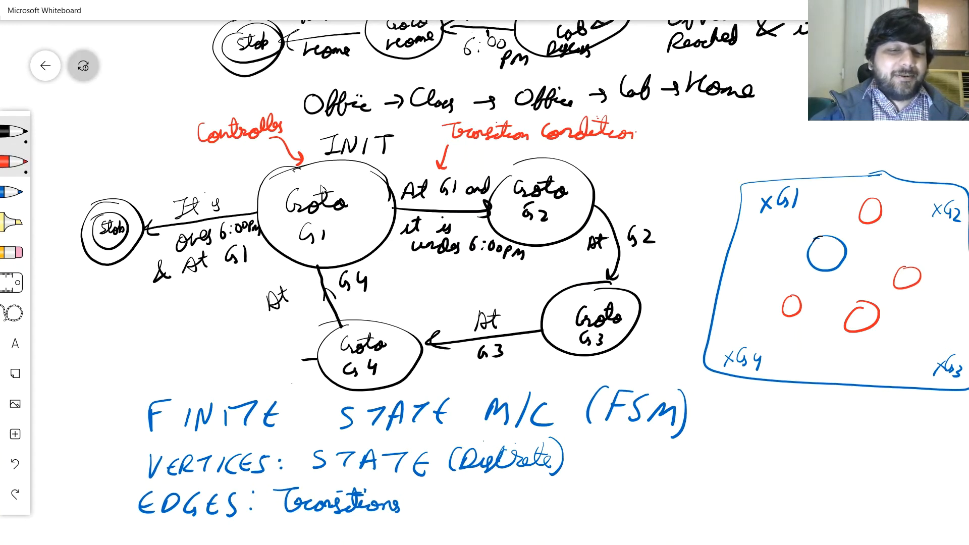
Write a red STATE note listing x, y, θ, v, ω left of the diagram.
{"action": "left_click_drag", "start_coordinate": [58, 309], "coordinate": [74, 303]}
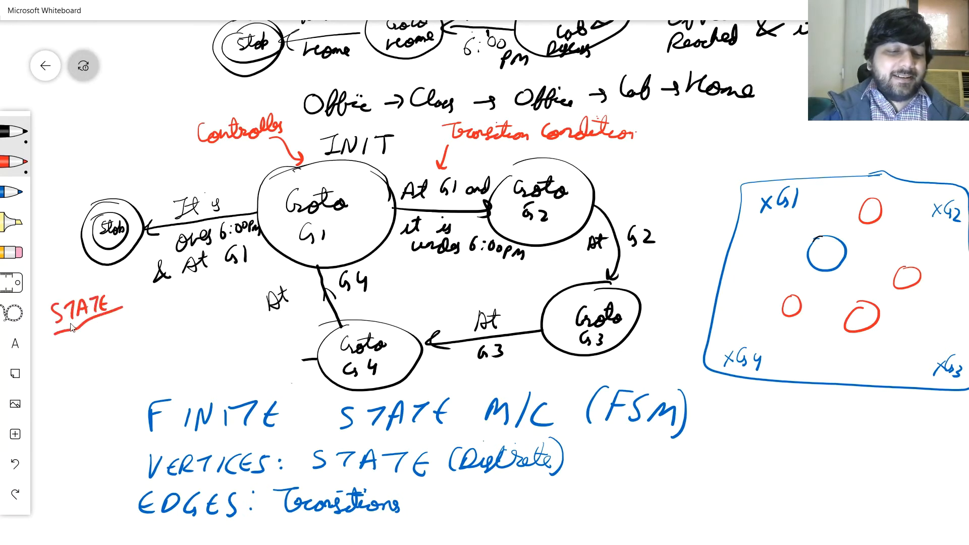
{"action": "left_click_drag", "start_coordinate": [59, 346], "coordinate": [73, 361]}
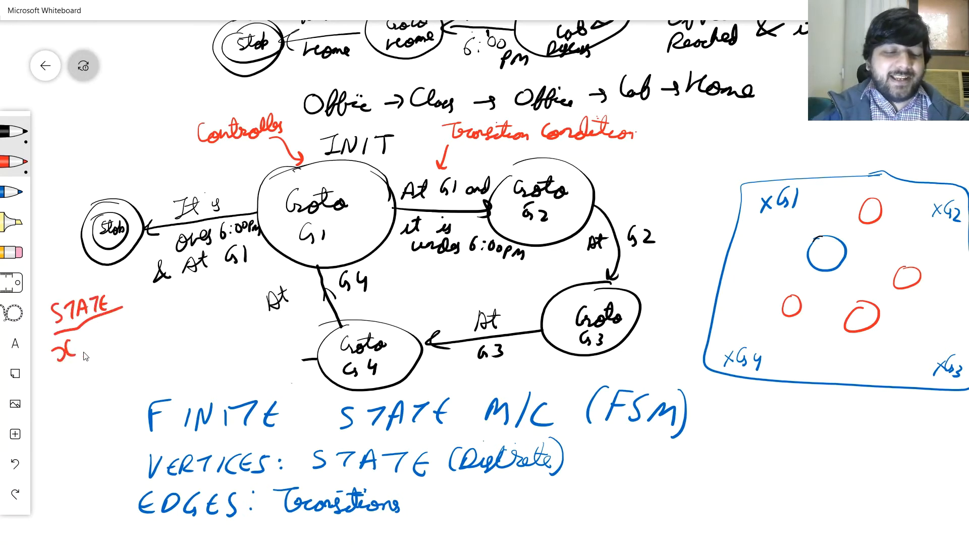
{"action": "type", "text": ",y,θ,"}
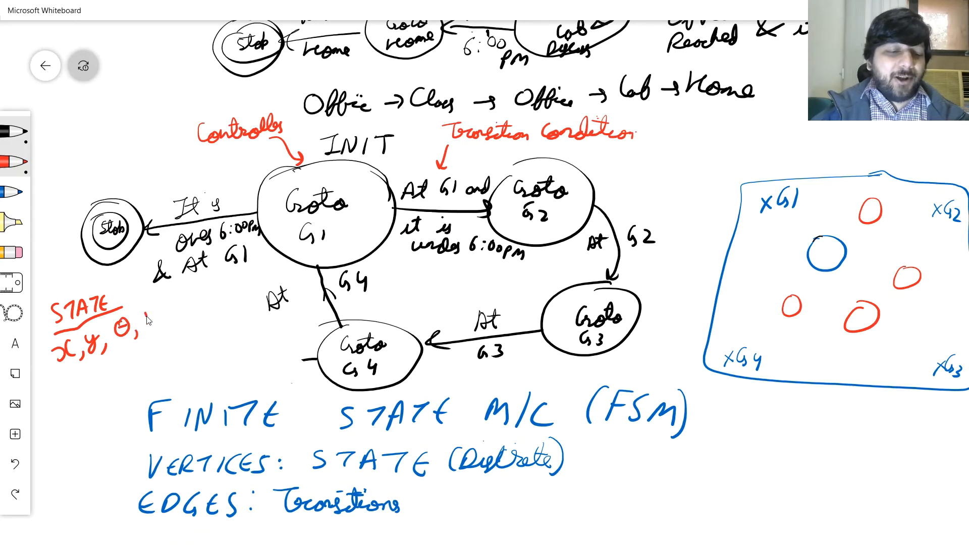
{"action": "type", "text": "Vx,"}
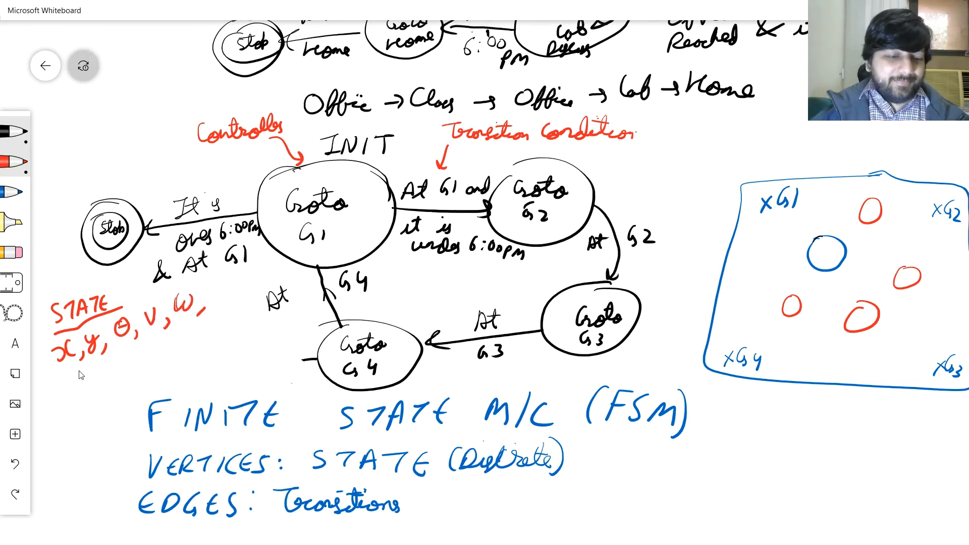
{"action": "mouse_move", "coordinate": [73, 381]}
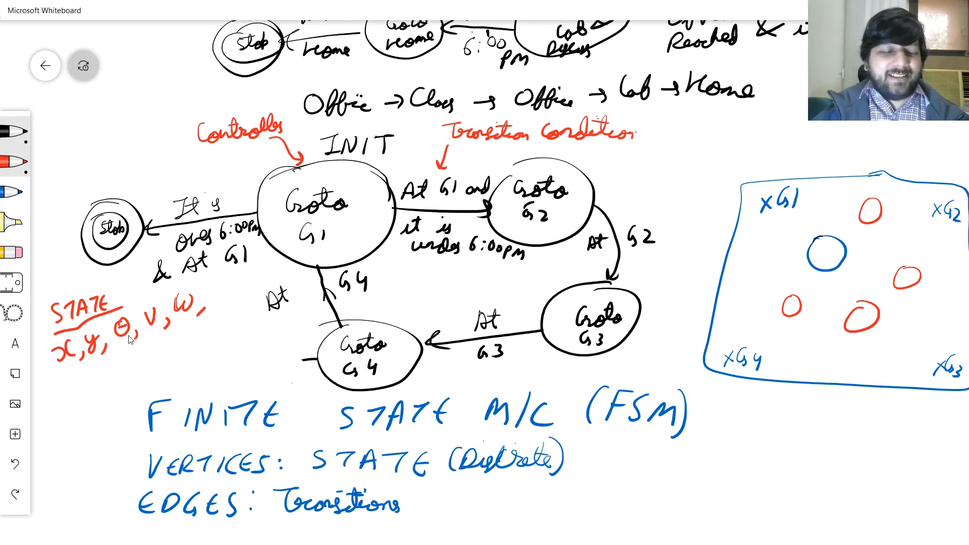
{"action": "mouse_move", "coordinate": [188, 316]}
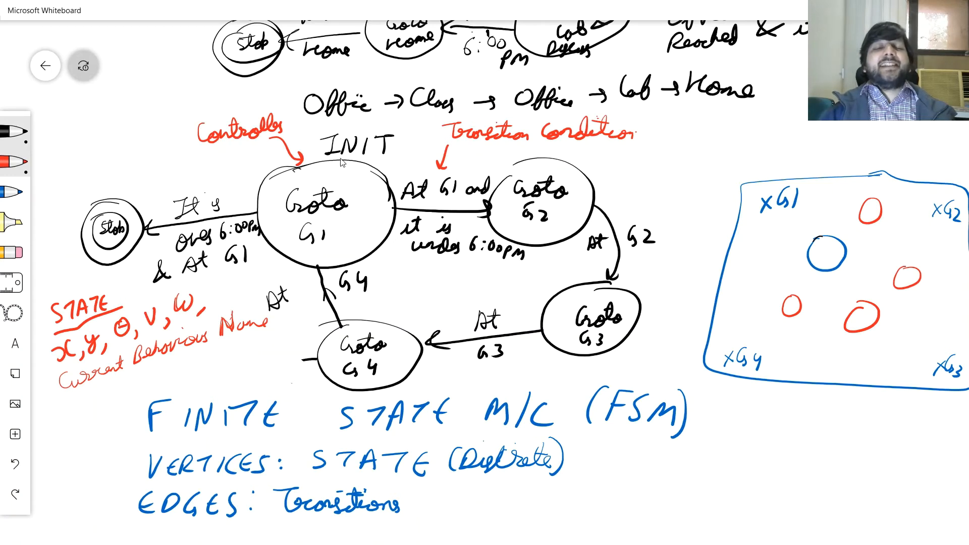
{"action": "mouse_move", "coordinate": [345, 266]}
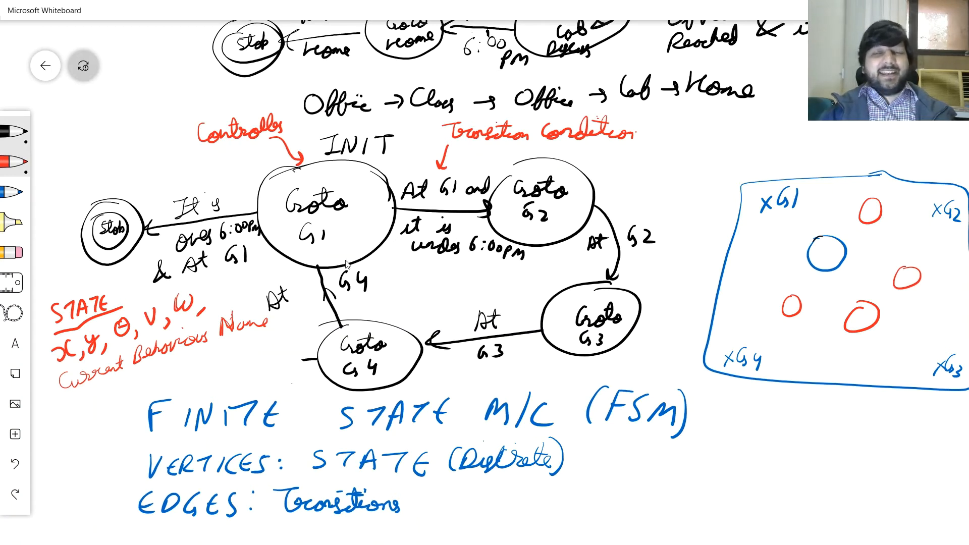
{"action": "mouse_move", "coordinate": [353, 171]}
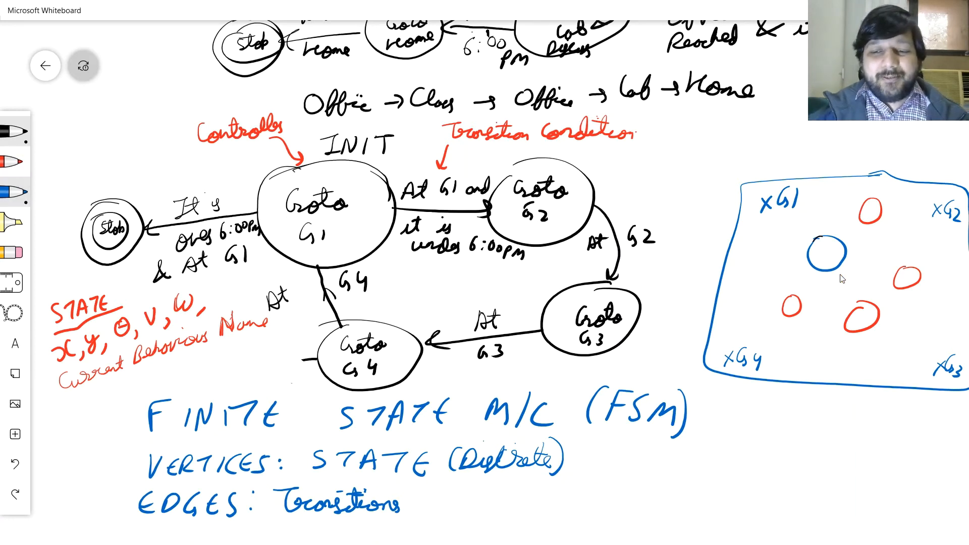
Shade the blue robot circle and strike out STATE (Discrete) after VERTICES.
{"action": "left_click_drag", "start_coordinate": [812, 248], "coordinate": [841, 259]}
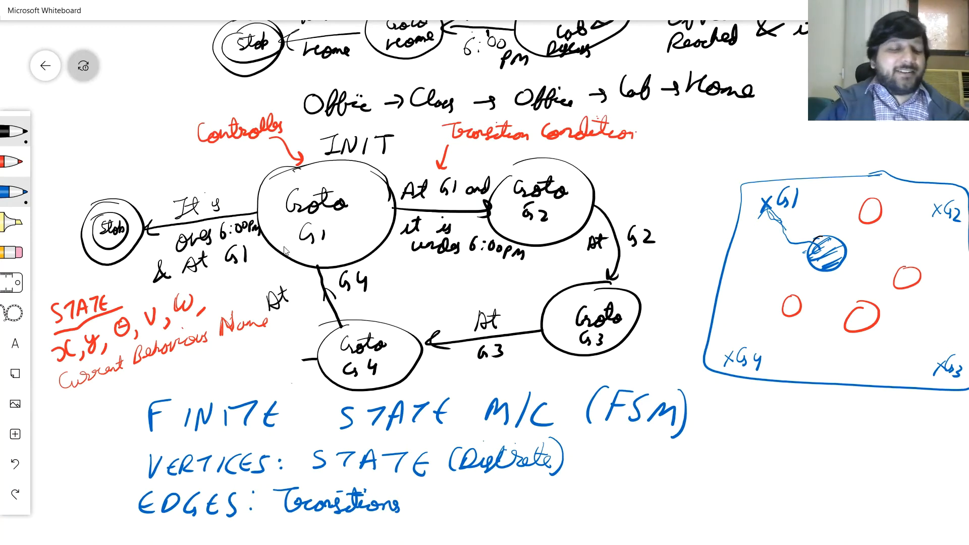
{"action": "left_click_drag", "start_coordinate": [303, 461], "coordinate": [559, 460]}
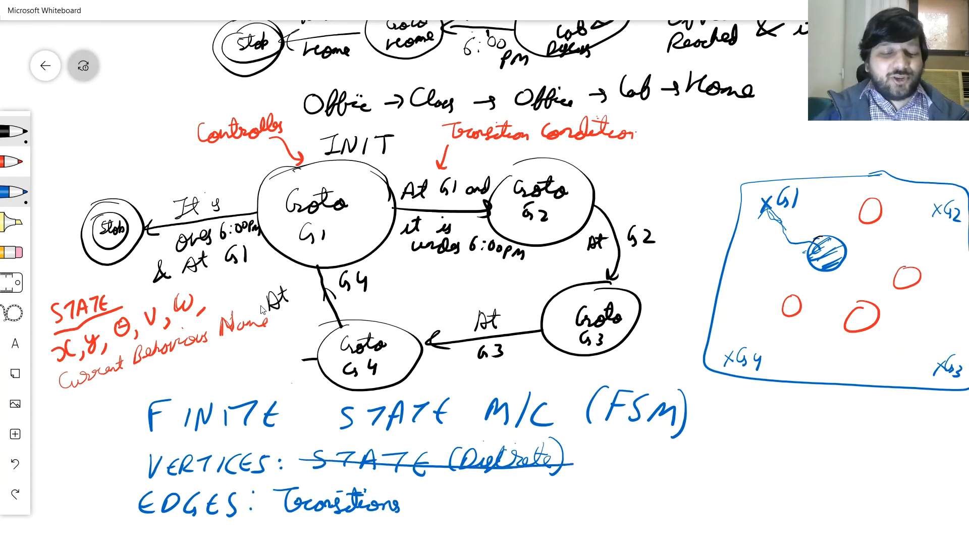
{"action": "mouse_move", "coordinate": [21, 177]}
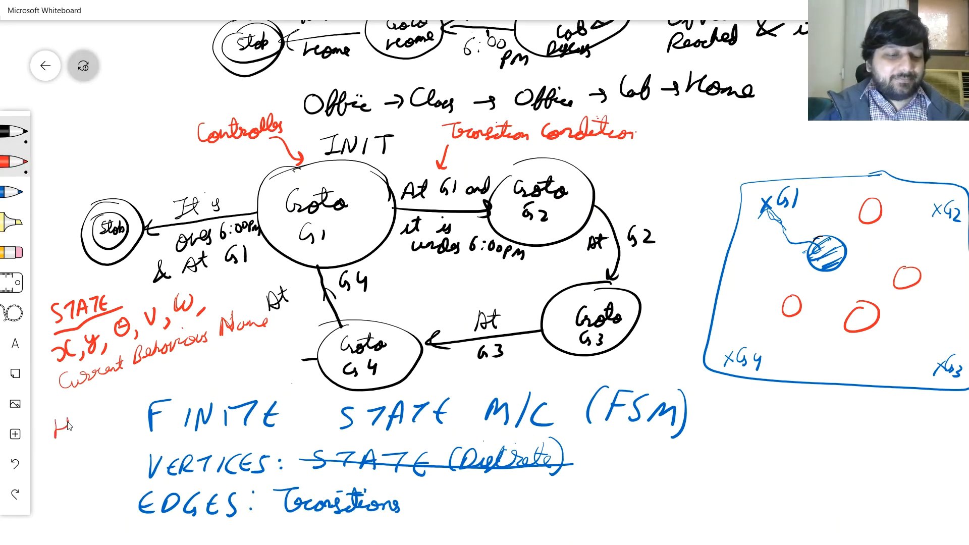
Add the red word HYBRID before the FINITE STATE M/C (FSM) heading.
{"action": "type", "text": "HYBRI"}
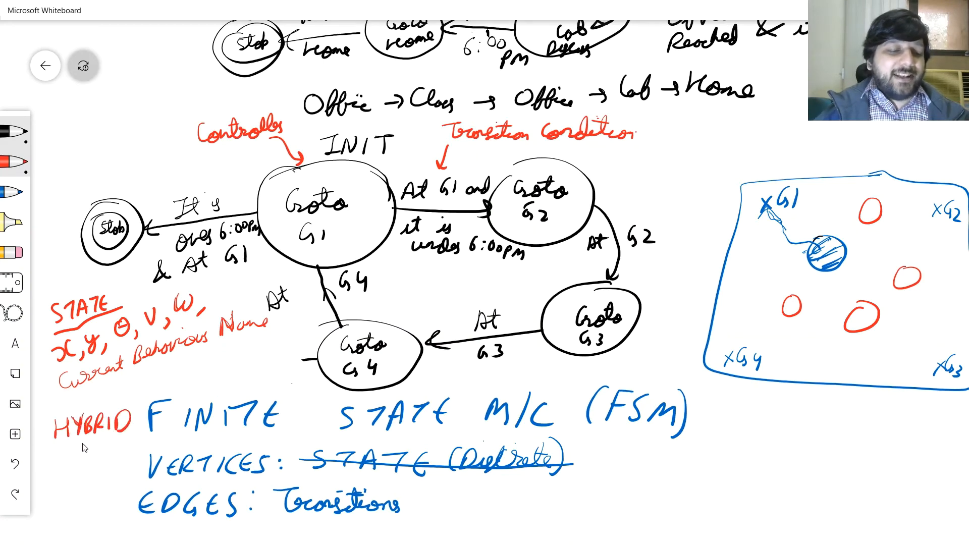
{"action": "left_click_drag", "start_coordinate": [46, 448], "coordinate": [84, 445]}
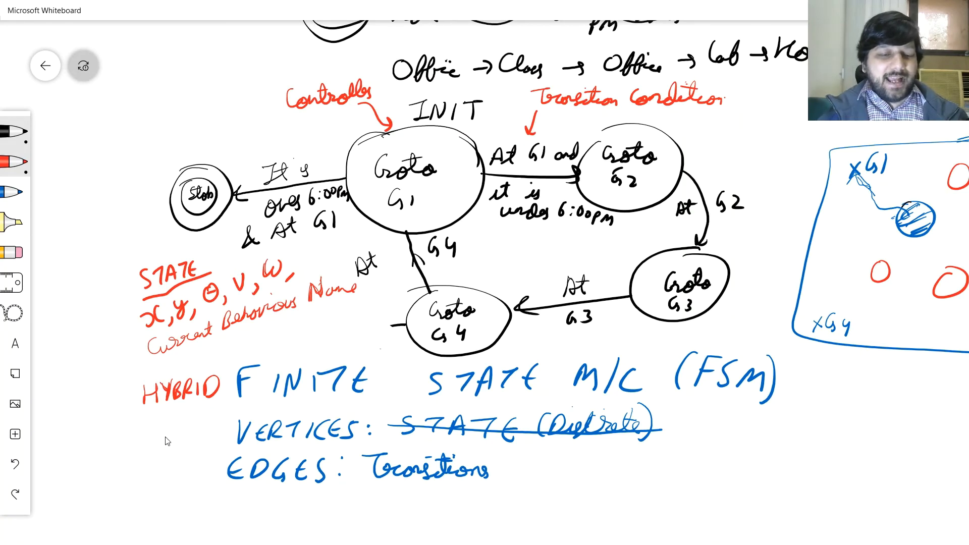
Write in red: A HYBRID FSM HAS 2 TYPES OF STATE VARS.
{"action": "scroll", "scroll_direction": "down", "scroll_amount": 3}
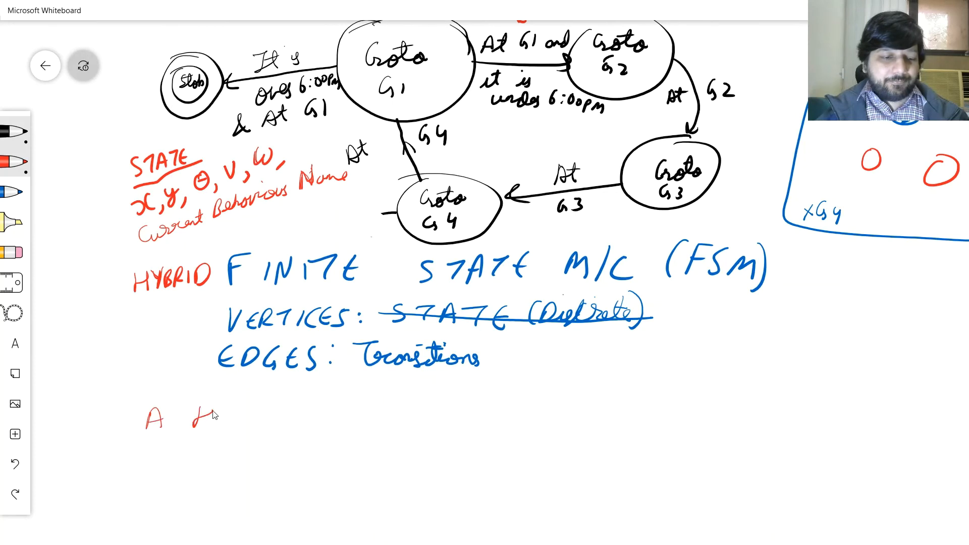
{"action": "left_click_drag", "start_coordinate": [198, 414], "coordinate": [315, 414]}
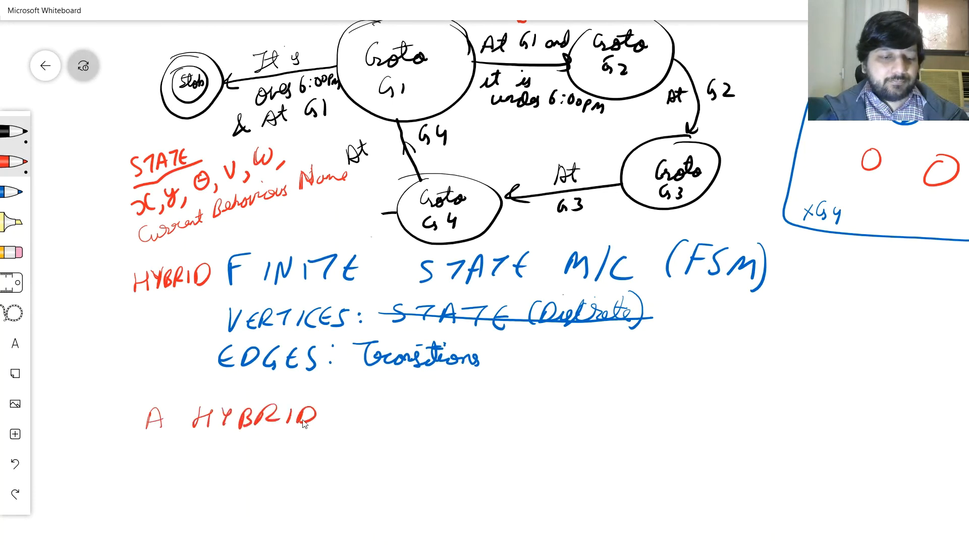
{"action": "left_click_drag", "start_coordinate": [364, 411], "coordinate": [469, 411]}
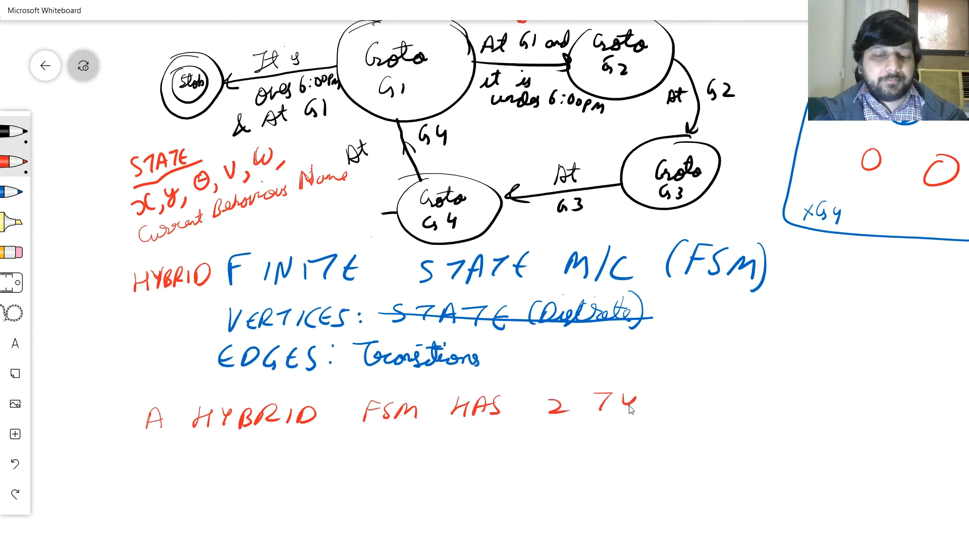
{"action": "type", "text": "TYPES OF STATE"}
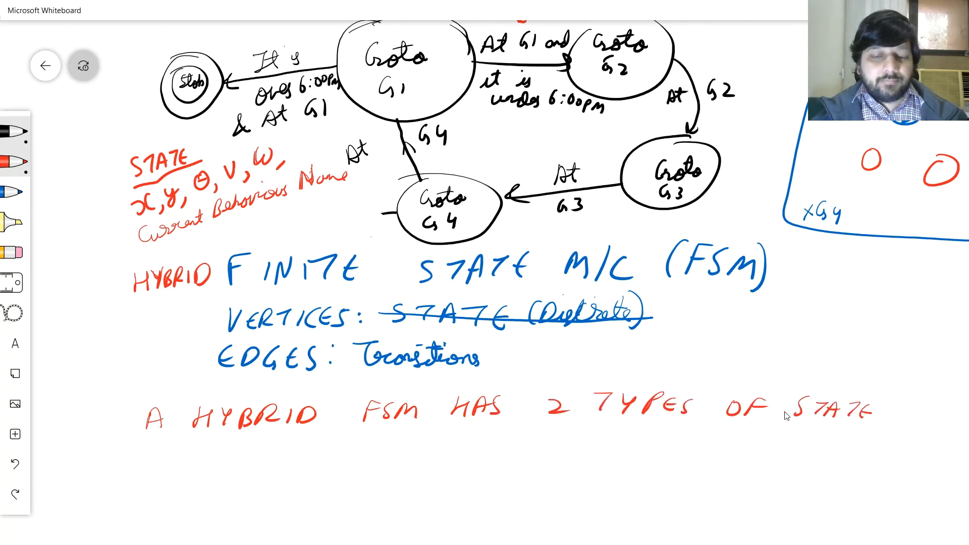
{"action": "type", "text": "VARS"}
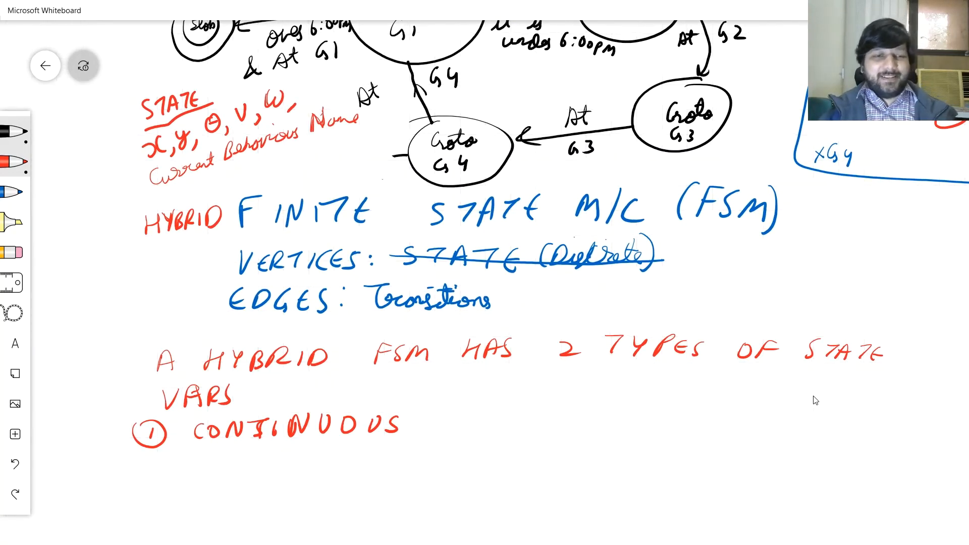
{"action": "mouse_move", "coordinate": [447, 371]}
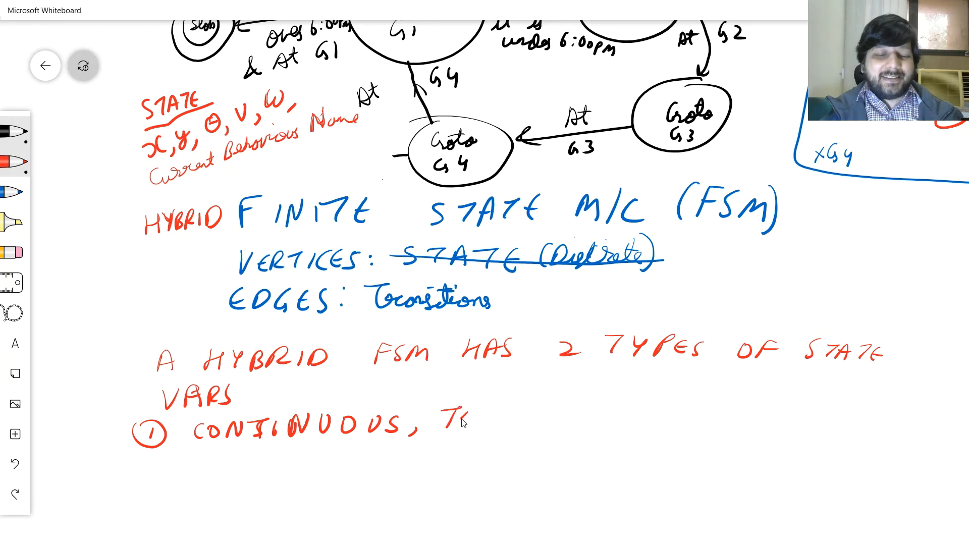
Write point 1: CONTINUOUS, these can change within the same FSM state var.
{"action": "type", "text": "THESE"}
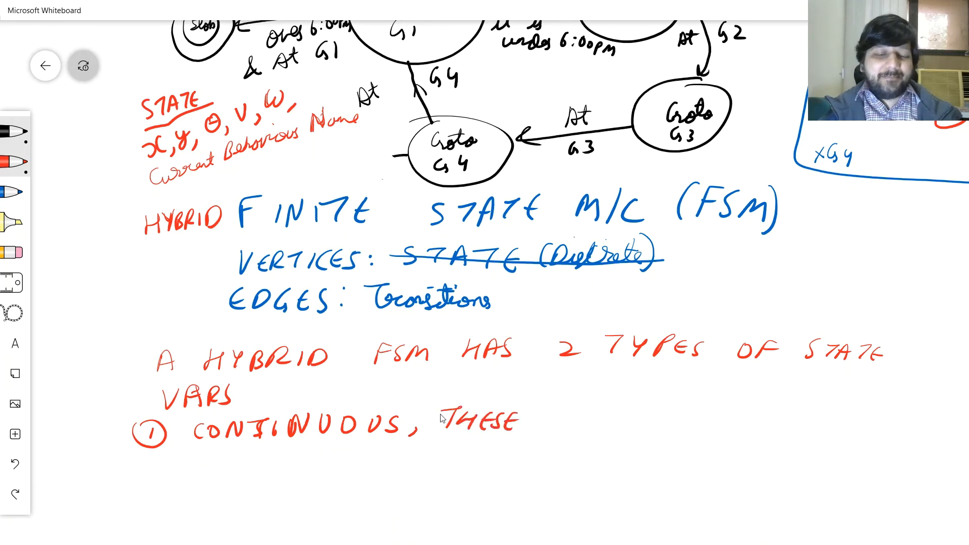
{"action": "type", "text": "CAN CHANGE WITHIN"}
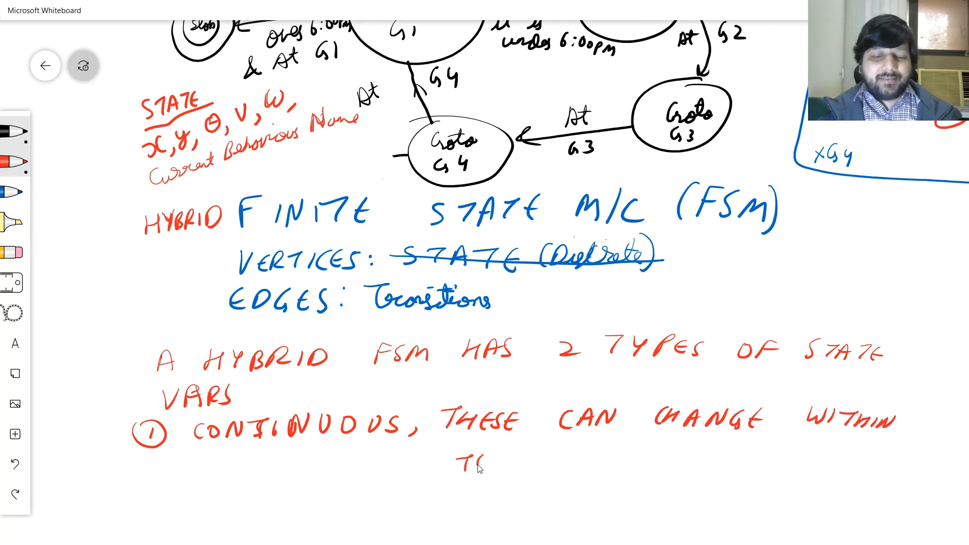
{"action": "left_click_drag", "start_coordinate": [457, 463], "coordinate": [581, 460]}
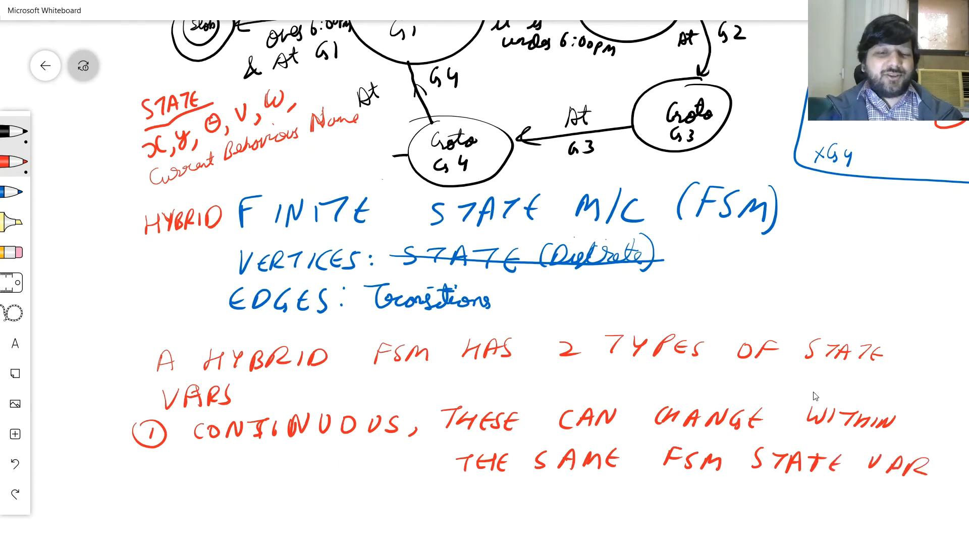
{"action": "scroll", "scroll_direction": "down", "scroll_amount": 3}
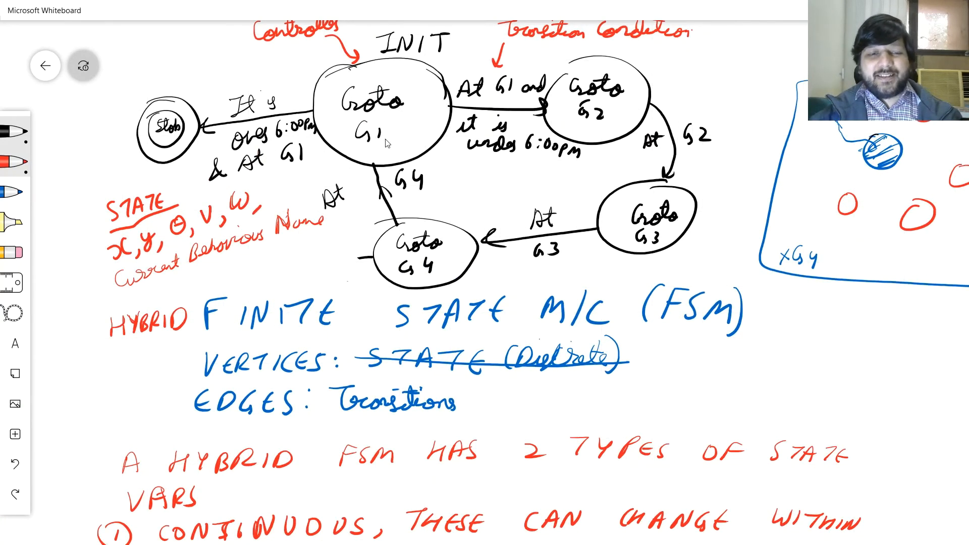
{"action": "mouse_move", "coordinate": [343, 143]}
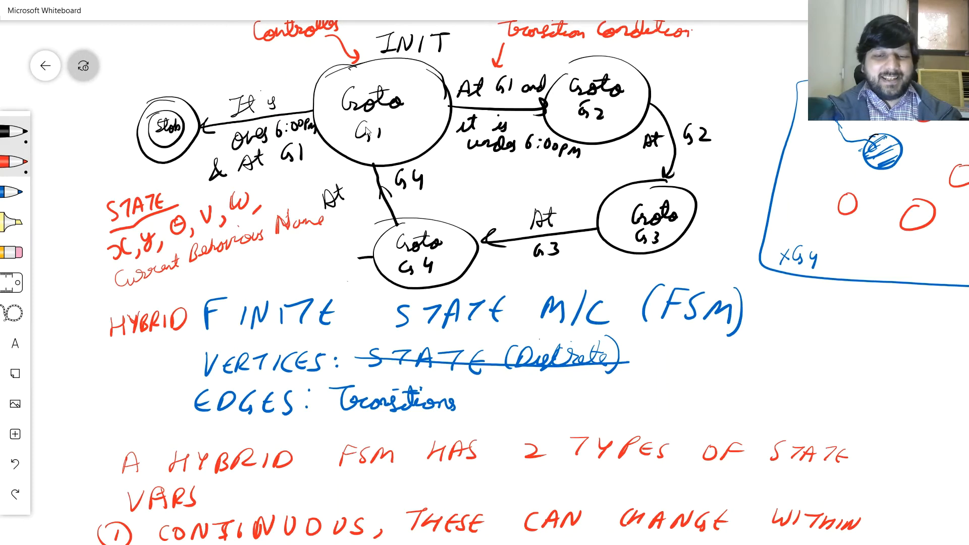
{"action": "scroll", "scroll_direction": "down", "scroll_amount": 3}
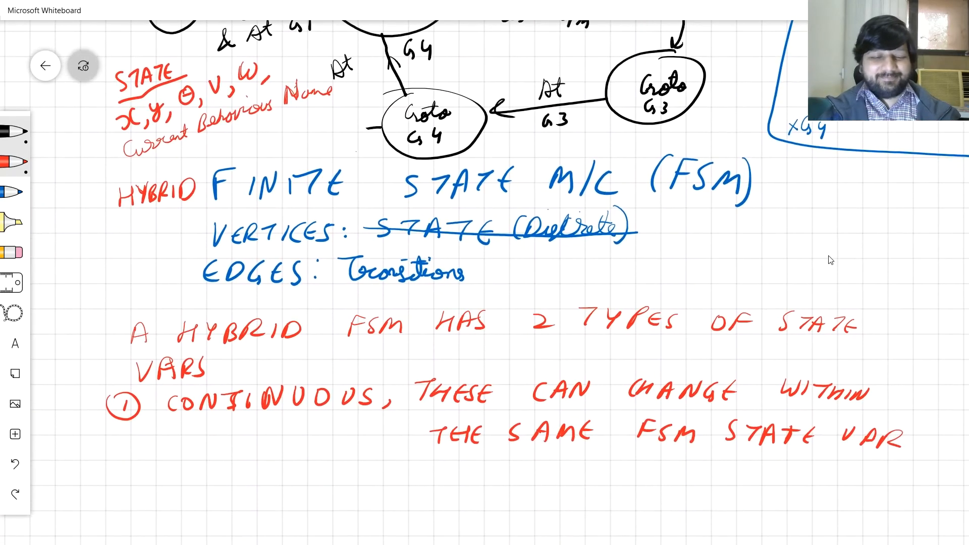
{"action": "mouse_move", "coordinate": [187, 457]}
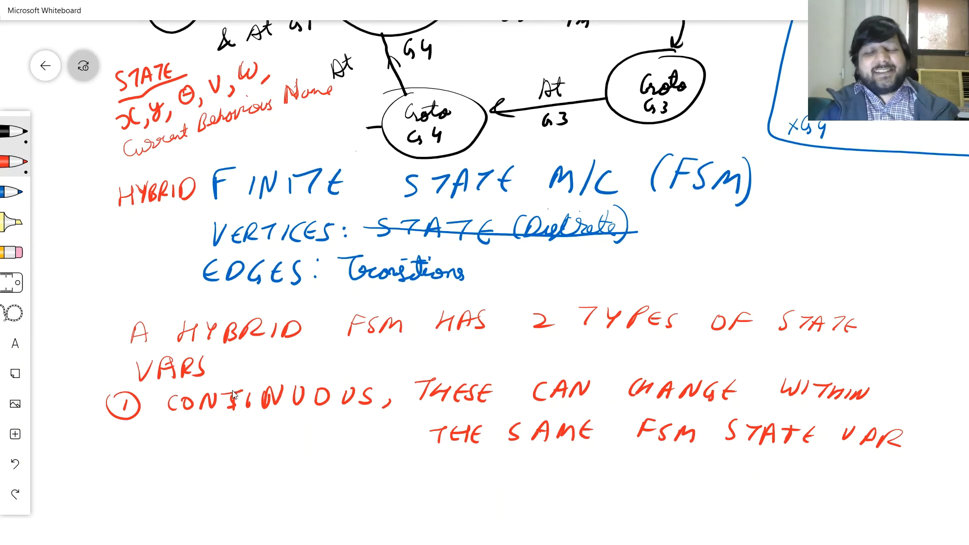
Write point 2: DISCRETE, these cannot change within the same FSM state var.
{"action": "left_click_drag", "start_coordinate": [123, 478], "coordinate": [127, 478]}
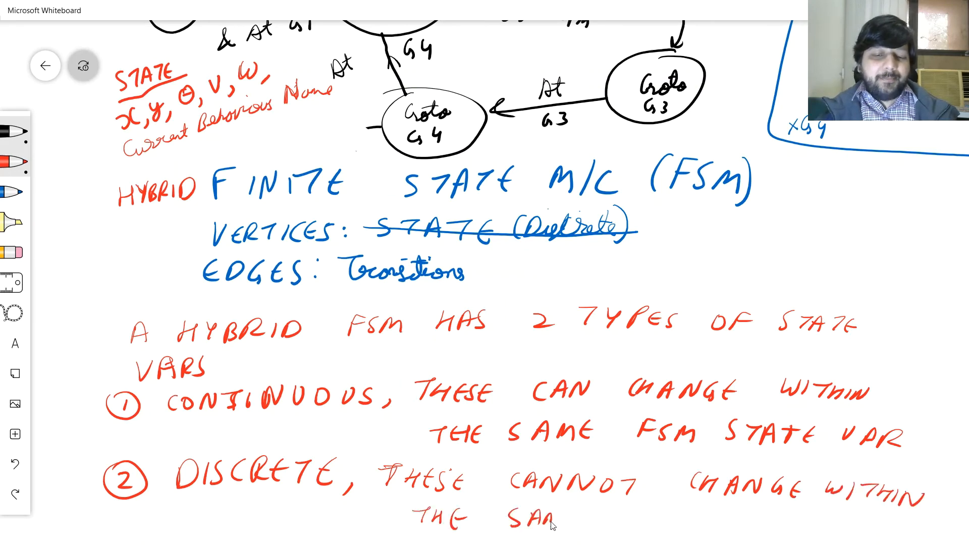
{"action": "left_click_drag", "start_coordinate": [556, 518], "coordinate": [673, 519]}
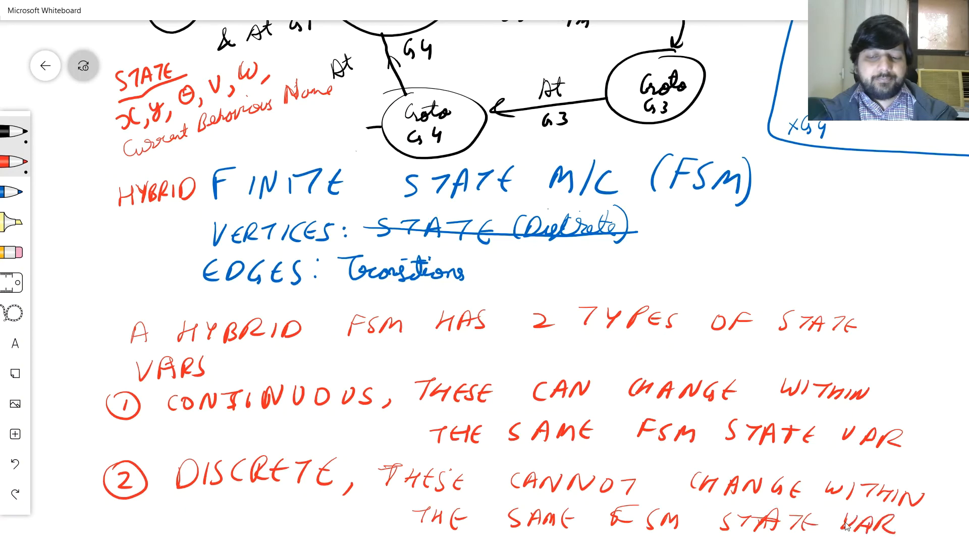
{"action": "mouse_move", "coordinate": [181, 341]}
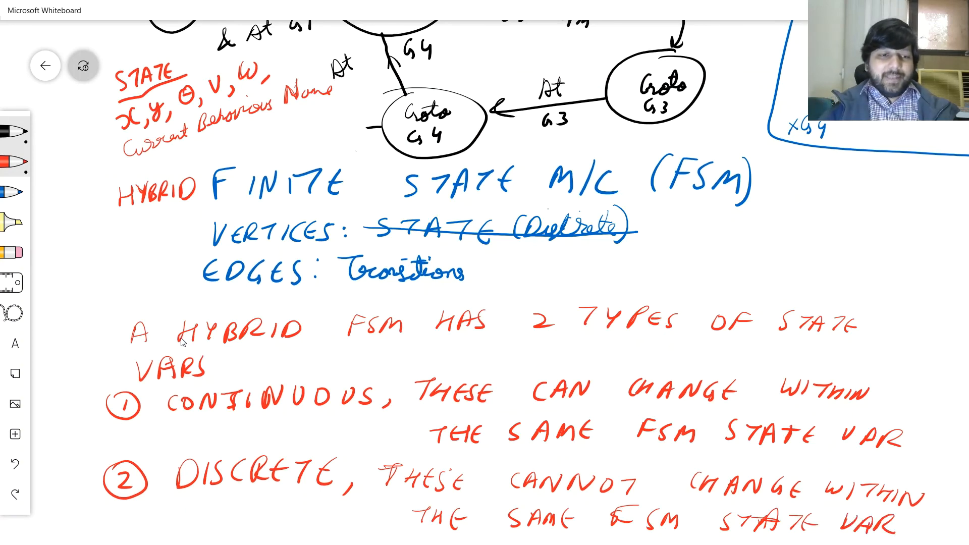
{"action": "mouse_move", "coordinate": [785, 220]}
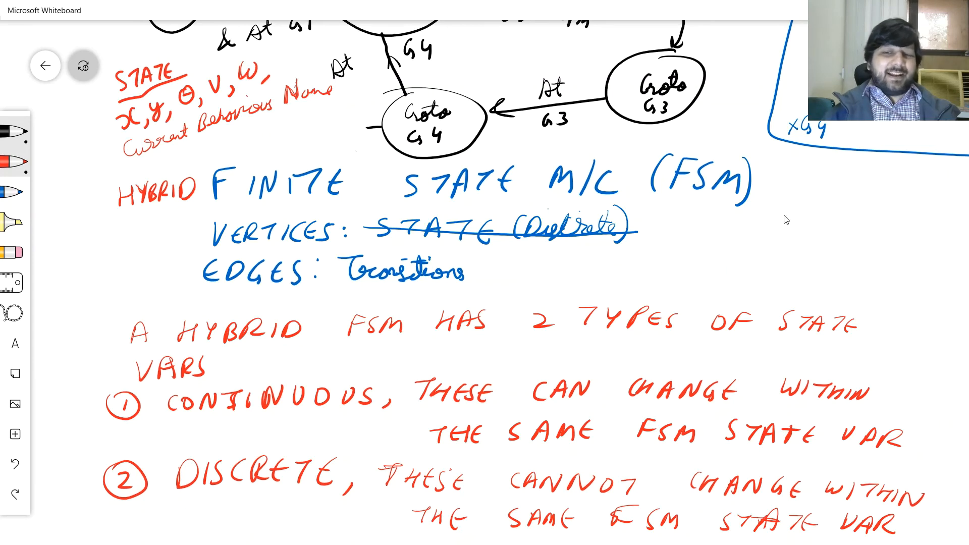
{"action": "scroll", "scroll_direction": "down", "scroll_amount": 3}
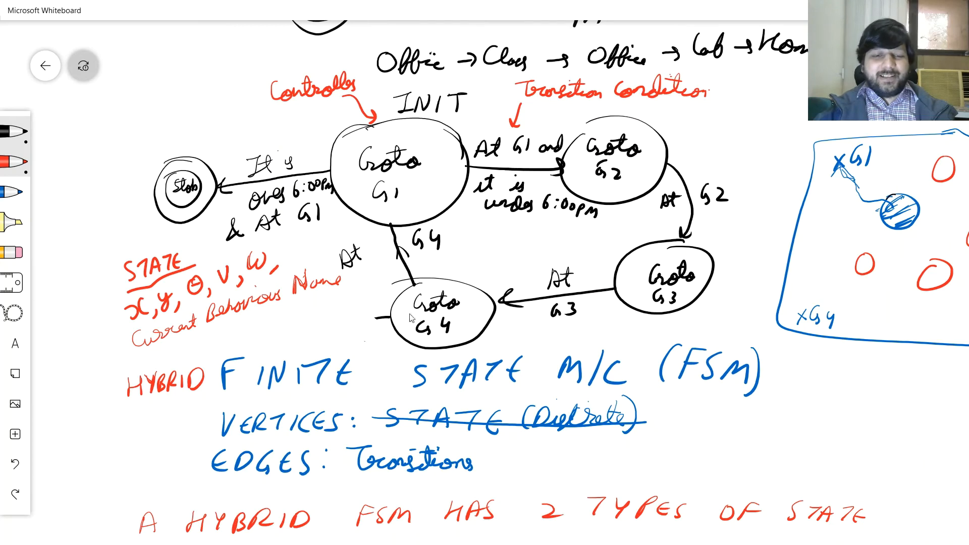
{"action": "mouse_move", "coordinate": [455, 293]}
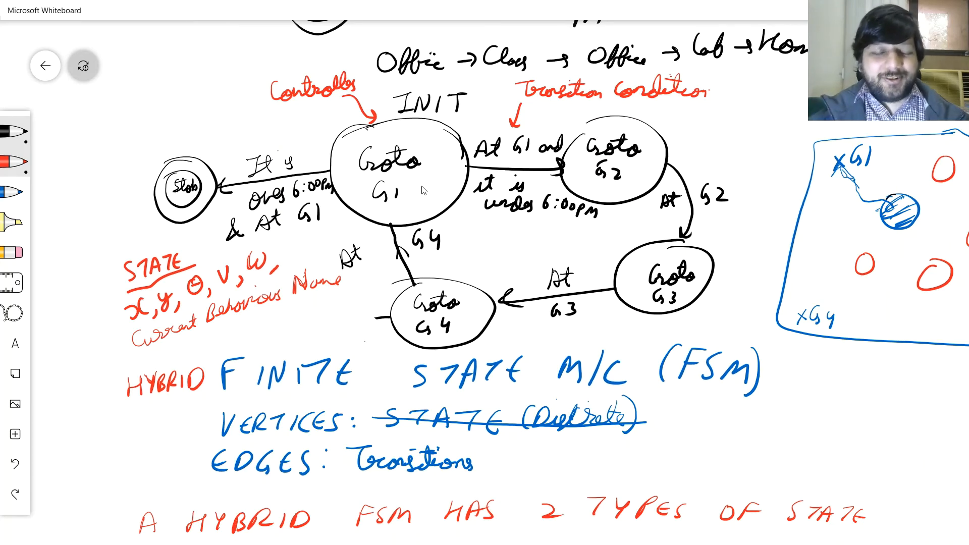
{"action": "mouse_move", "coordinate": [343, 172]}
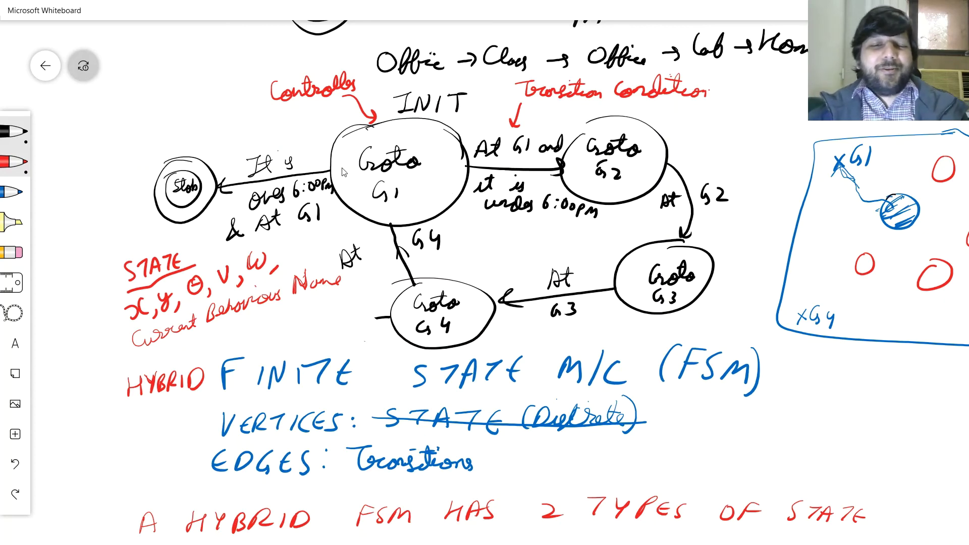
{"action": "mouse_move", "coordinate": [424, 145]}
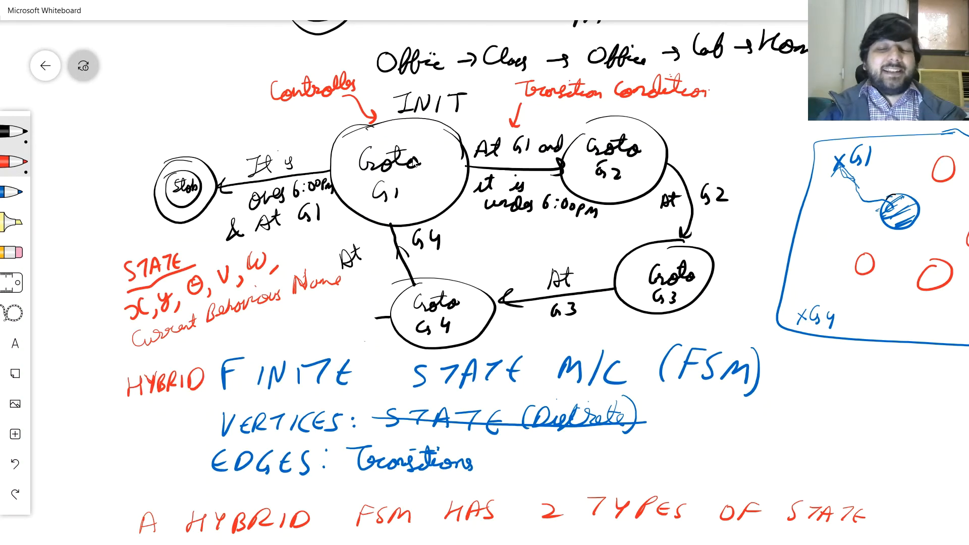
{"action": "mouse_move", "coordinate": [836, 419]}
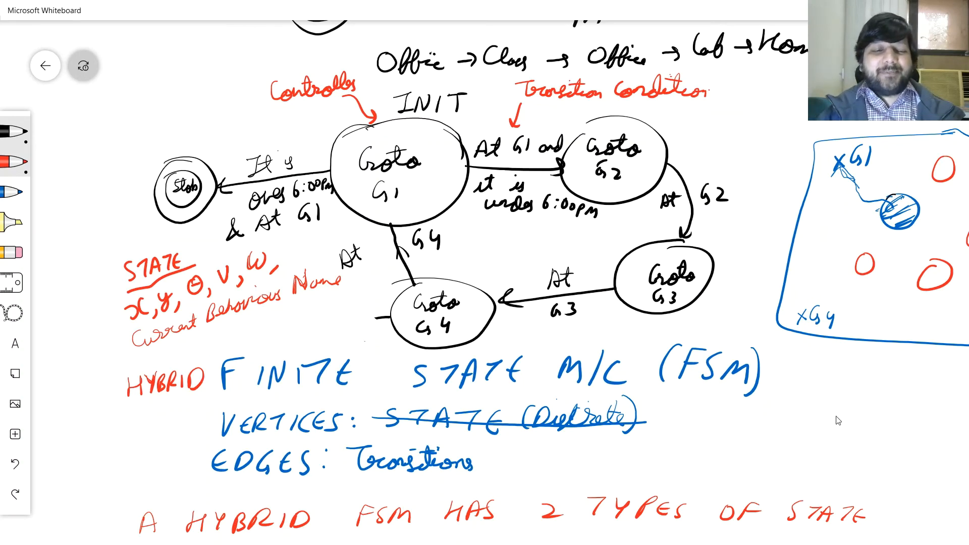
Scroll back toward the FSM diagram to reach the state variable list.
{"action": "scroll", "scroll_direction": "down", "scroll_amount": 3}
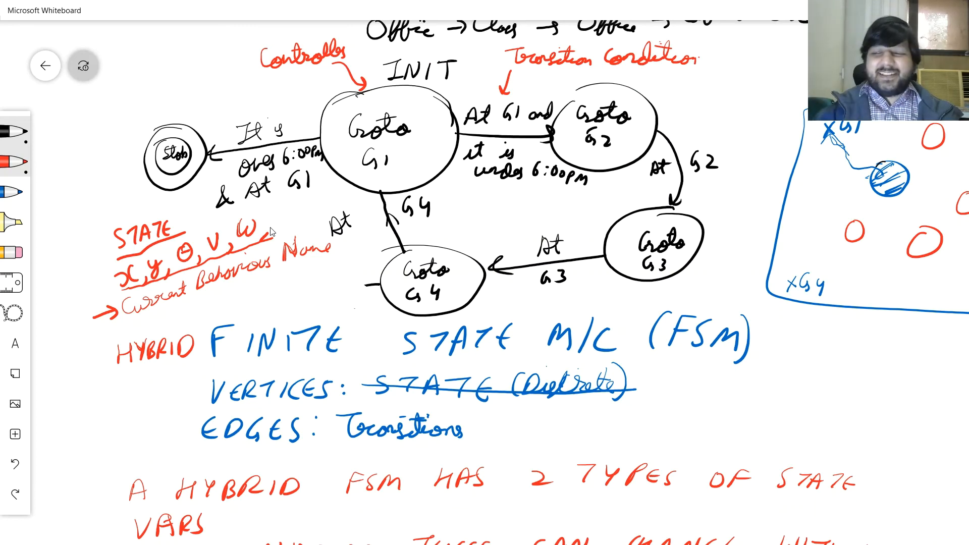
{"action": "mouse_move", "coordinate": [373, 182]}
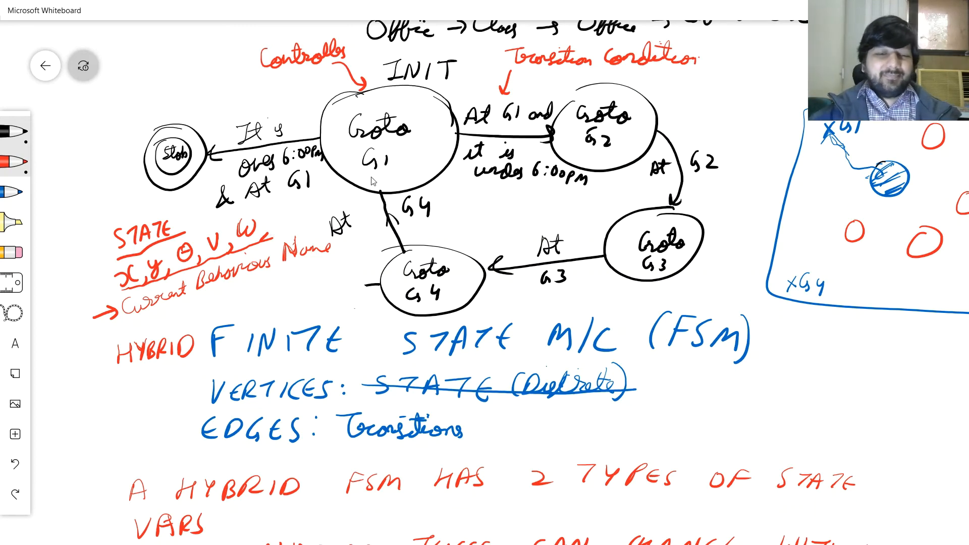
{"action": "mouse_move", "coordinate": [347, 119]}
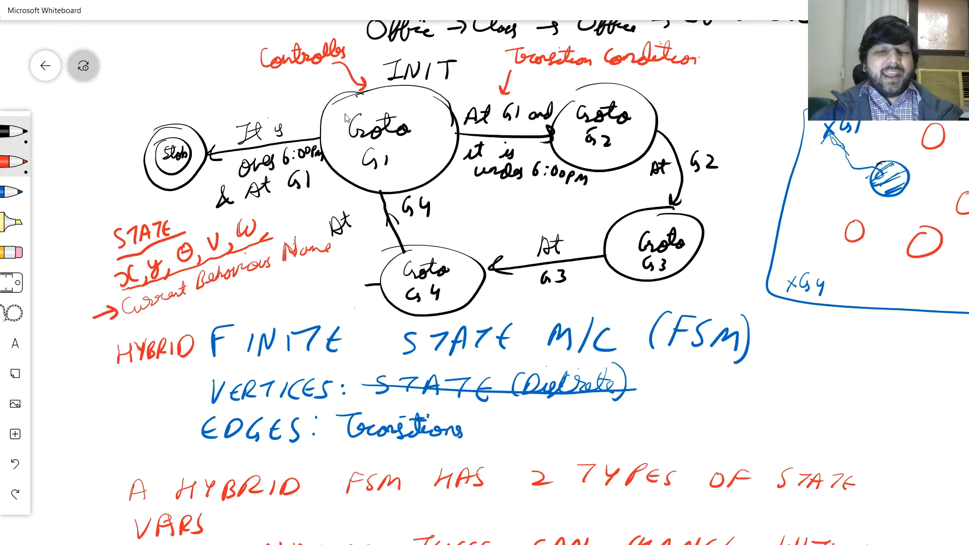
{"action": "mouse_move", "coordinate": [411, 174]}
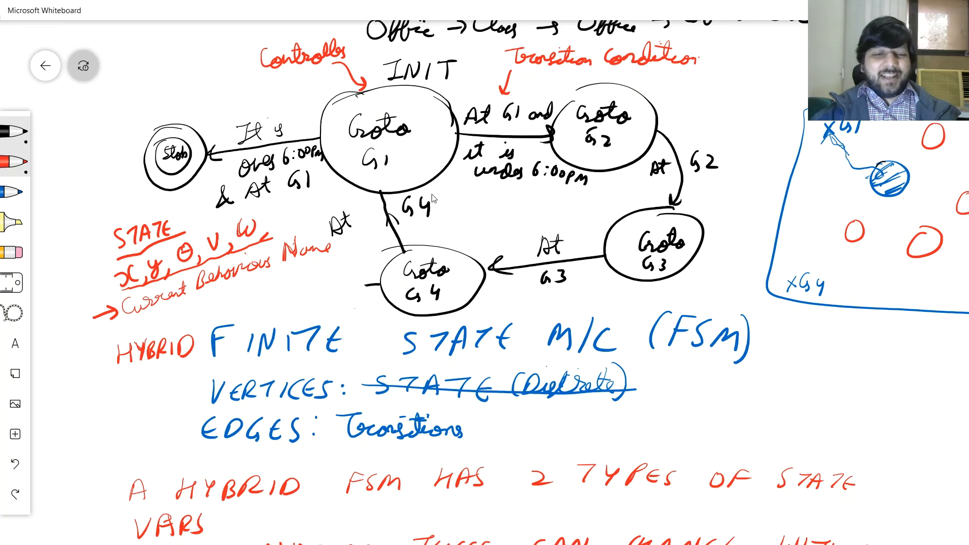
{"action": "mouse_move", "coordinate": [386, 146]}
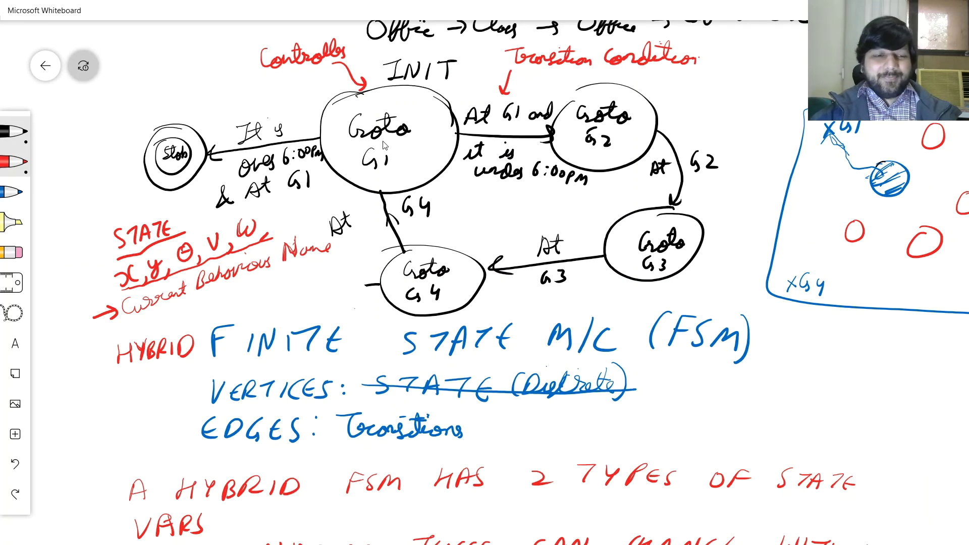
{"action": "mouse_move", "coordinate": [260, 222]}
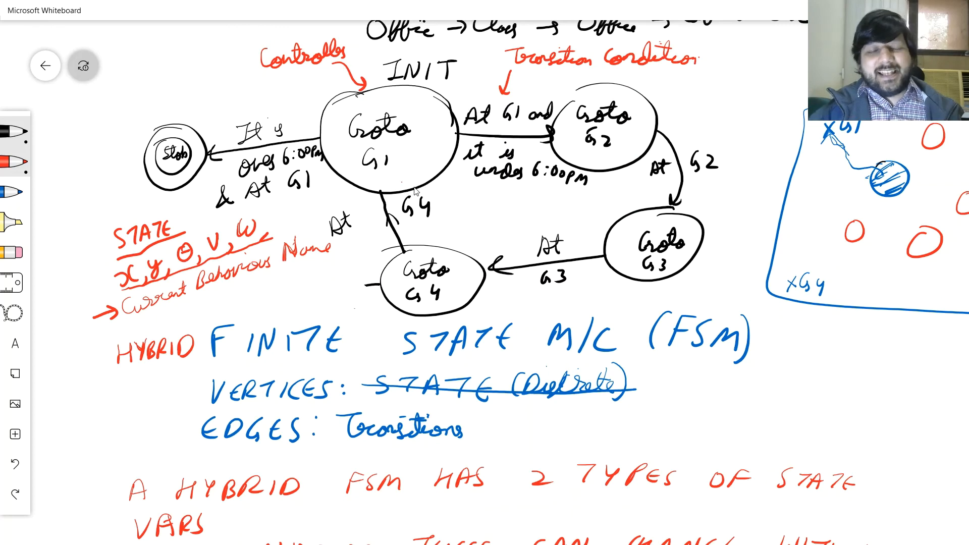
{"action": "mouse_move", "coordinate": [395, 169]}
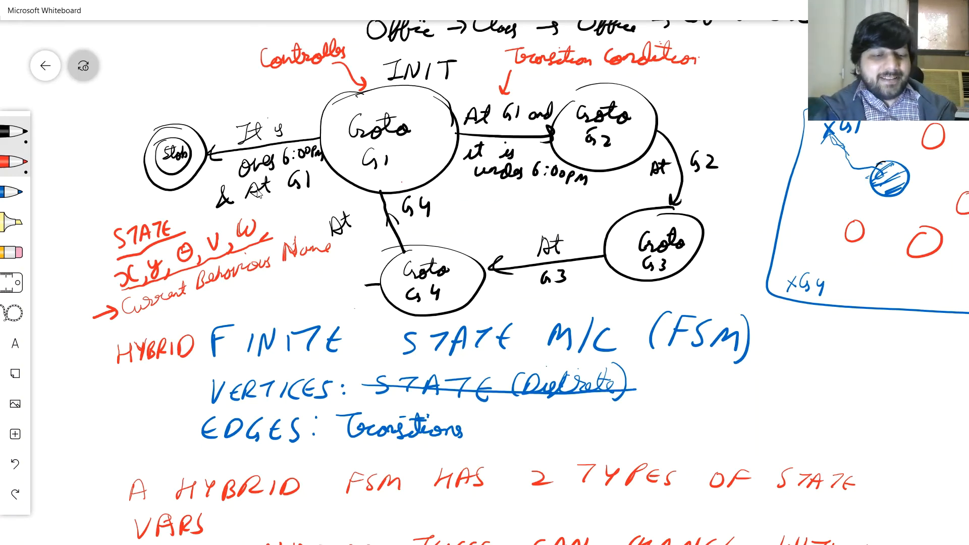
{"action": "mouse_move", "coordinate": [810, 415]}
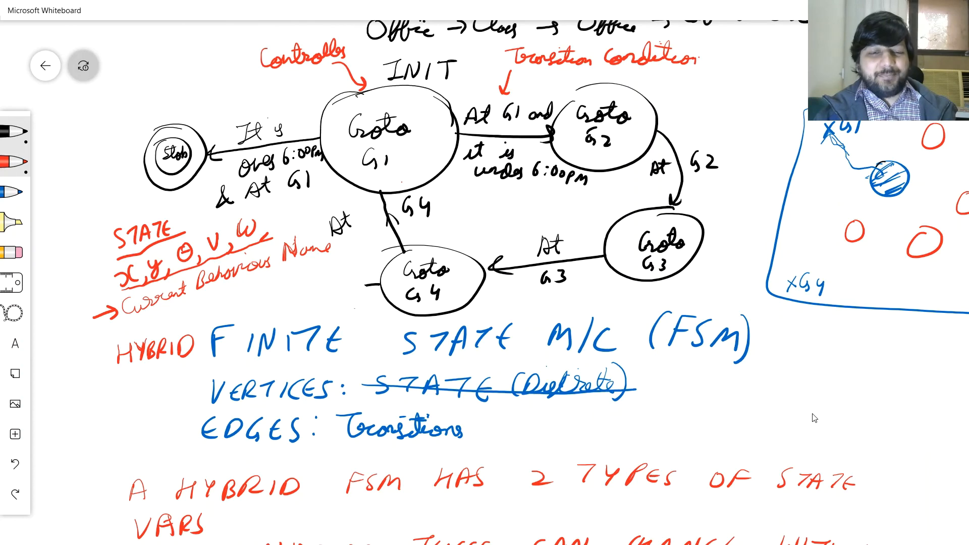
Sketch the blue u → v transition edge with its T label beside the EDGES line.
{"action": "scroll", "scroll_direction": "down", "scroll_amount": 3}
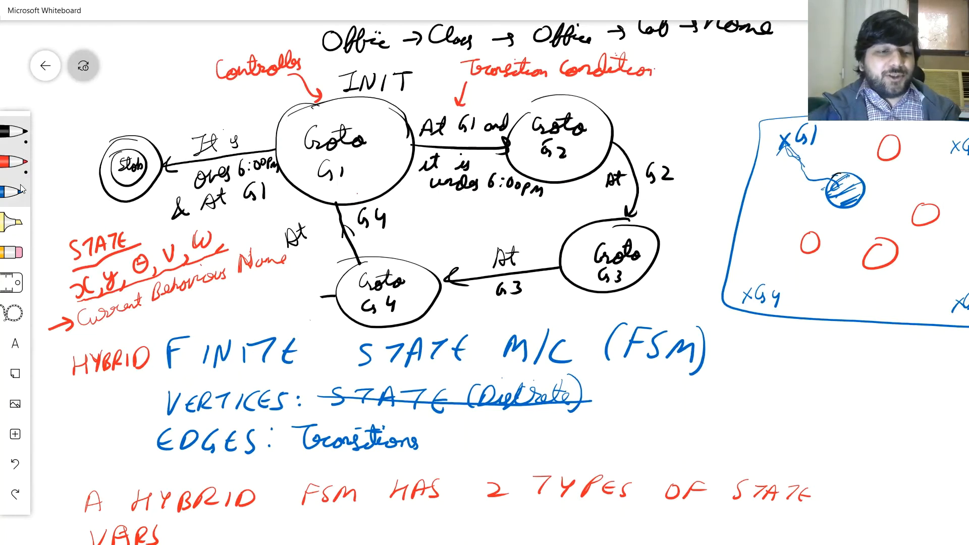
{"action": "mouse_move", "coordinate": [512, 434]}
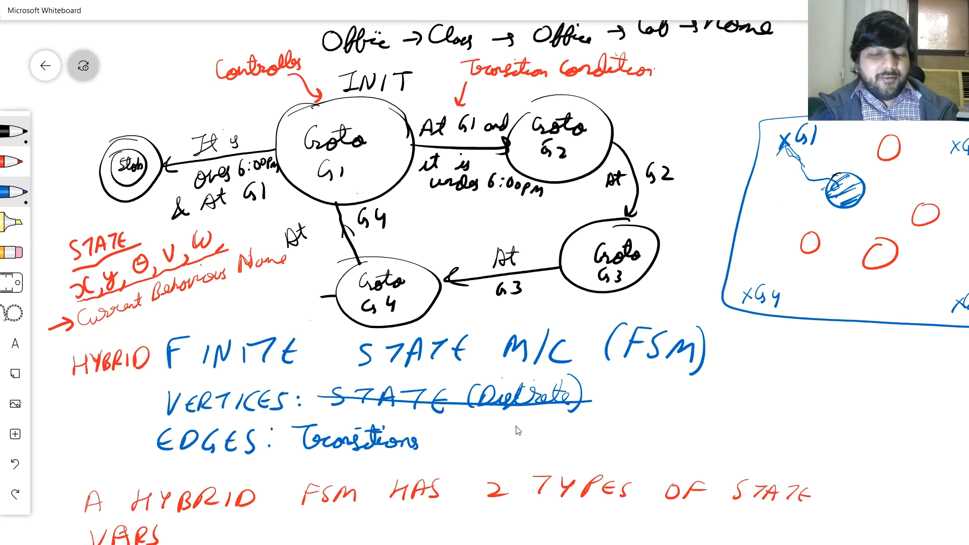
{"action": "left_click_drag", "start_coordinate": [513, 426], "coordinate": [544, 442]}
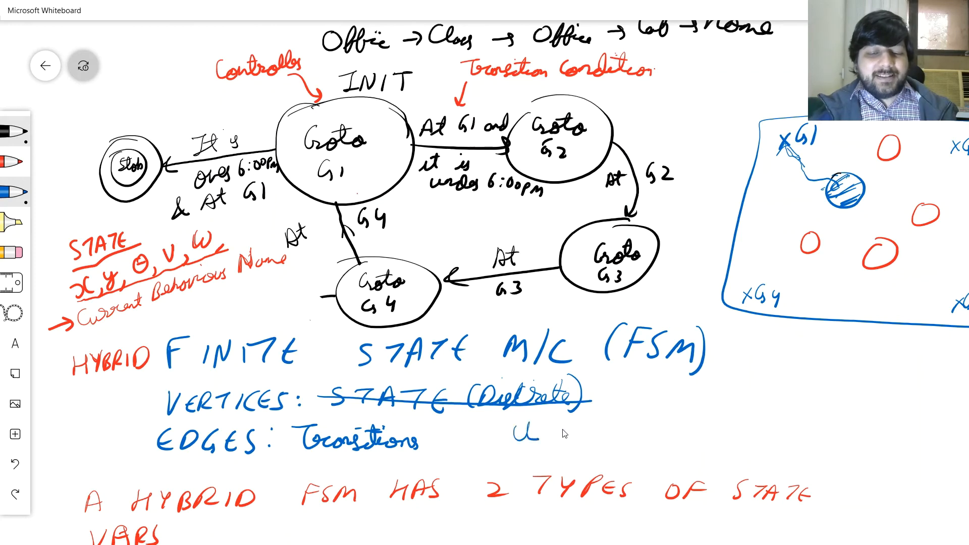
{"action": "left_click_drag", "start_coordinate": [550, 433], "coordinate": [679, 433]}
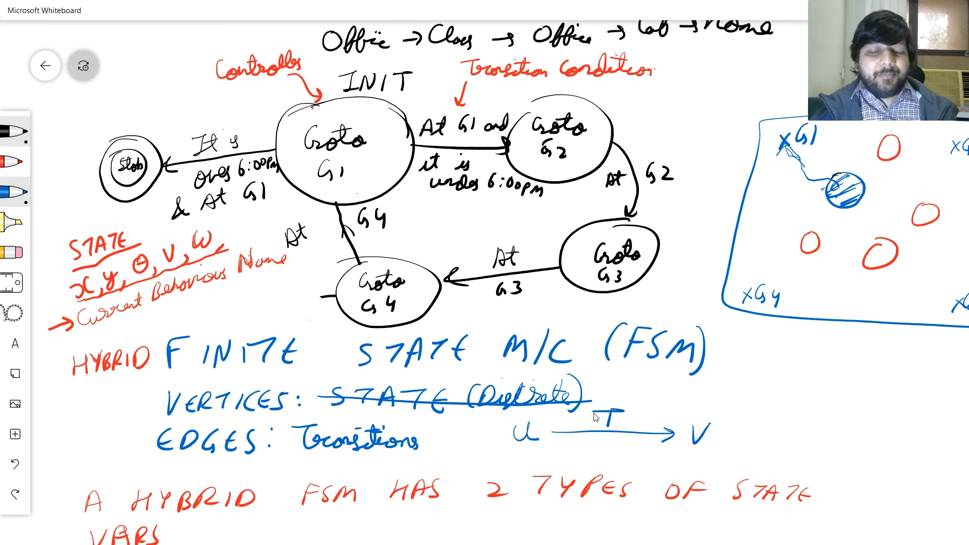
{"action": "mouse_move", "coordinate": [609, 440]}
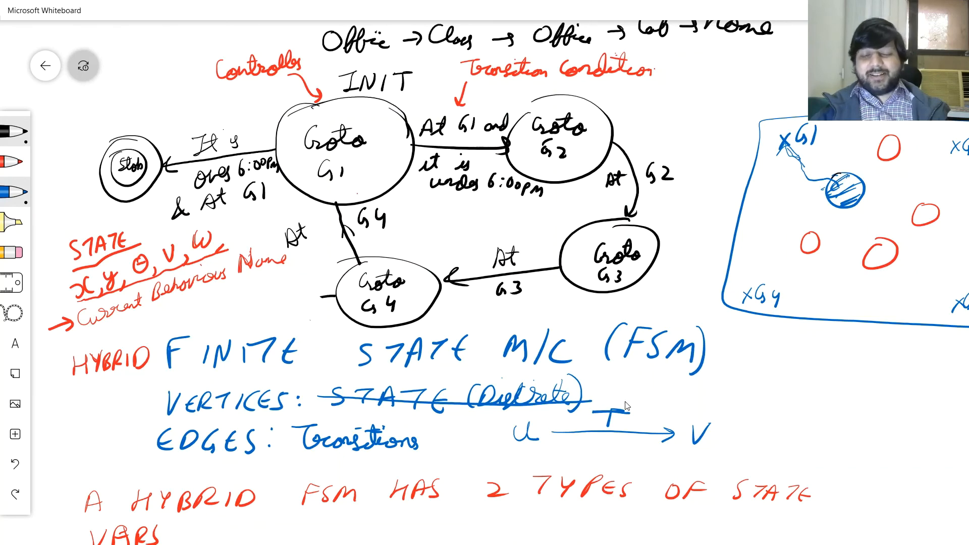
{"action": "mouse_move", "coordinate": [633, 402]}
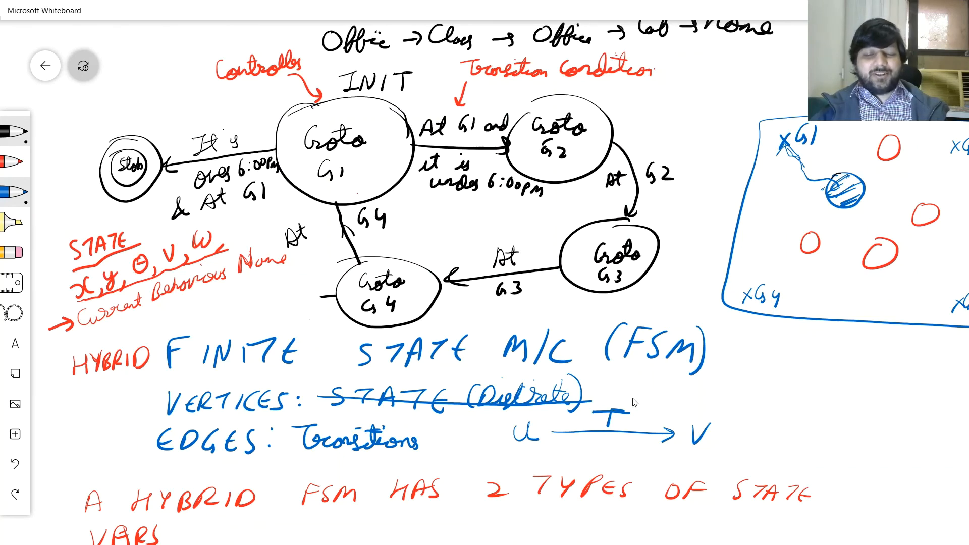
{"action": "mouse_move", "coordinate": [633, 432]}
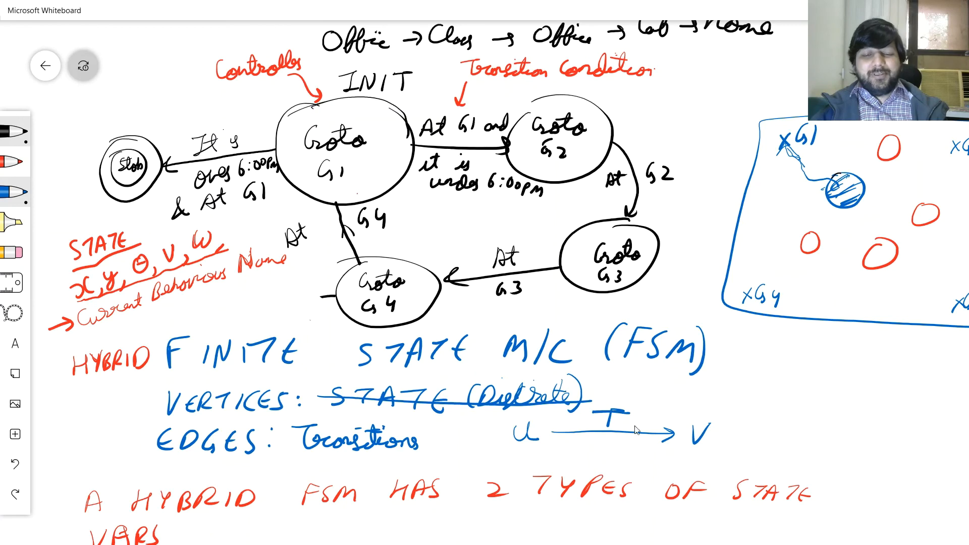
{"action": "mouse_move", "coordinate": [522, 446]}
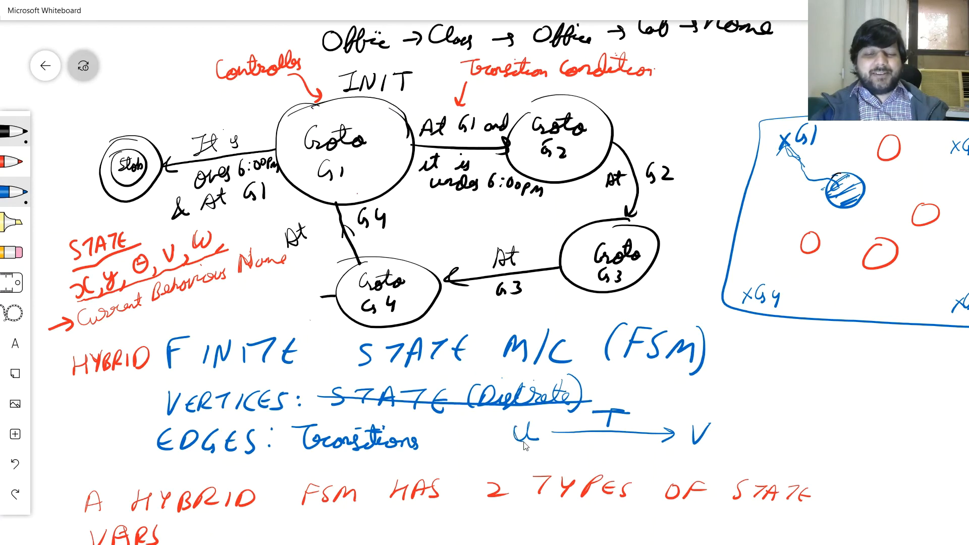
{"action": "mouse_move", "coordinate": [710, 427]}
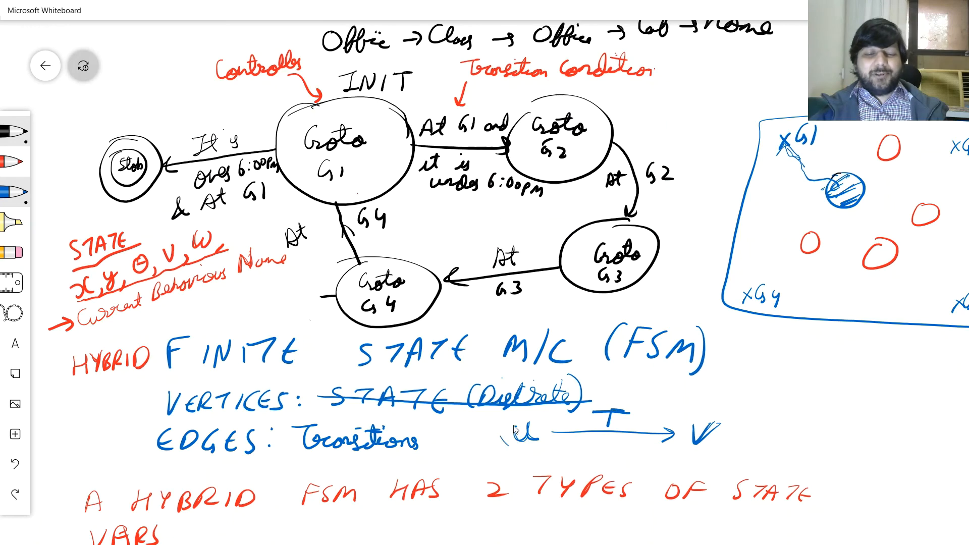
{"action": "mouse_move", "coordinate": [720, 399]}
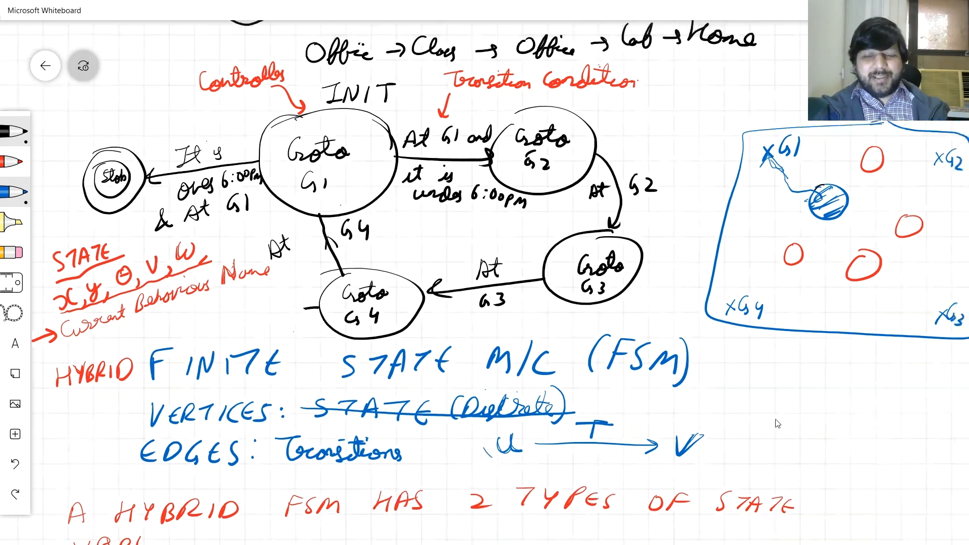
Scroll the board to bring the robot arena into view.
{"action": "scroll", "scroll_direction": "down", "scroll_amount": 3}
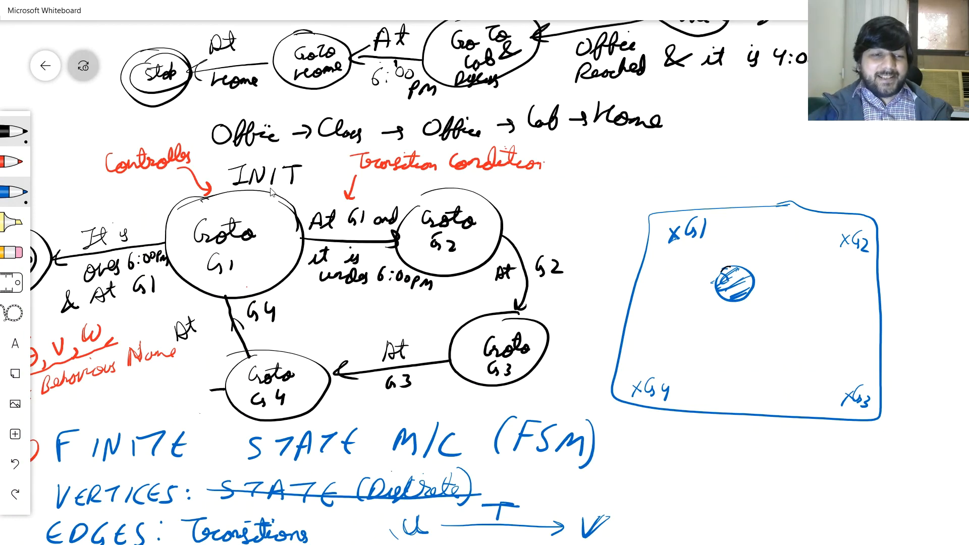
{"action": "mouse_move", "coordinate": [721, 283]}
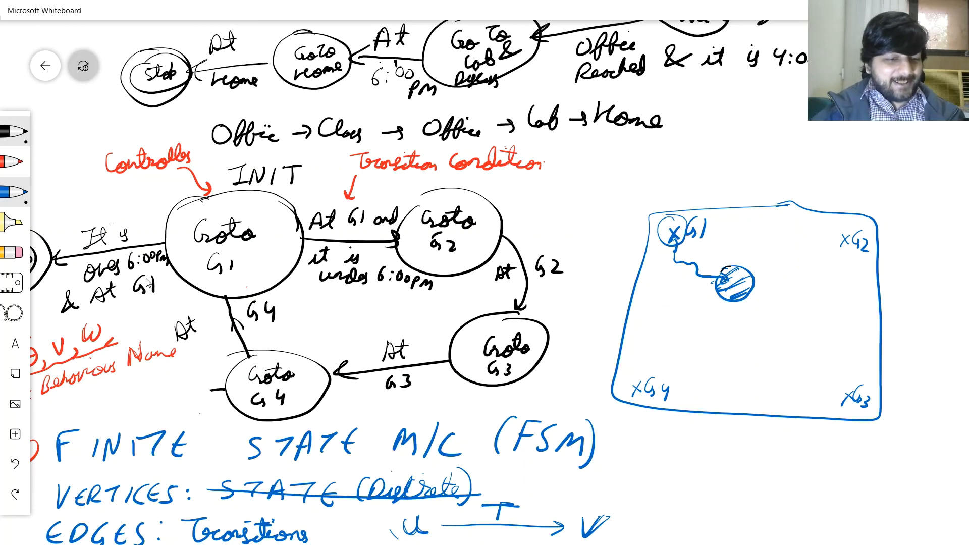
{"action": "mouse_move", "coordinate": [299, 210]}
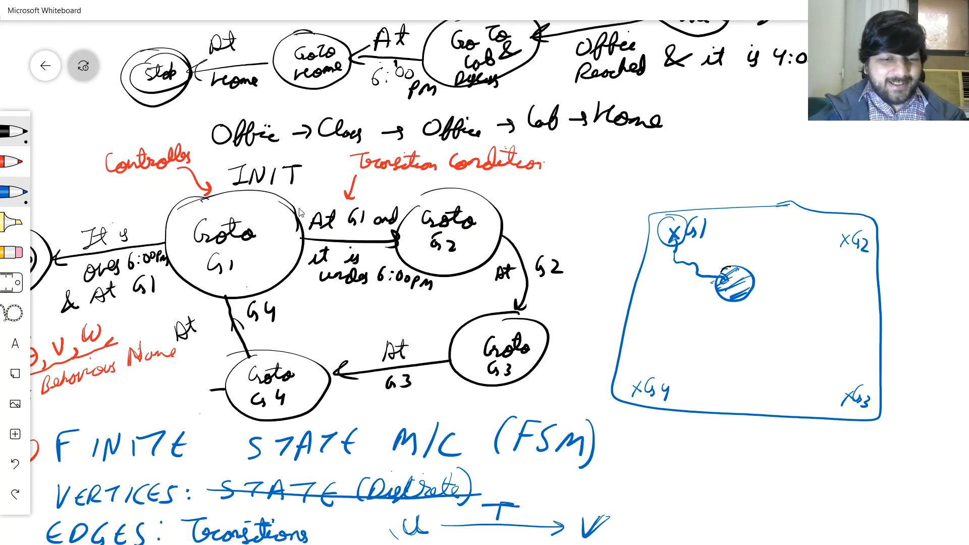
{"action": "mouse_move", "coordinate": [337, 291]}
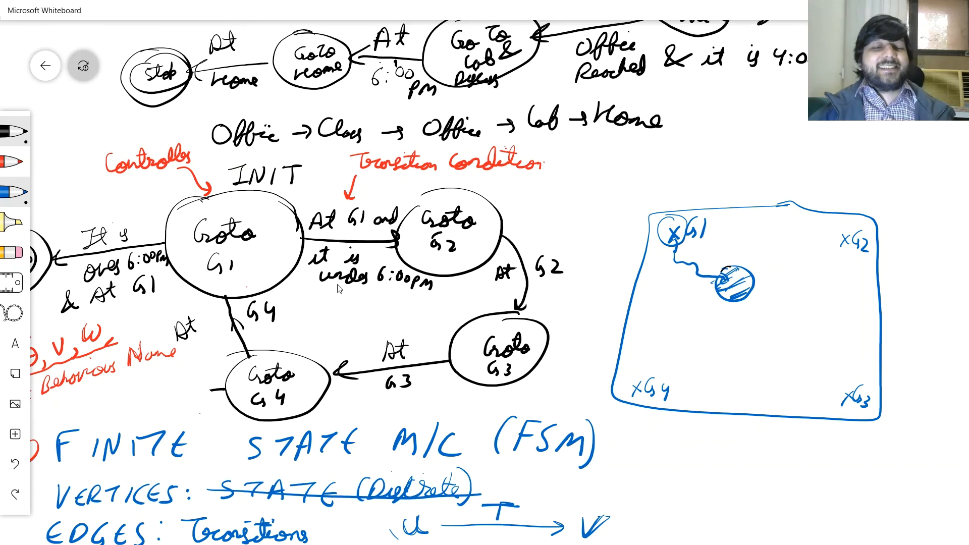
{"action": "mouse_move", "coordinate": [356, 244]}
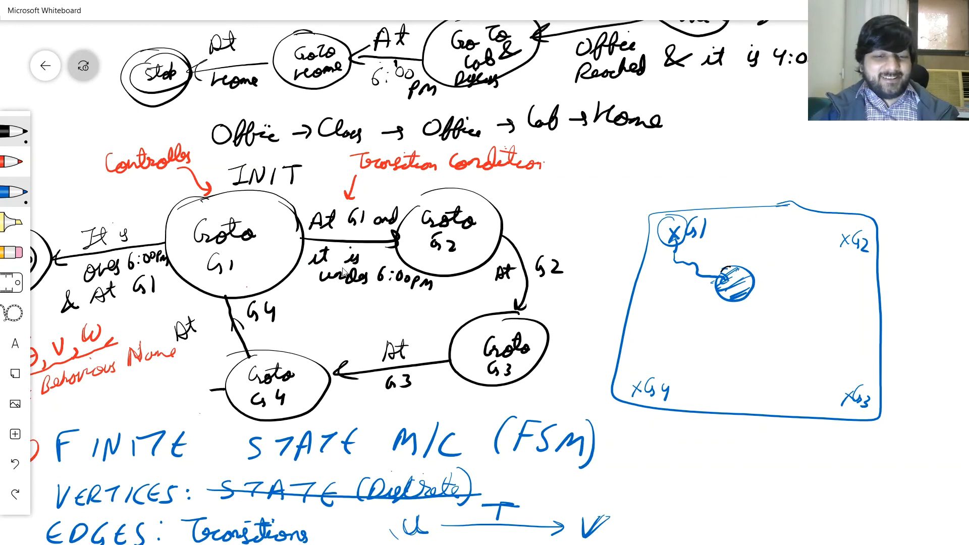
{"action": "mouse_move", "coordinate": [442, 240]}
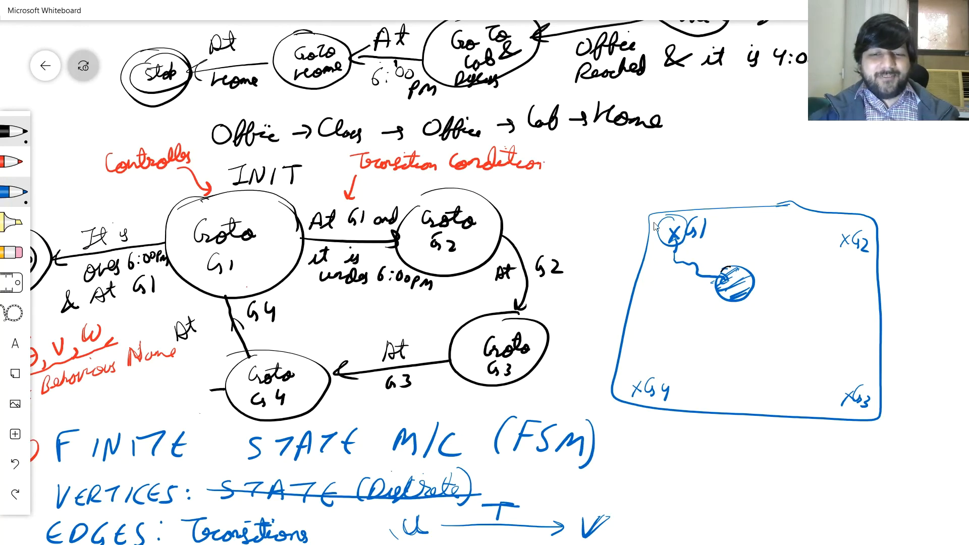
{"action": "mouse_move", "coordinate": [678, 236]}
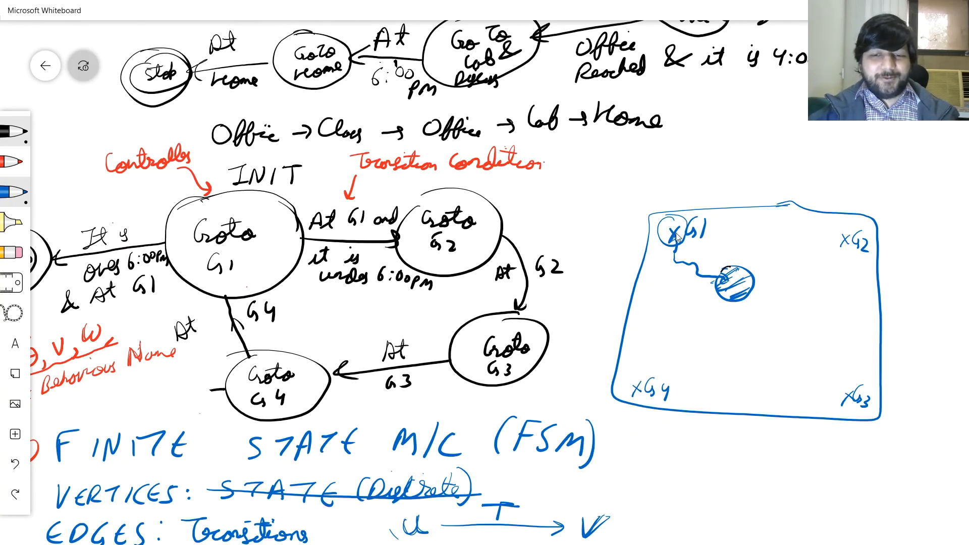
Draw the blue path G1→G2→G3, marking the robot circle at G2 and G3.
{"action": "left_click_drag", "start_coordinate": [699, 232], "coordinate": [766, 232]}
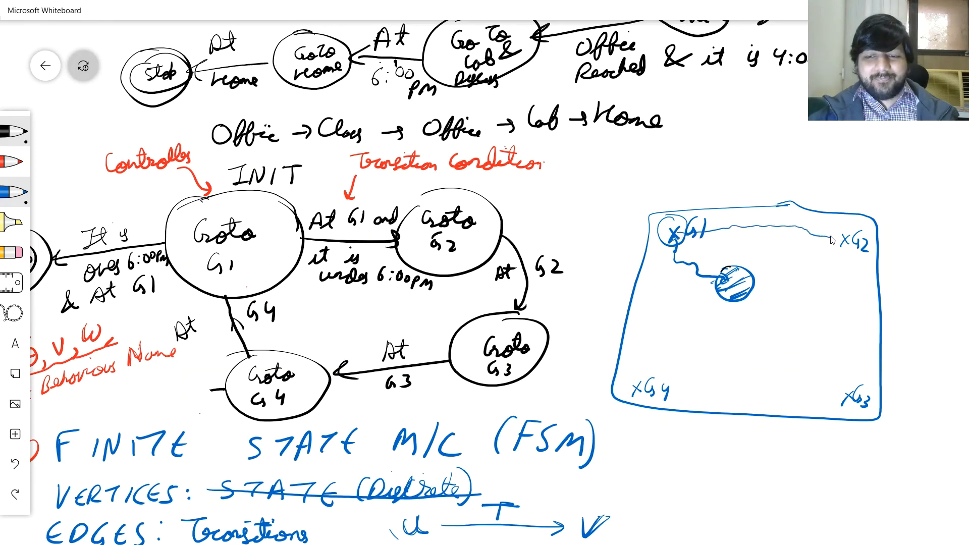
{"action": "left_click_drag", "start_coordinate": [841, 245], "coordinate": [852, 244]}
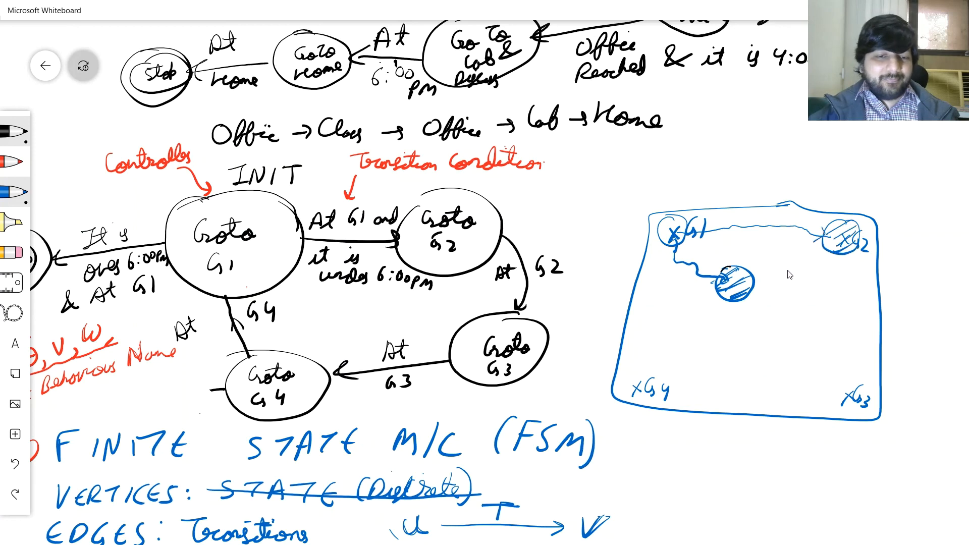
{"action": "mouse_move", "coordinate": [537, 255]}
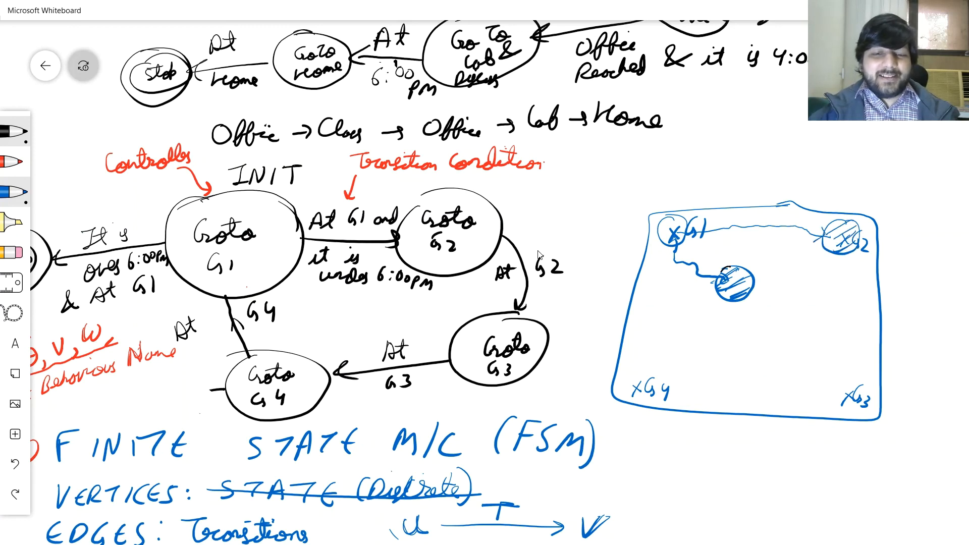
{"action": "mouse_move", "coordinate": [499, 258]}
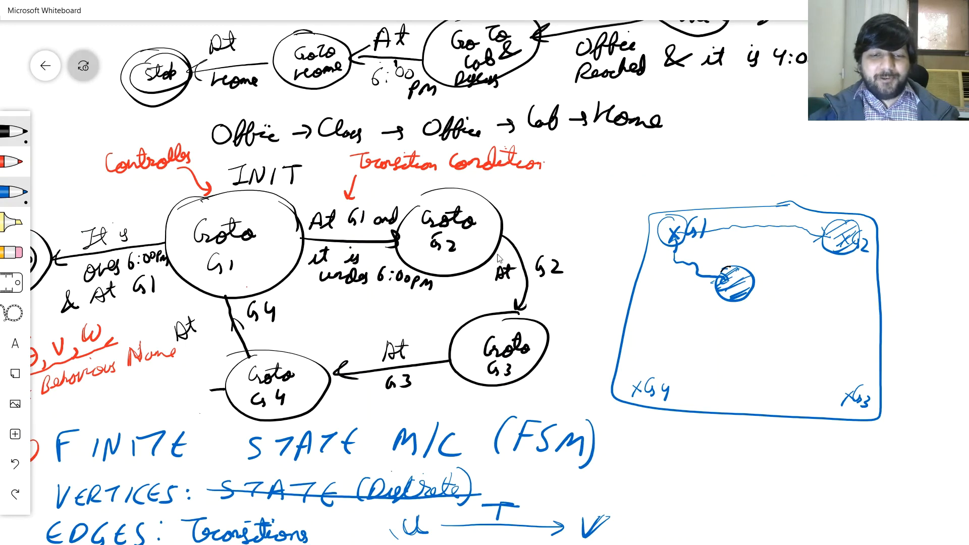
{"action": "mouse_move", "coordinate": [565, 240]}
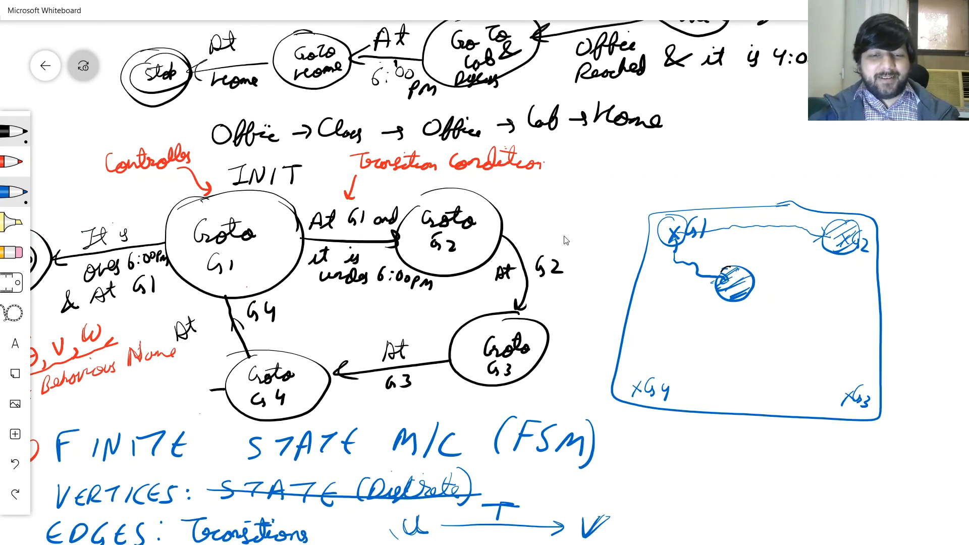
{"action": "mouse_move", "coordinate": [546, 243]}
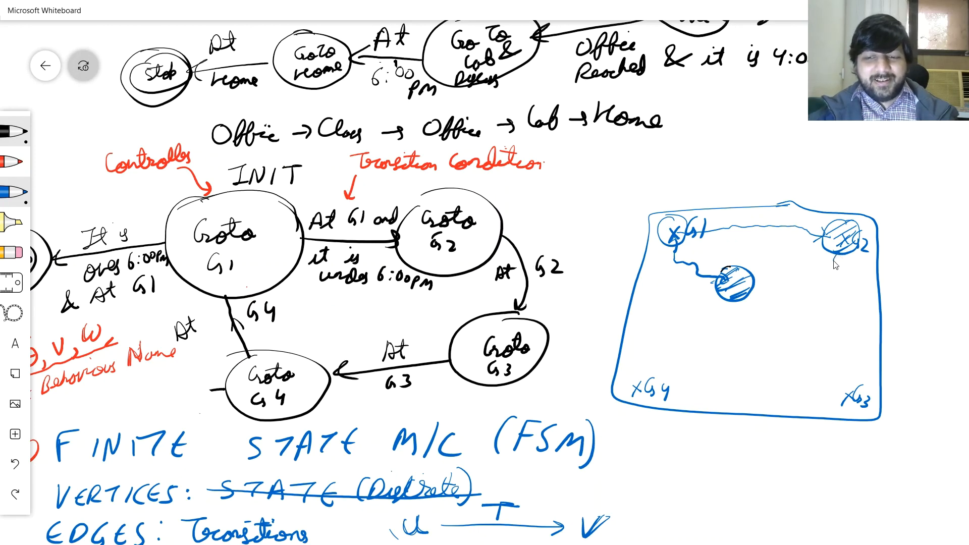
{"action": "left_click_drag", "start_coordinate": [856, 253], "coordinate": [835, 309]}
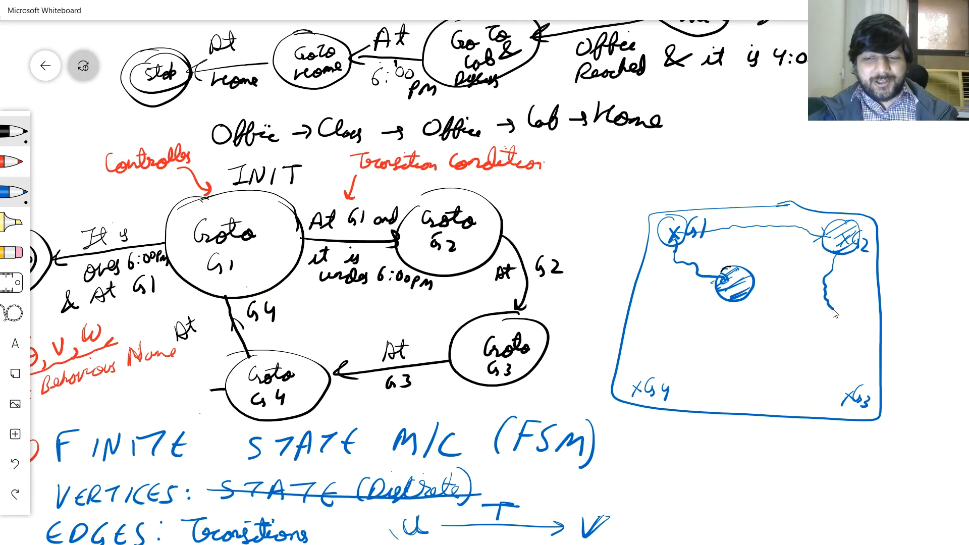
{"action": "mouse_move", "coordinate": [839, 329]}
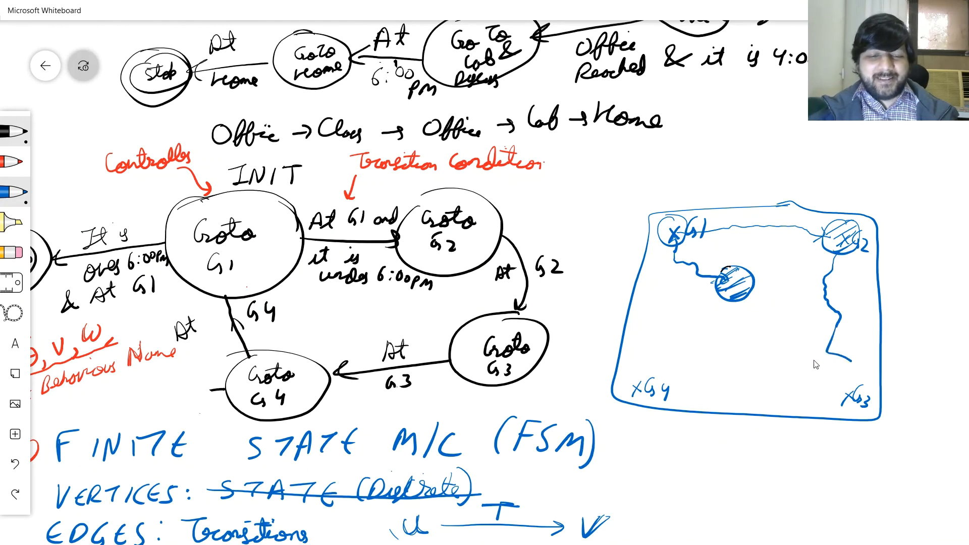
{"action": "mouse_move", "coordinate": [852, 366]}
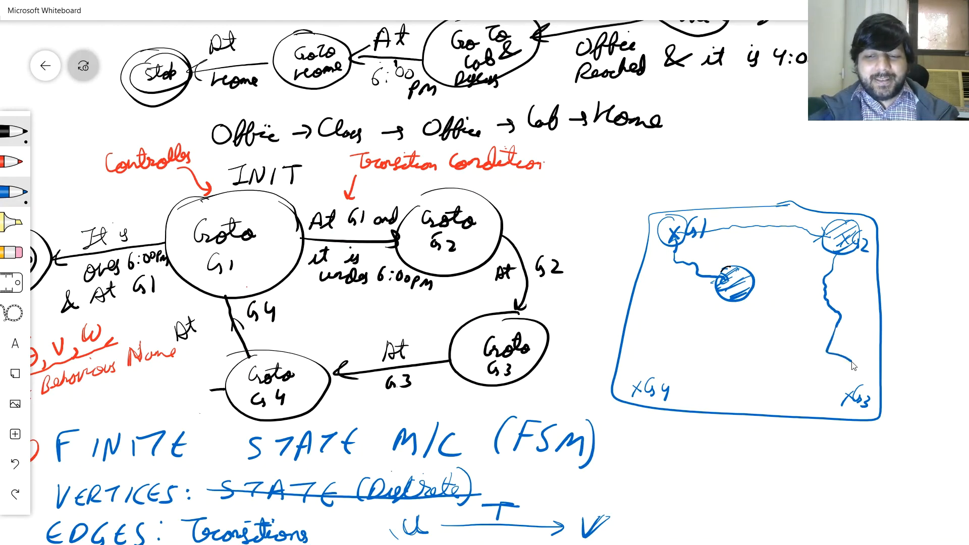
{"action": "left_click_drag", "start_coordinate": [828, 370], "coordinate": [877, 408]}
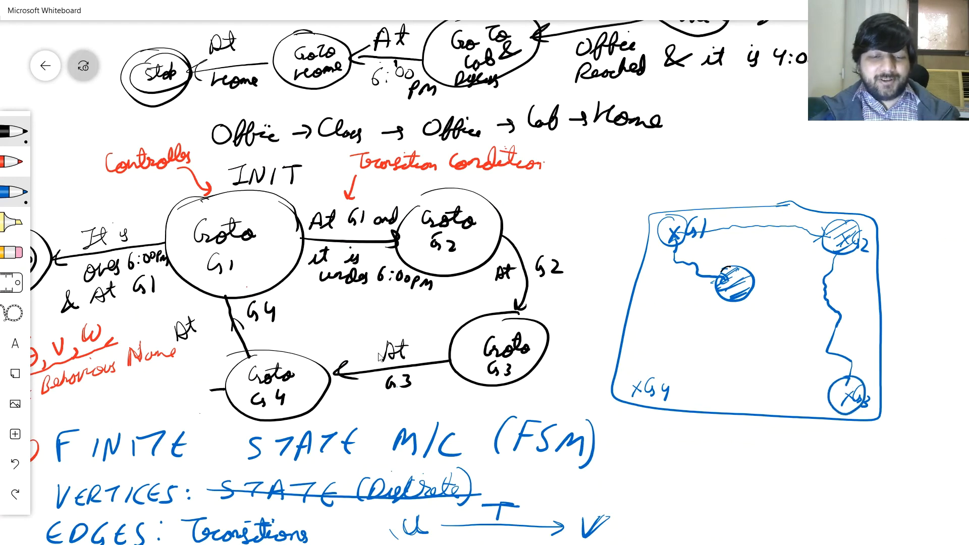
{"action": "mouse_move", "coordinate": [300, 385]}
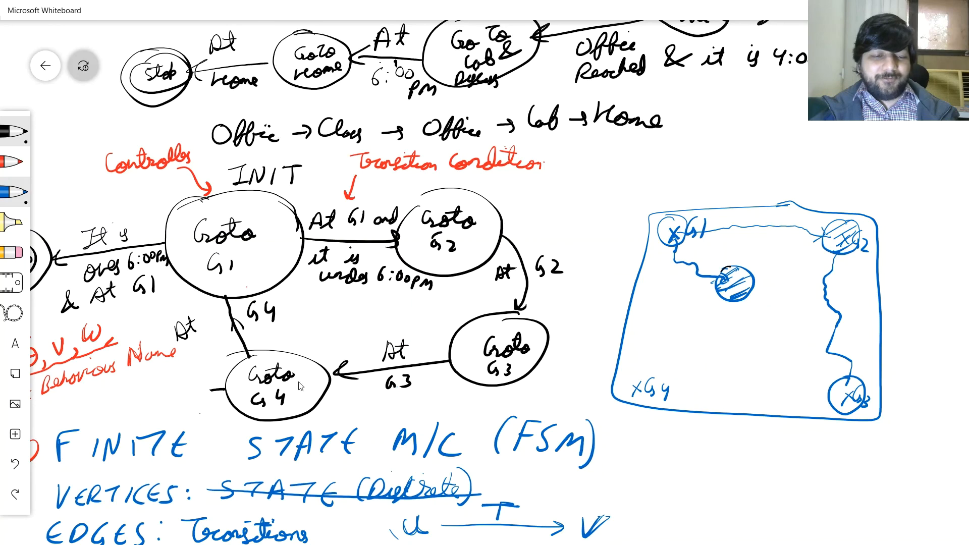
{"action": "mouse_move", "coordinate": [273, 413]}
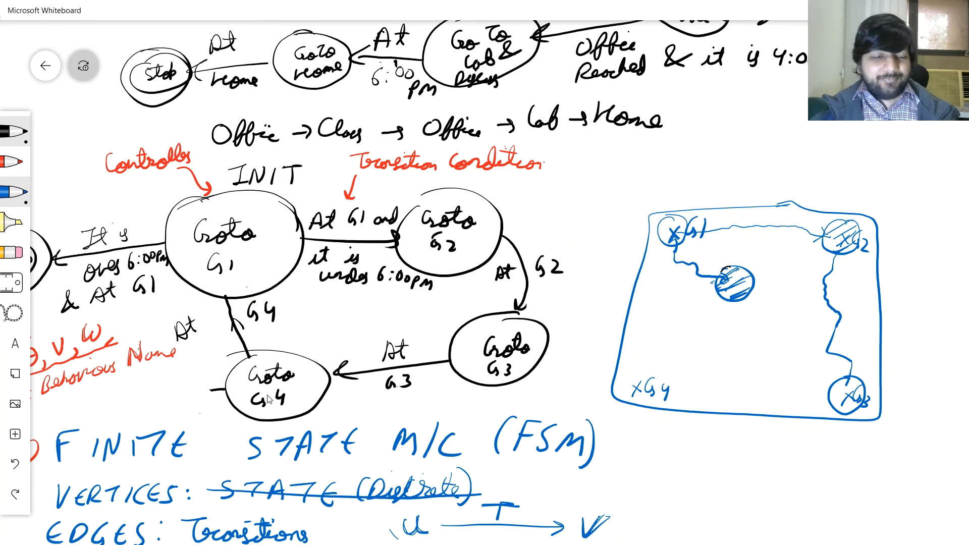
{"action": "mouse_move", "coordinate": [436, 395]}
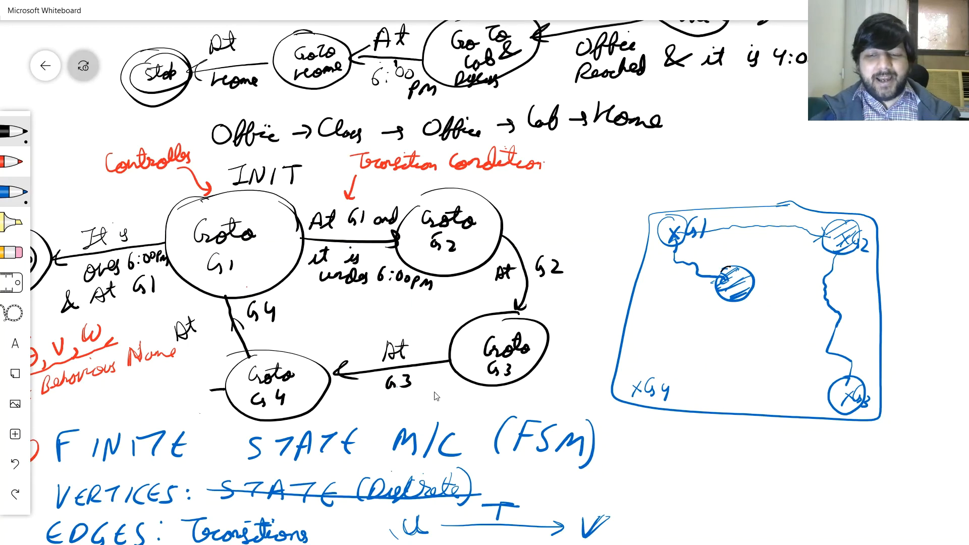